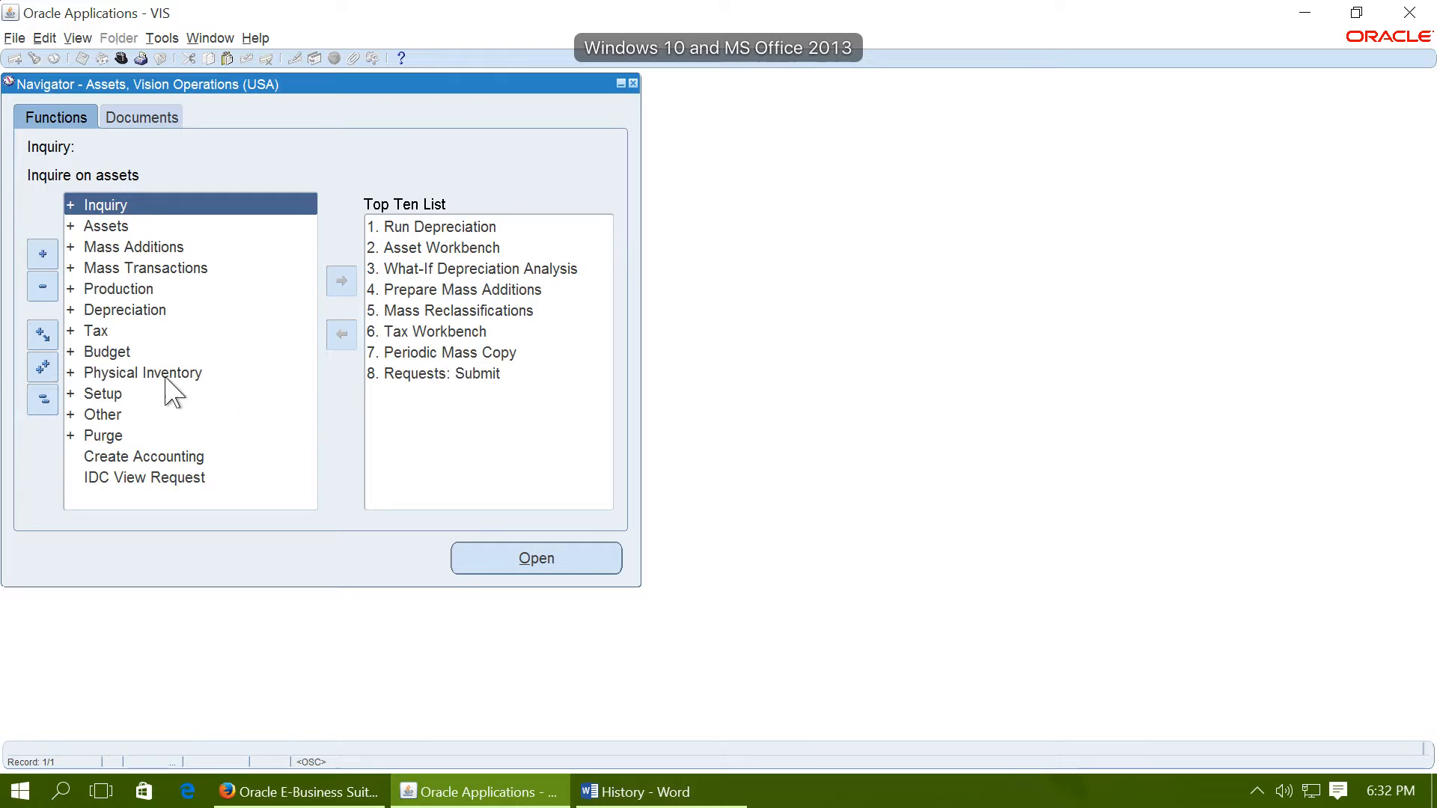
Query the OPS CORP book controls, showing current period Jan-11 and even depreciation
left_click(101, 393)
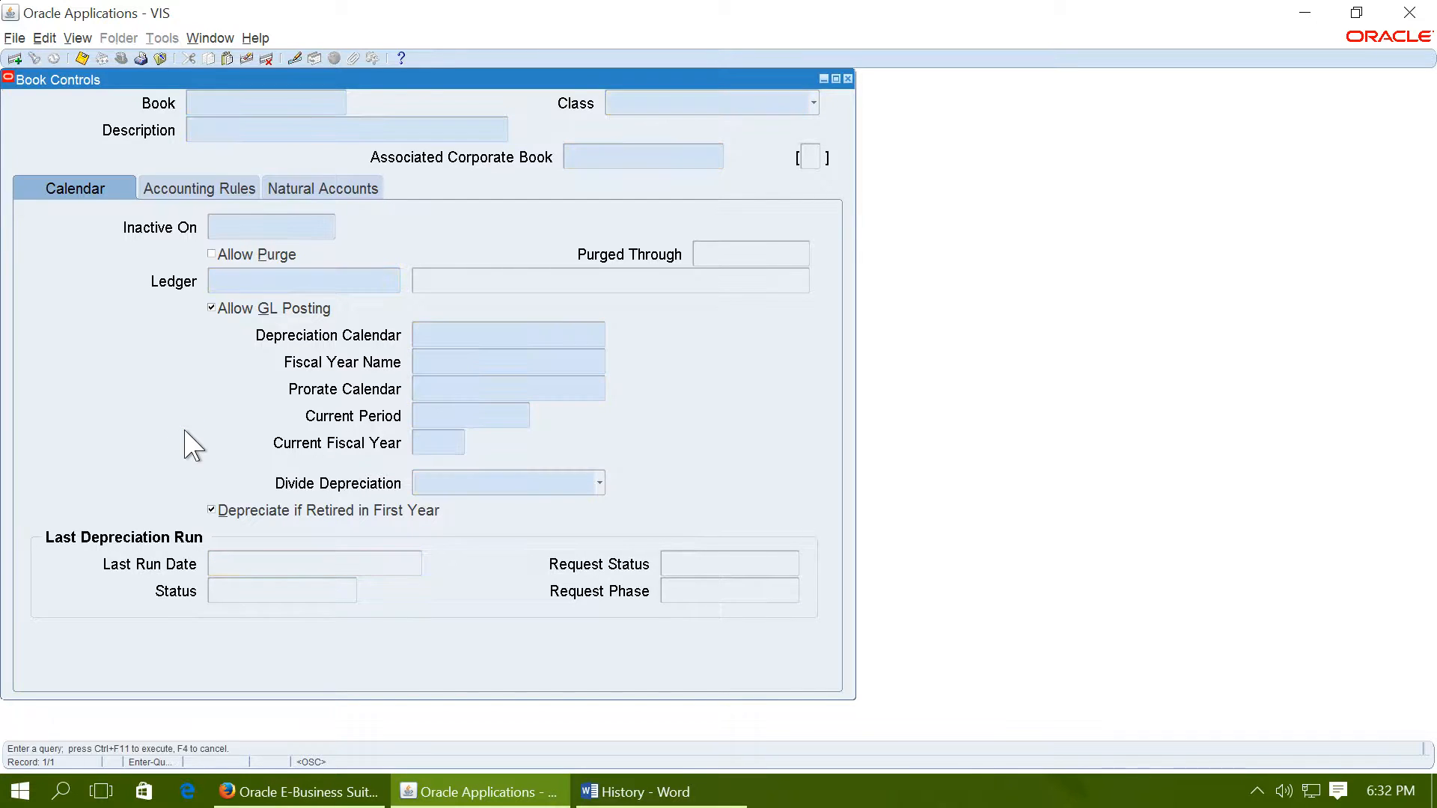
type("OPS CORP")
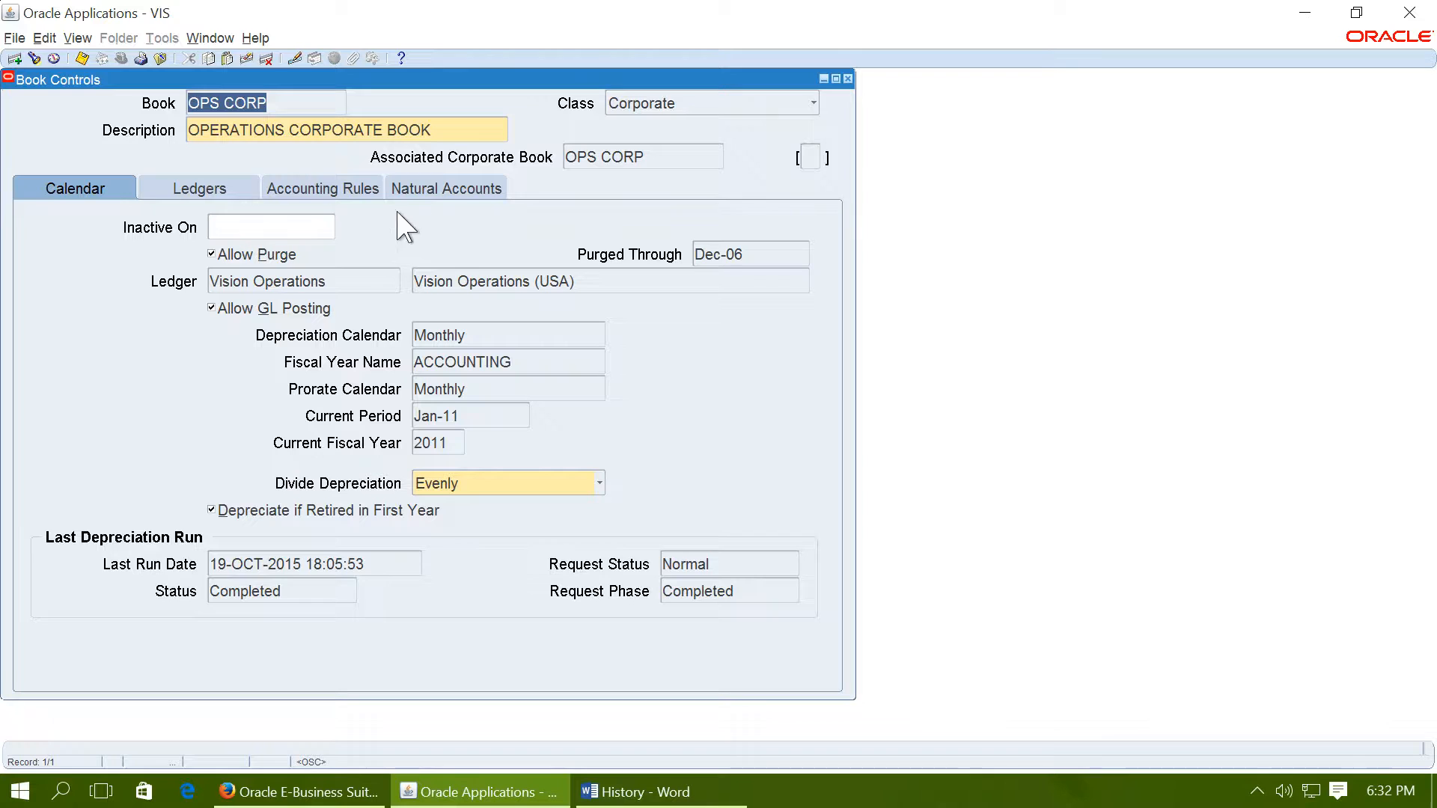
left_click(322, 188)
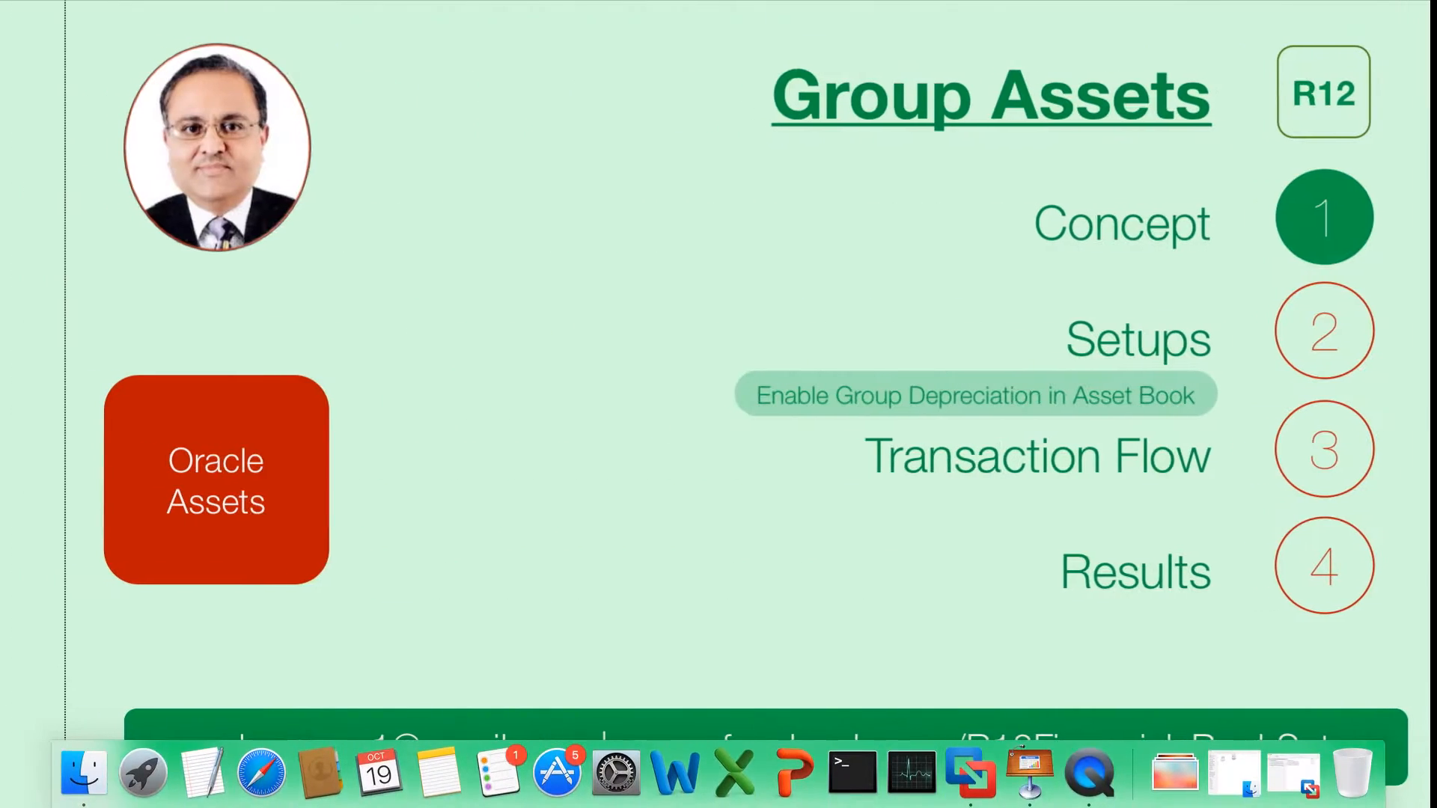
Expand the Assets menu in the Navigator to reach Asset Workbench
left_click(478, 792)
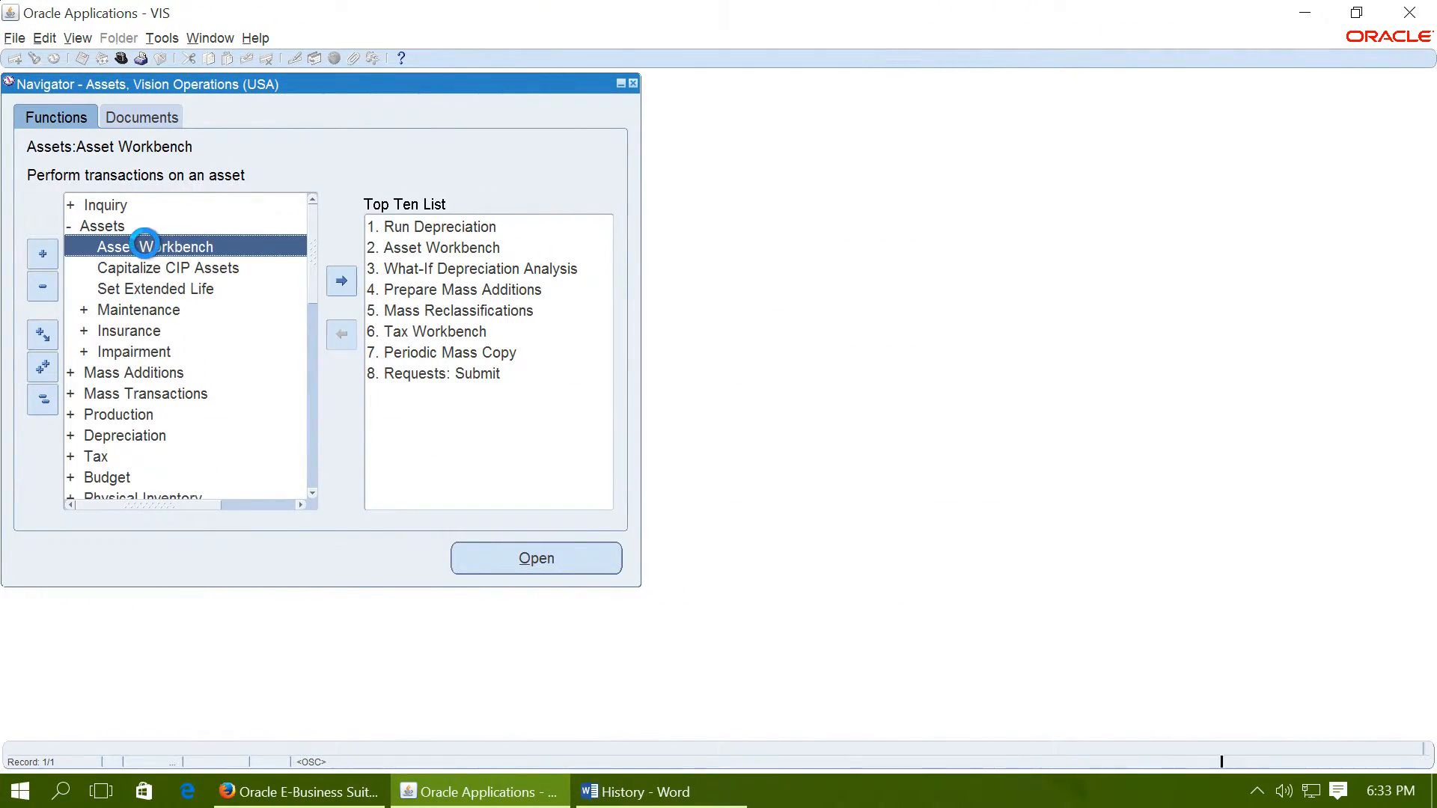
Start a new asset addition numbered GROUP-1 in the Asset Workbench
left_click(536, 559)
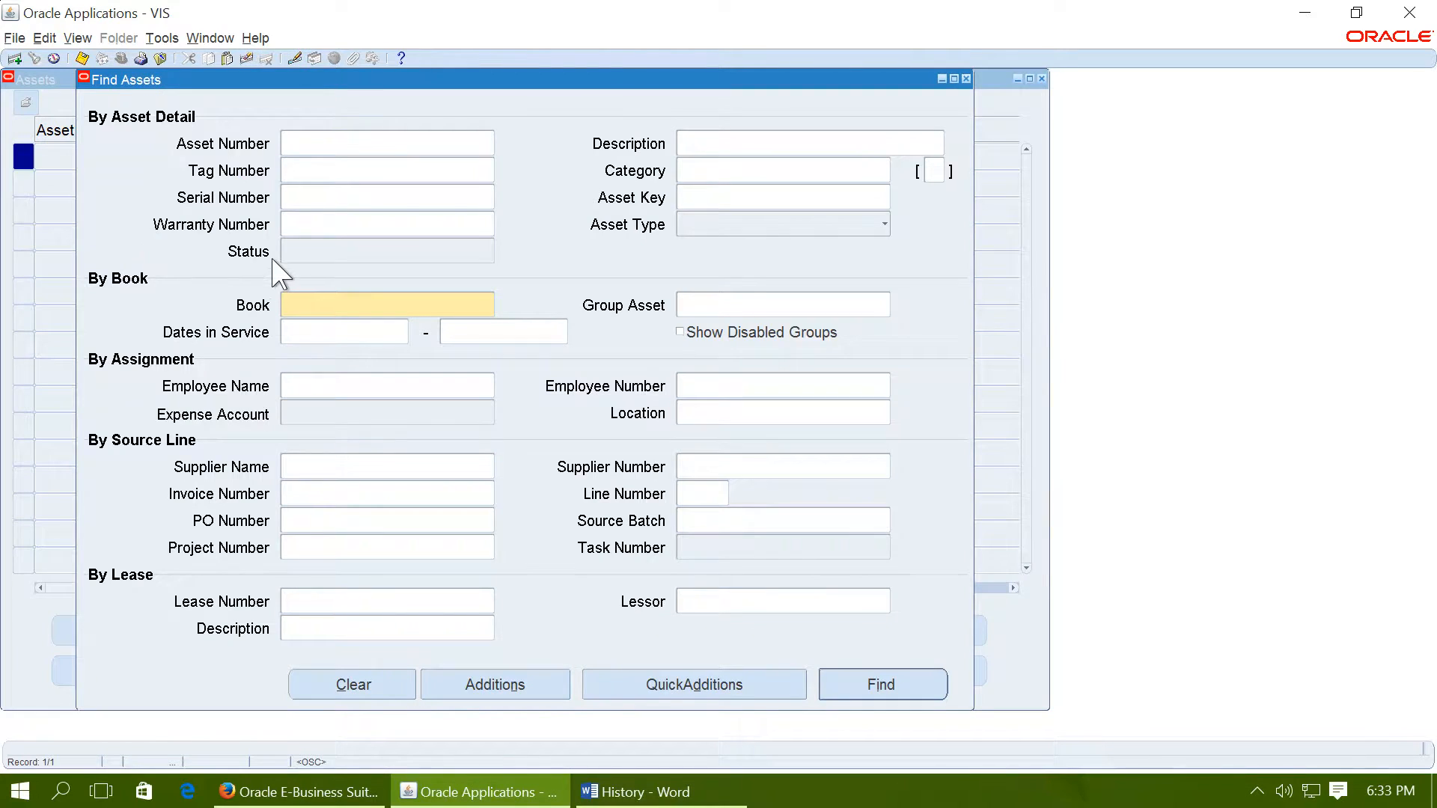
left_click(494, 685)
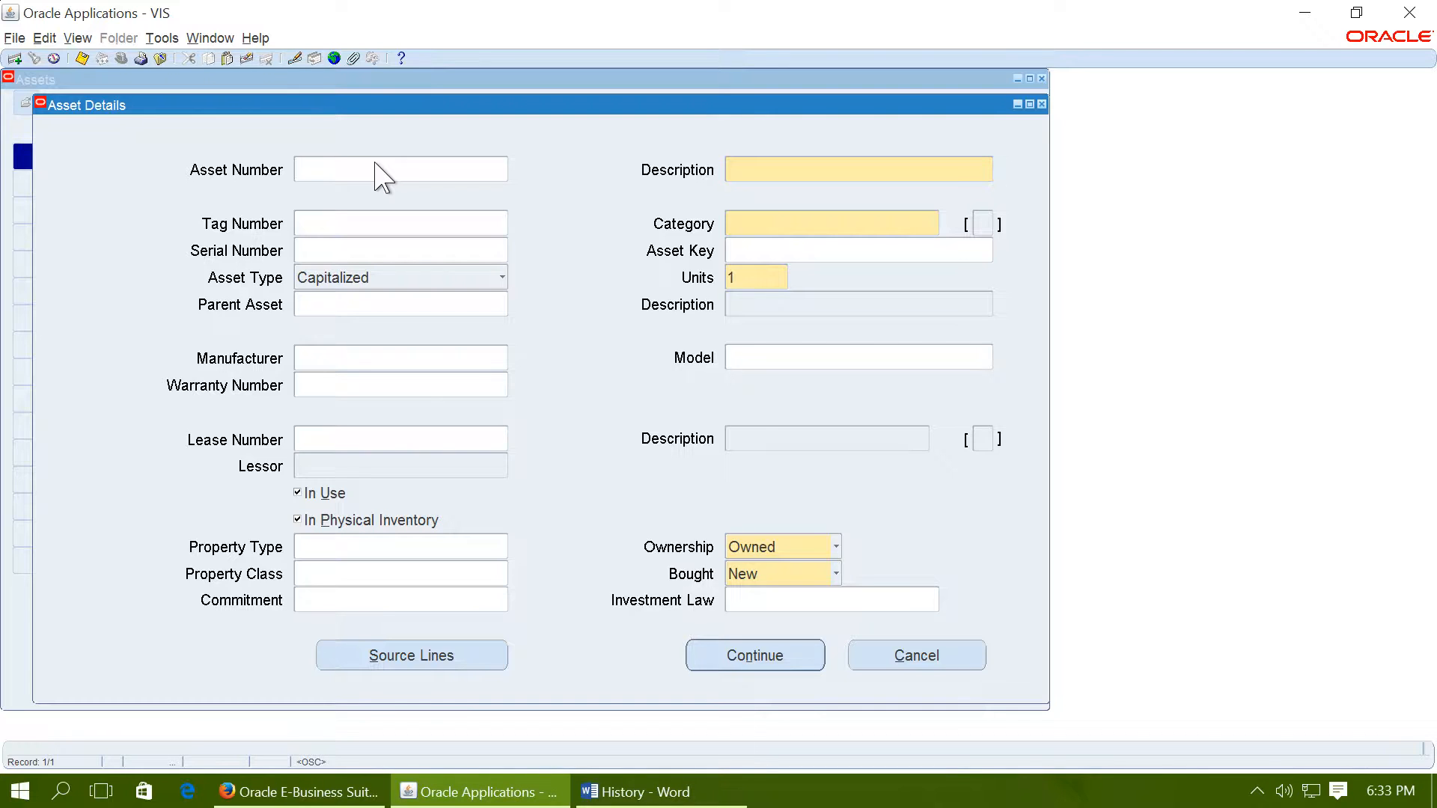
left_click(399, 168)
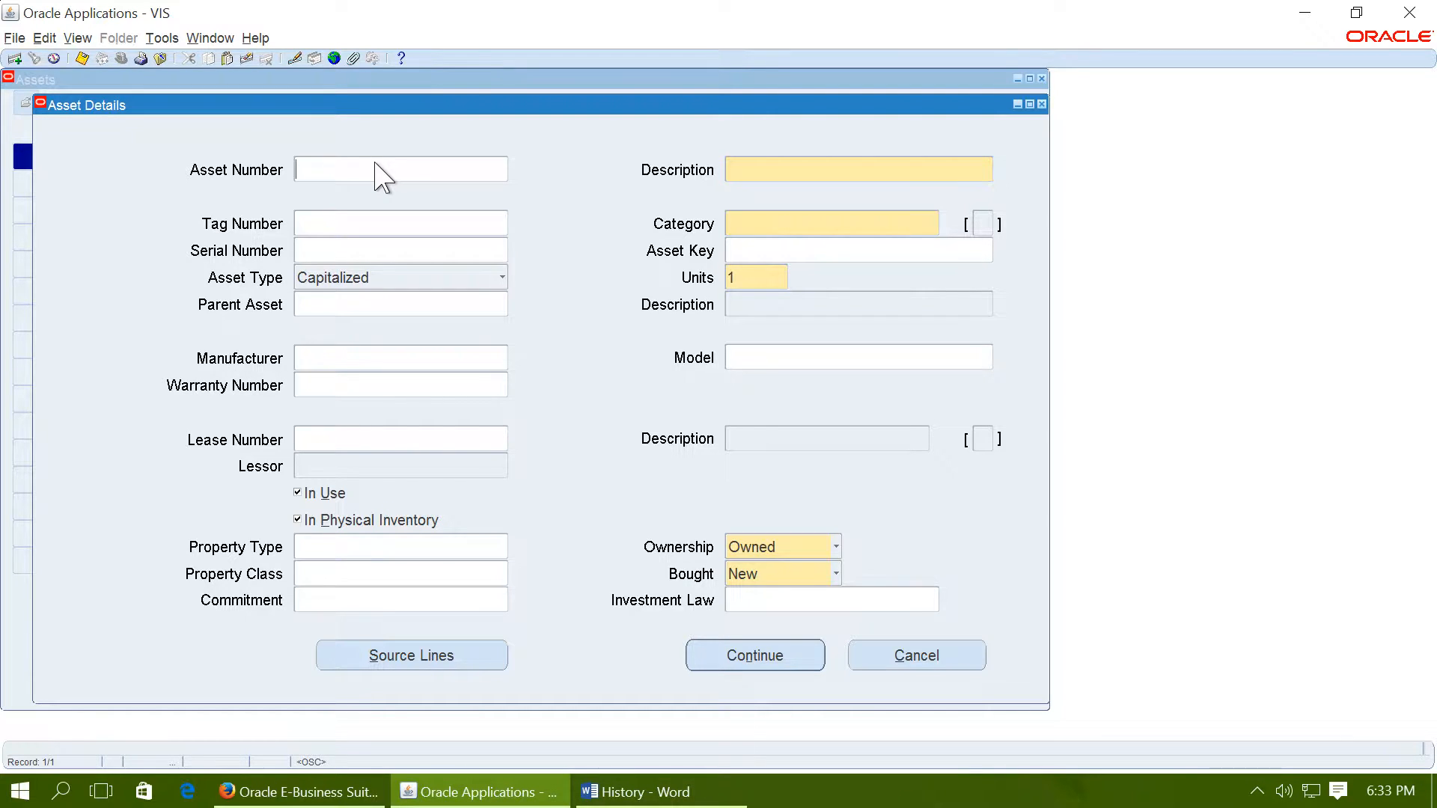
type("GROUP-1")
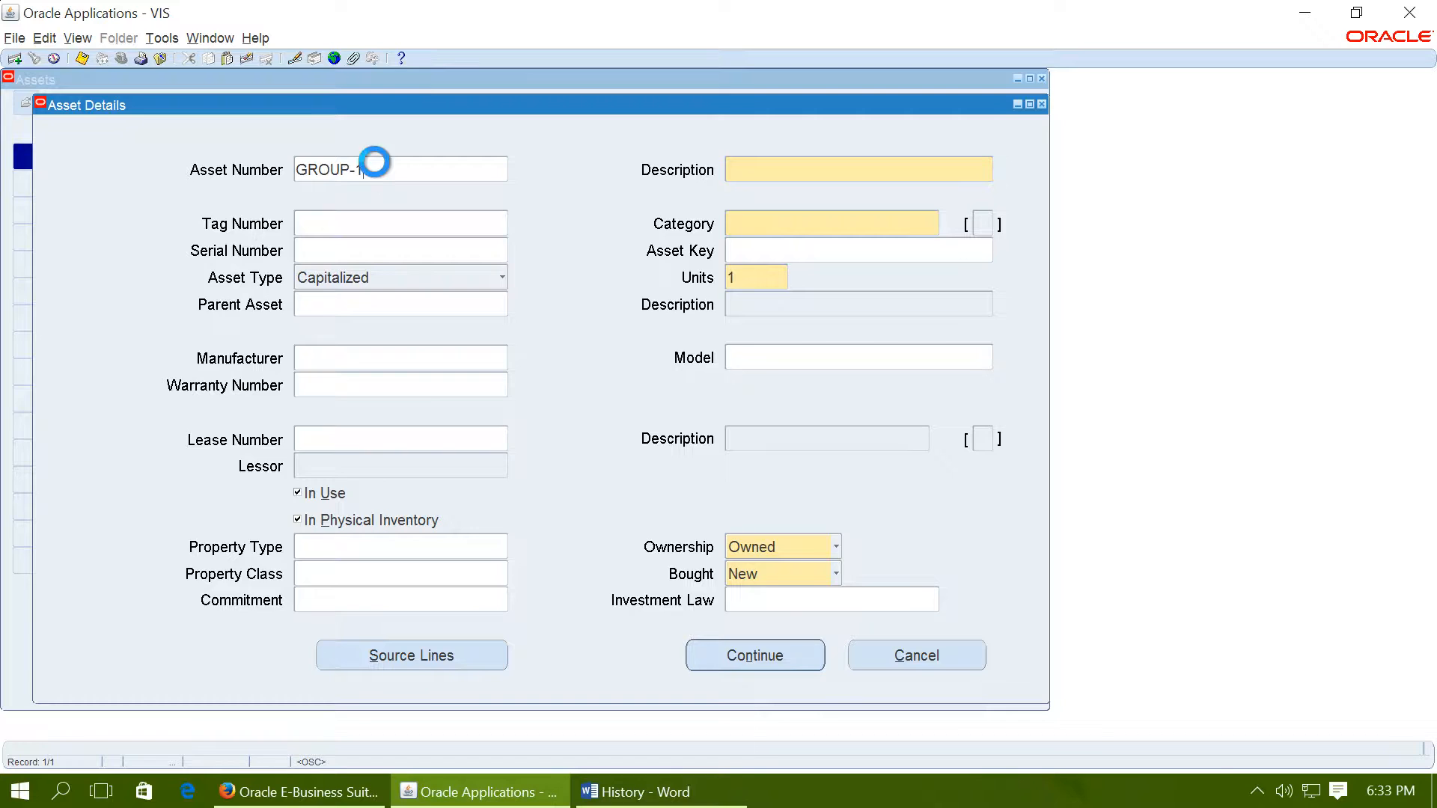
Give GROUP-1 category BUILDING-OFFICE, asset key ACTIVE and asset type Group
type("GROUP-1")
type("BUILDING")
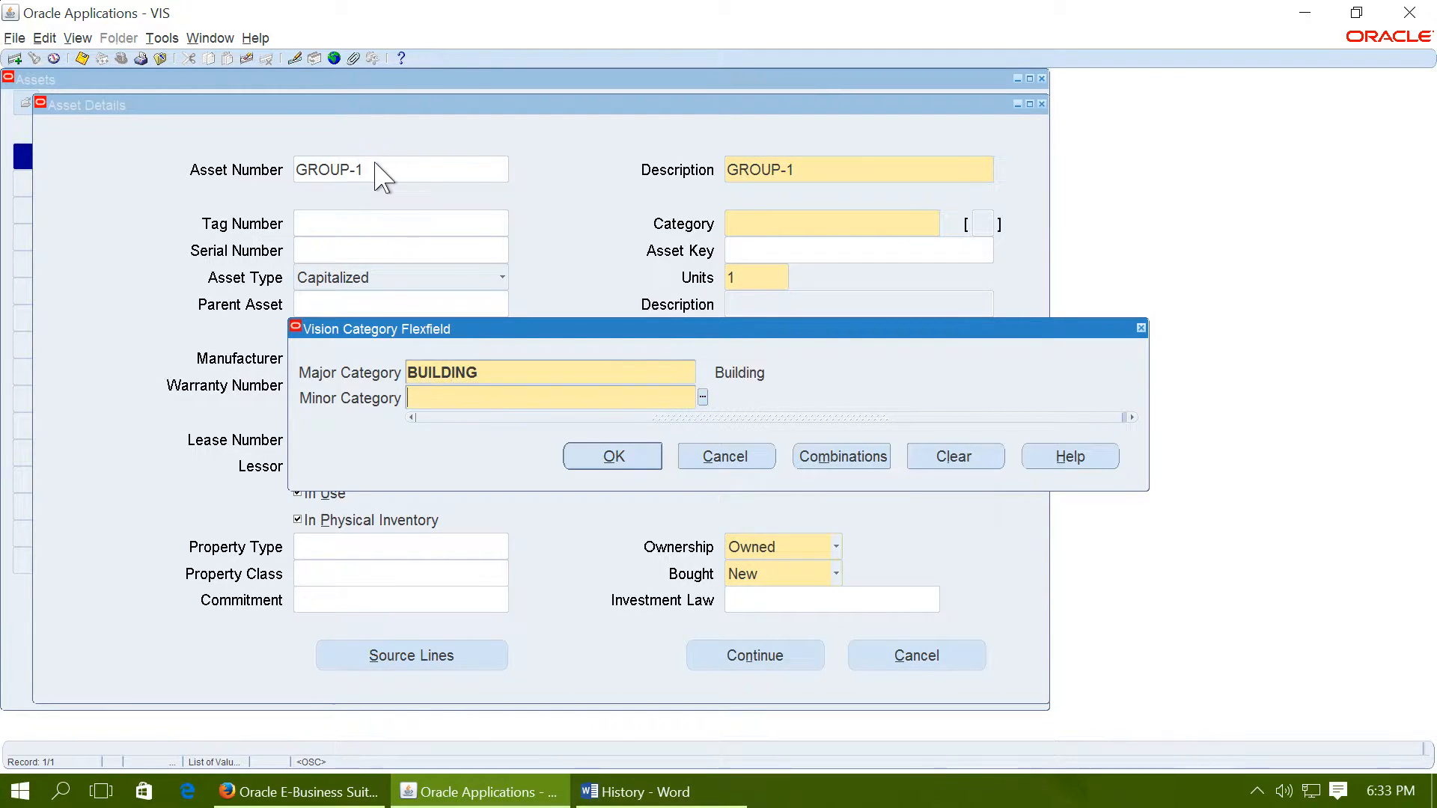
type("OFFICE")
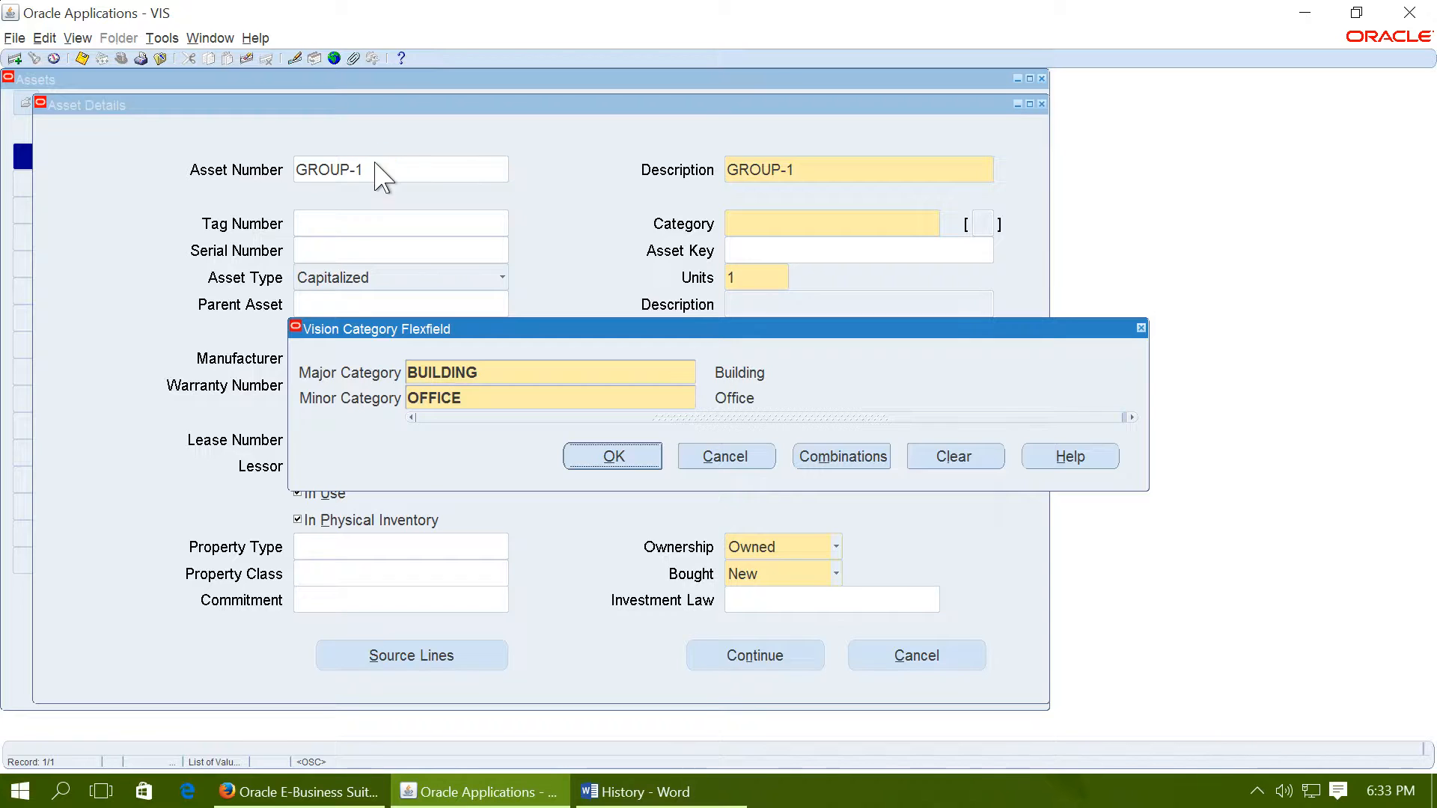
left_click(612, 456)
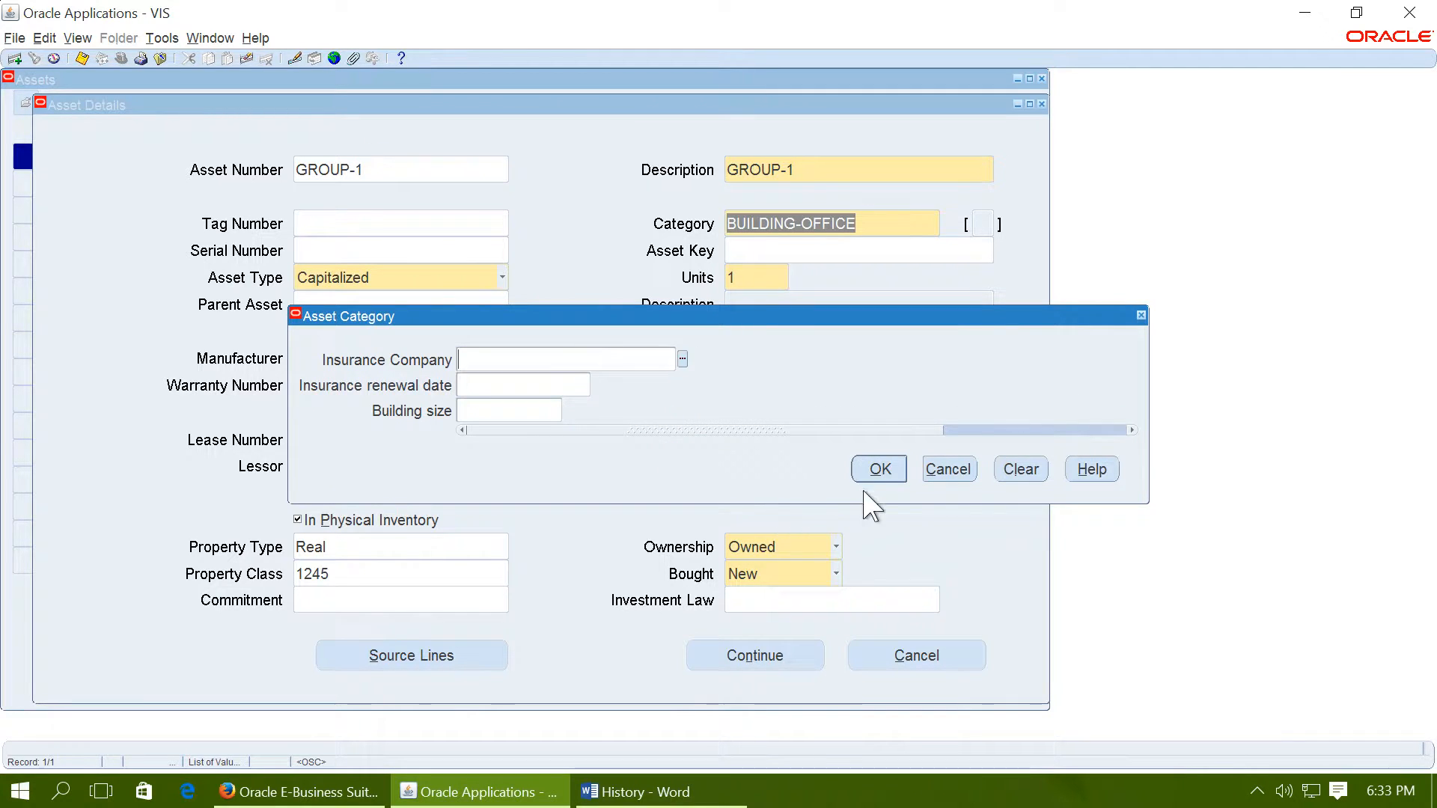
left_click(877, 469)
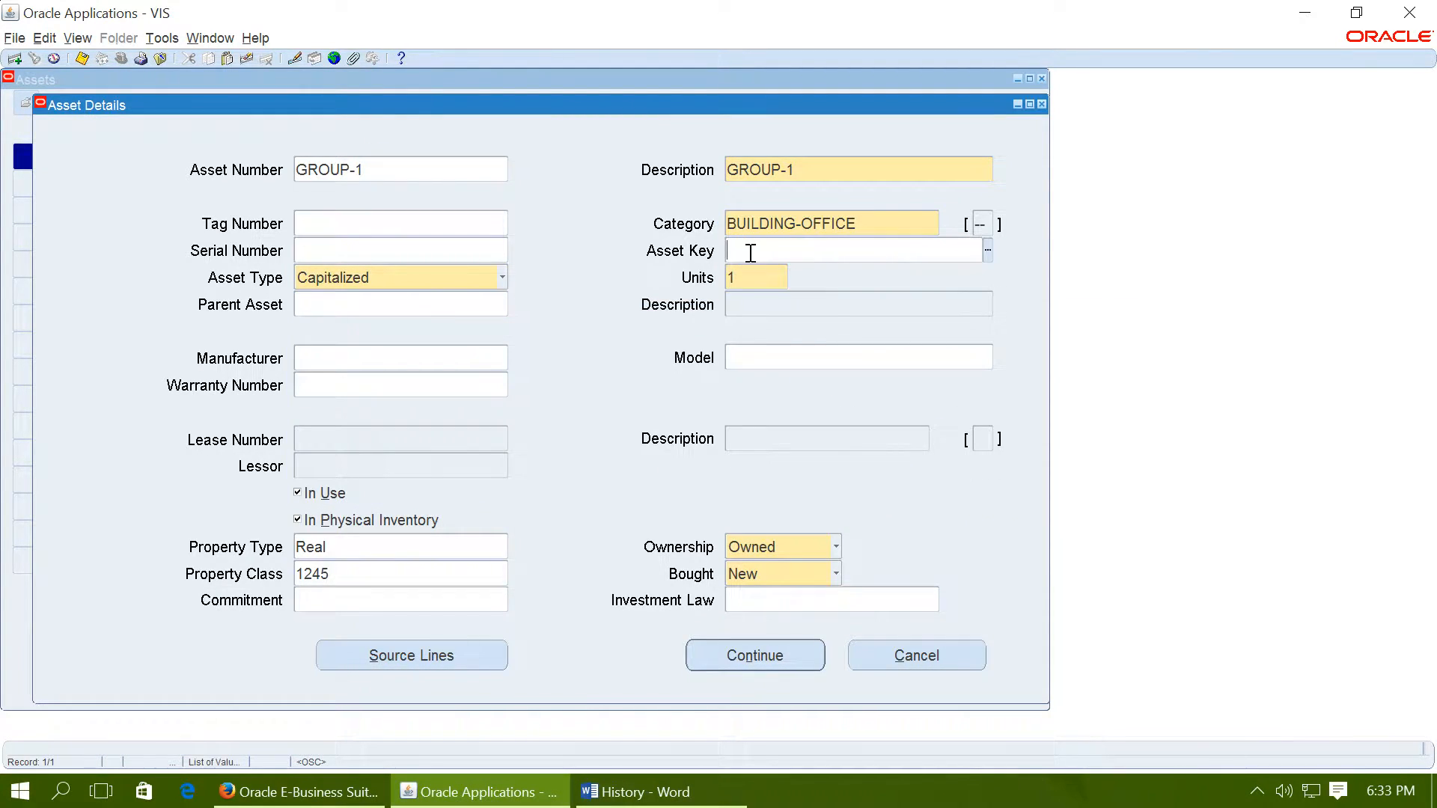
type("ACTIVE")
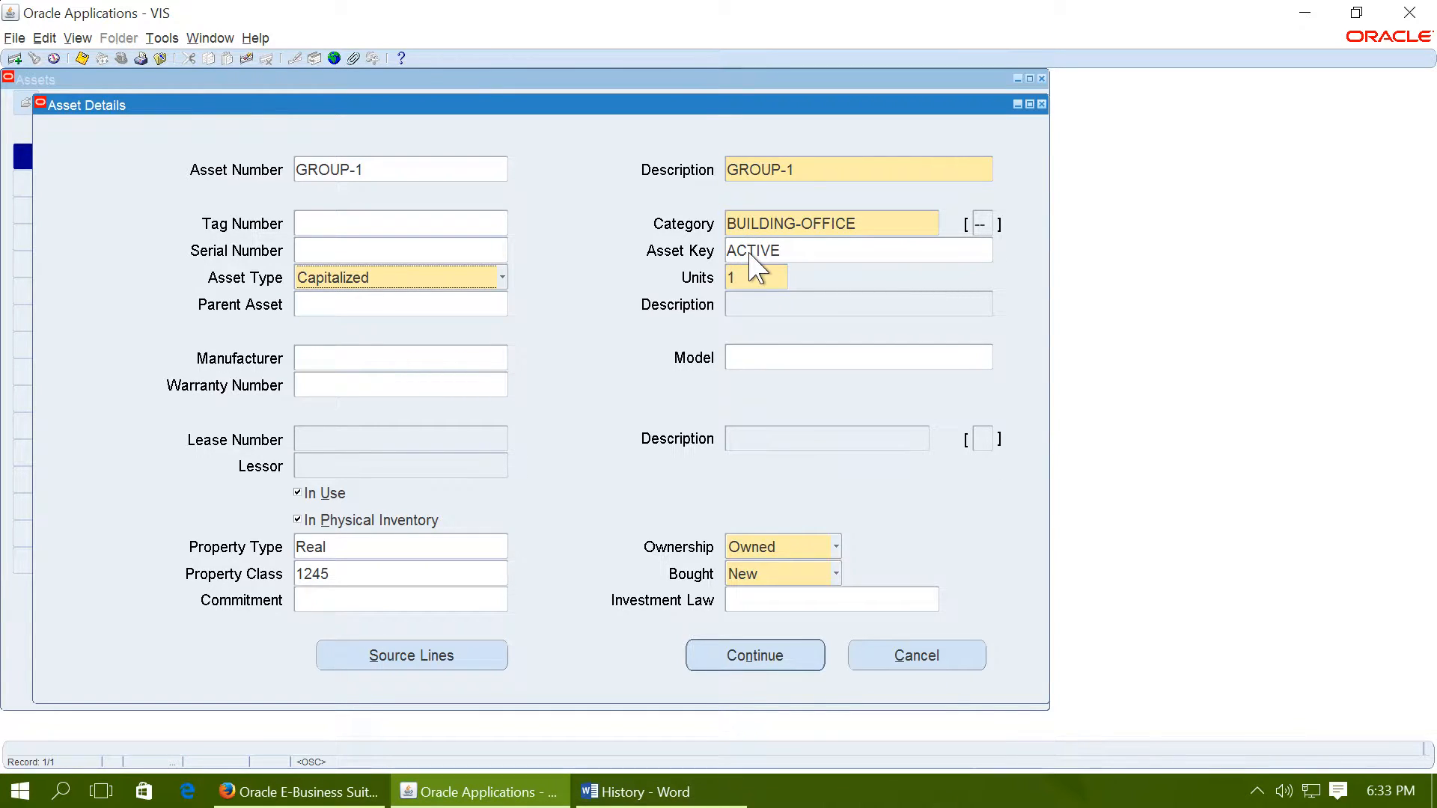
left_click(502, 278)
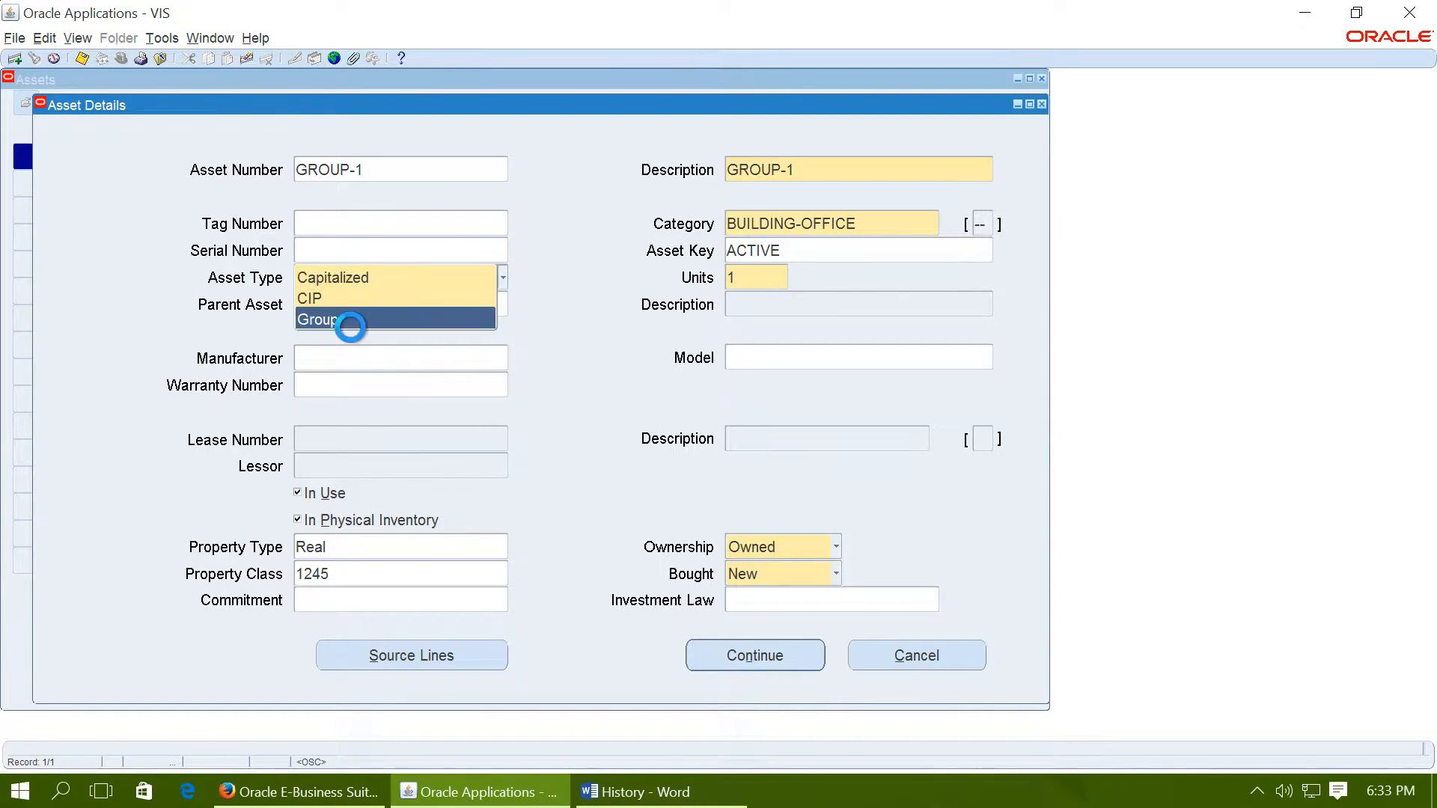
left_click(321, 318)
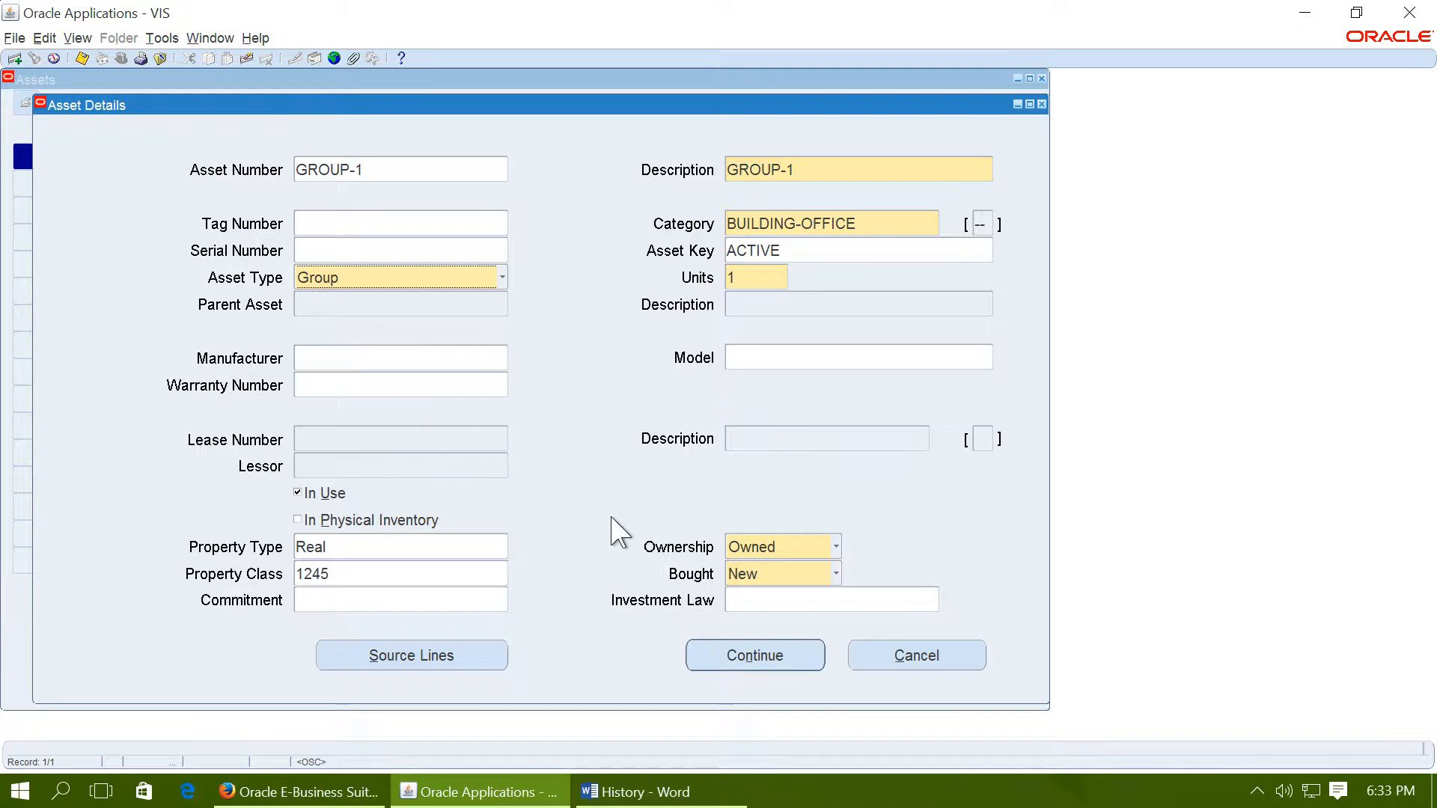
Add GROUP-1 to the OPS CORP book with WDV depreciation at 30% from 31-JAN-2011
left_click(754, 656)
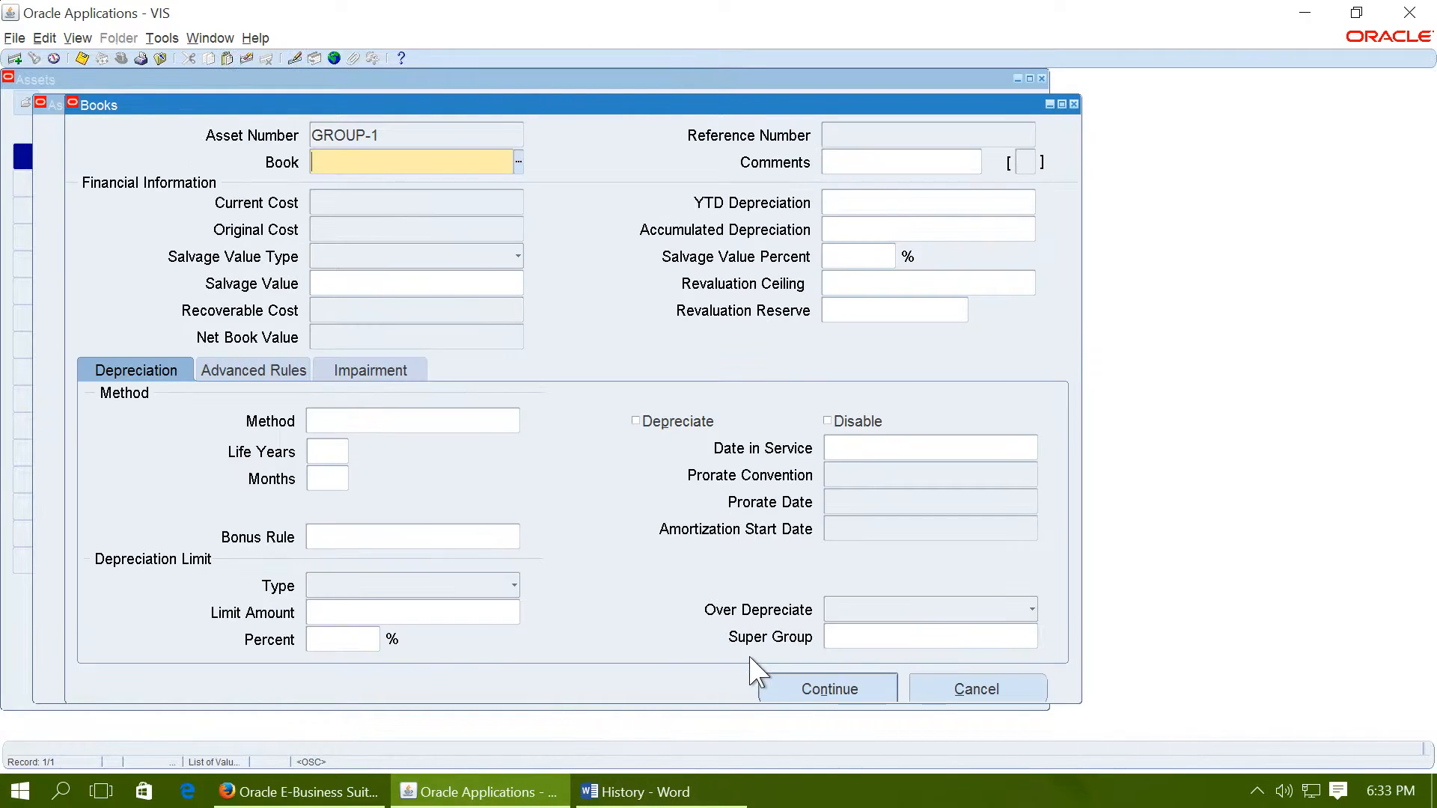
type("OPS")
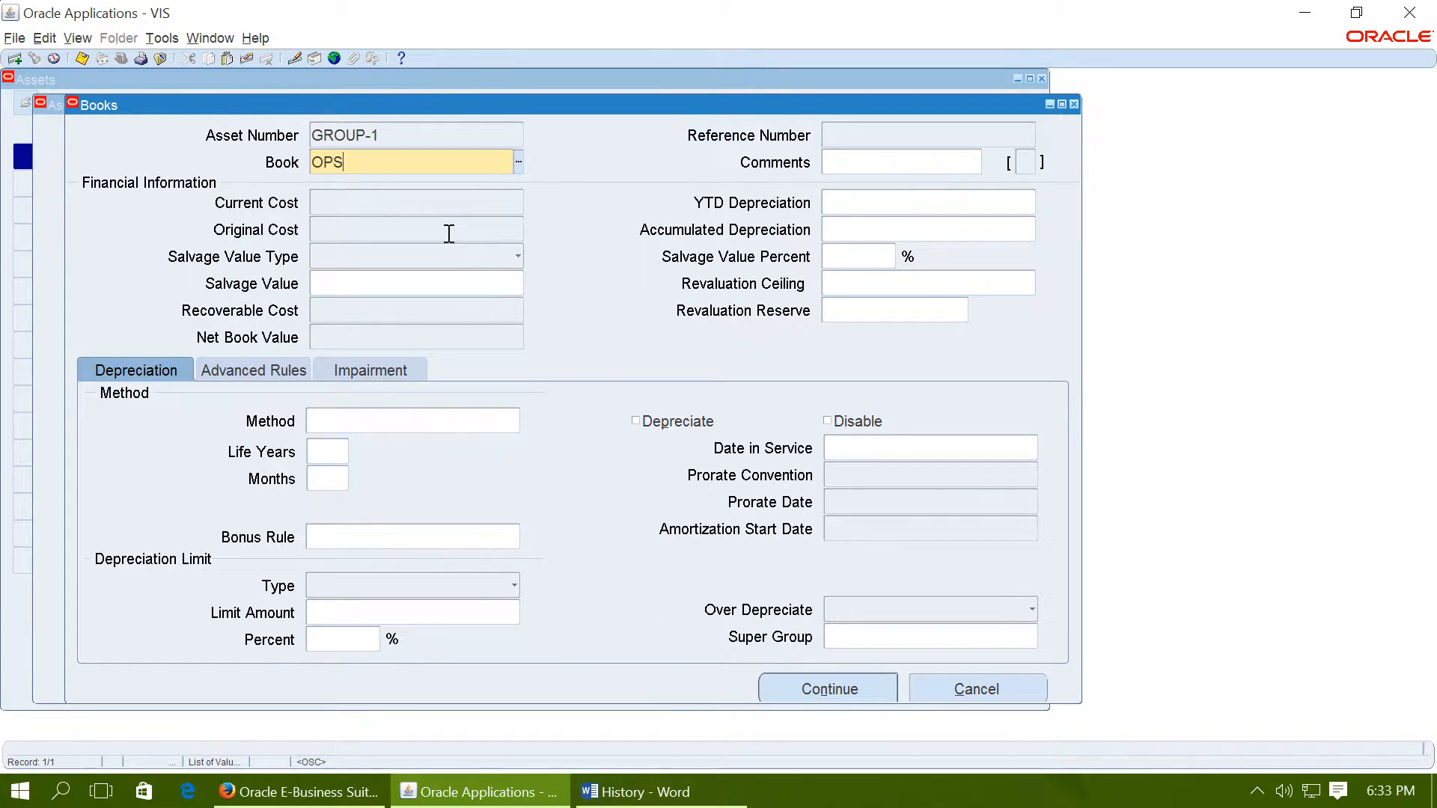
left_click(518, 163)
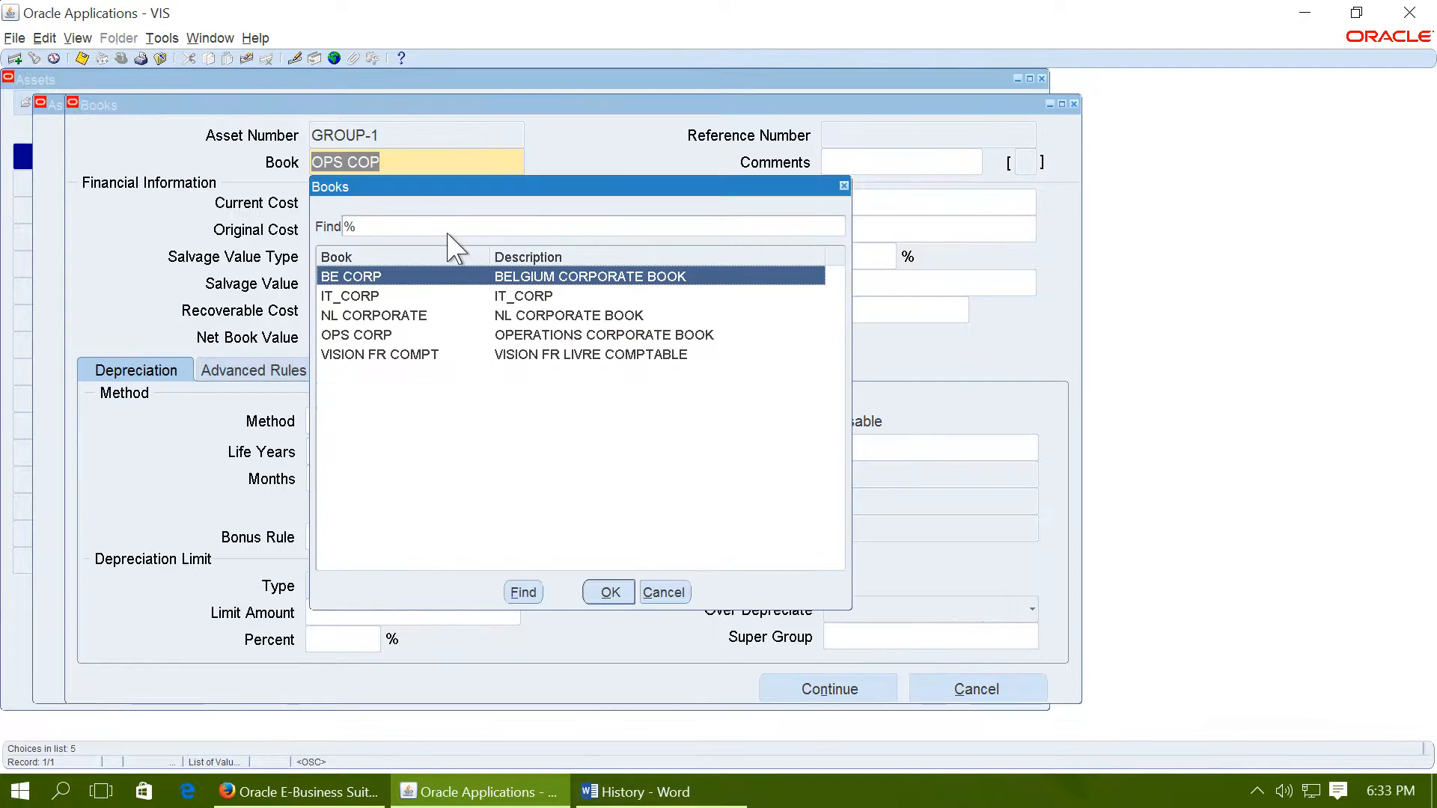
left_click(607, 592)
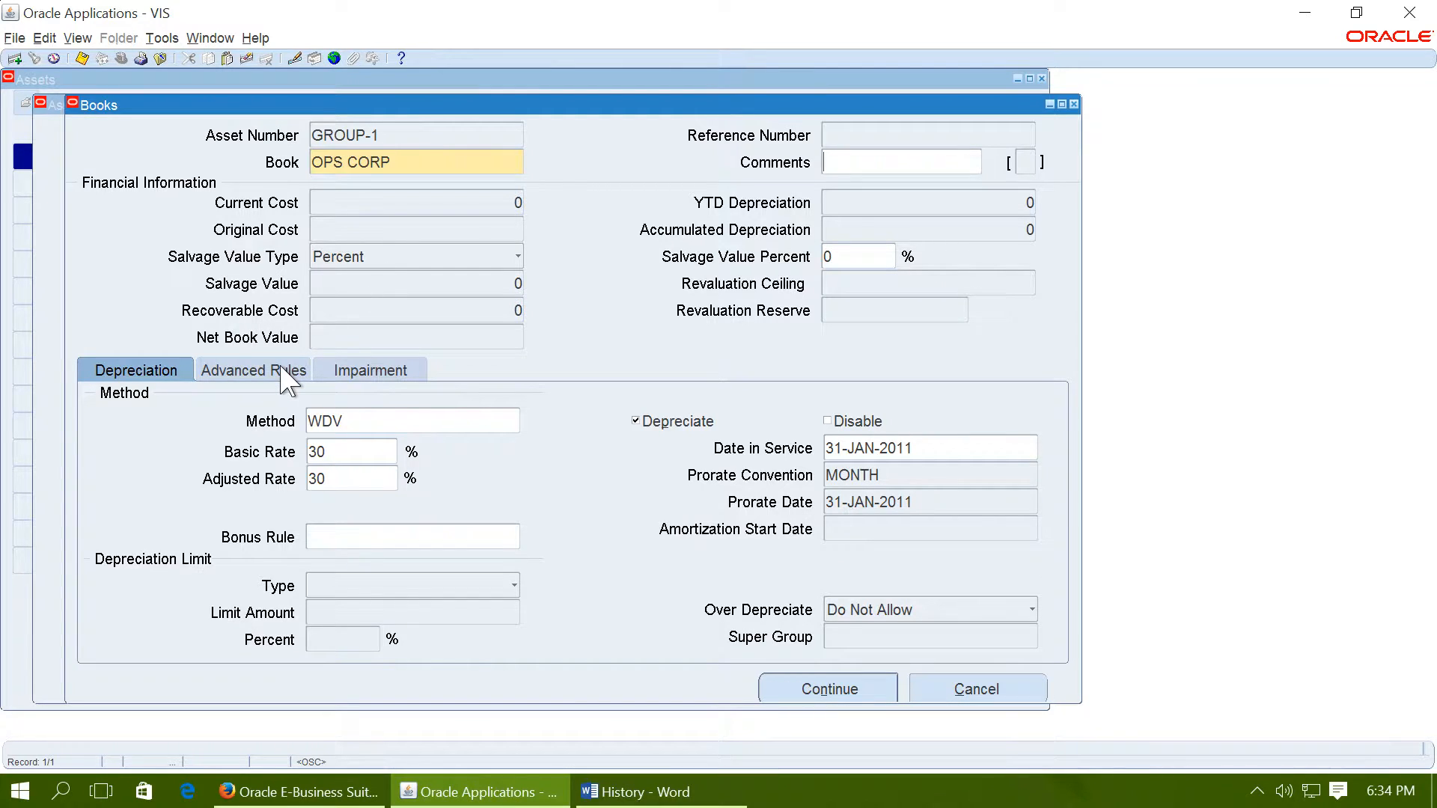
mouse_move(146, 348)
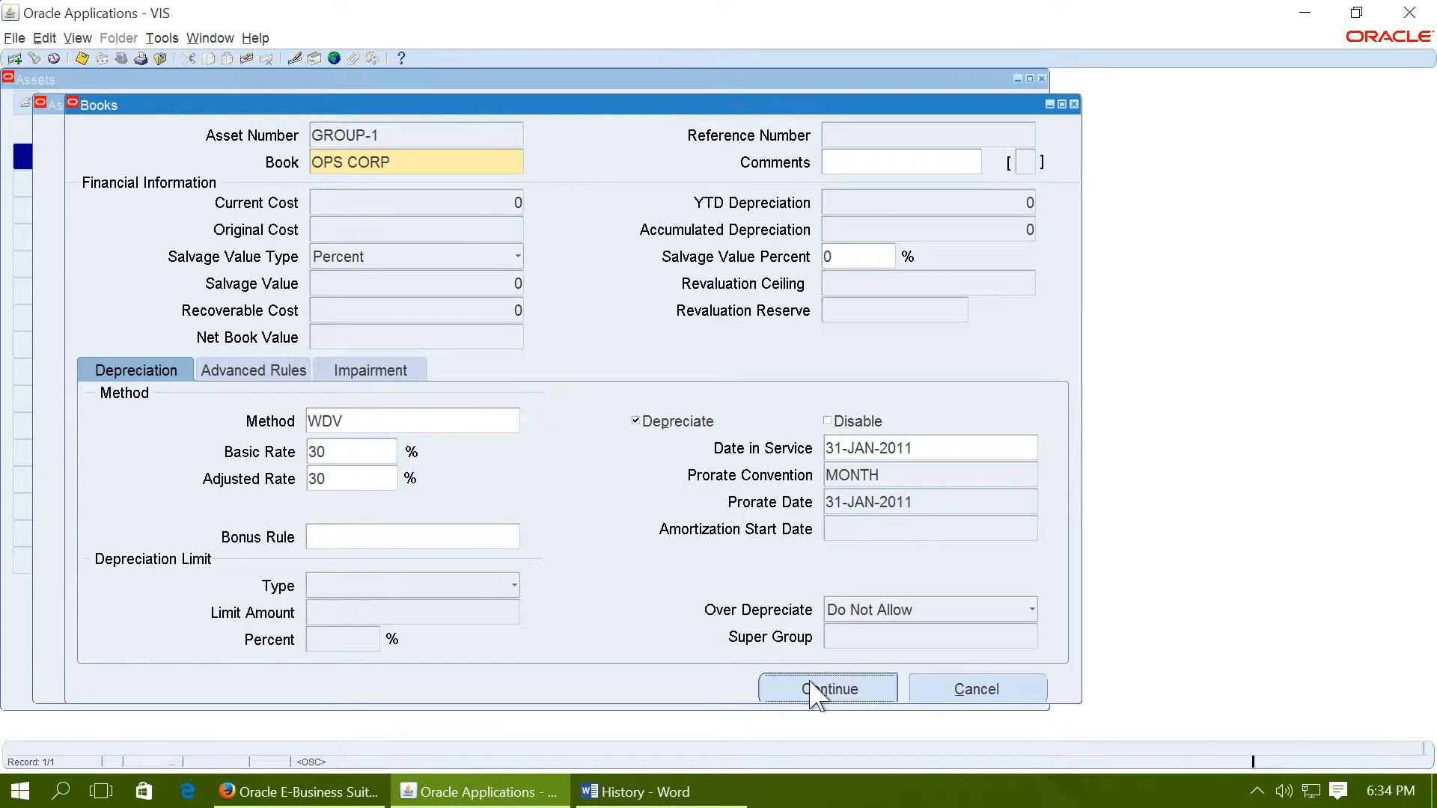
left_click(827, 689)
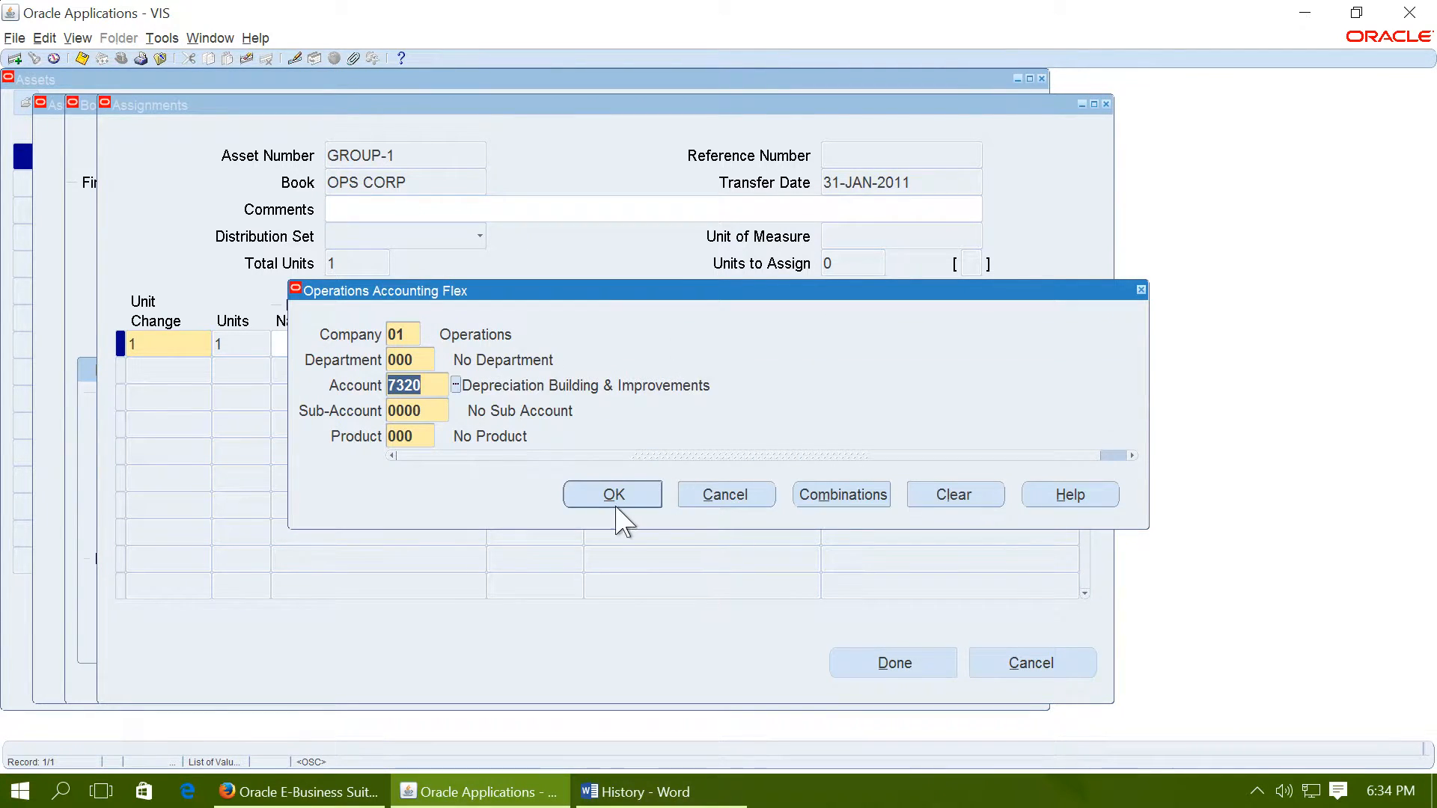
left_click(612, 494)
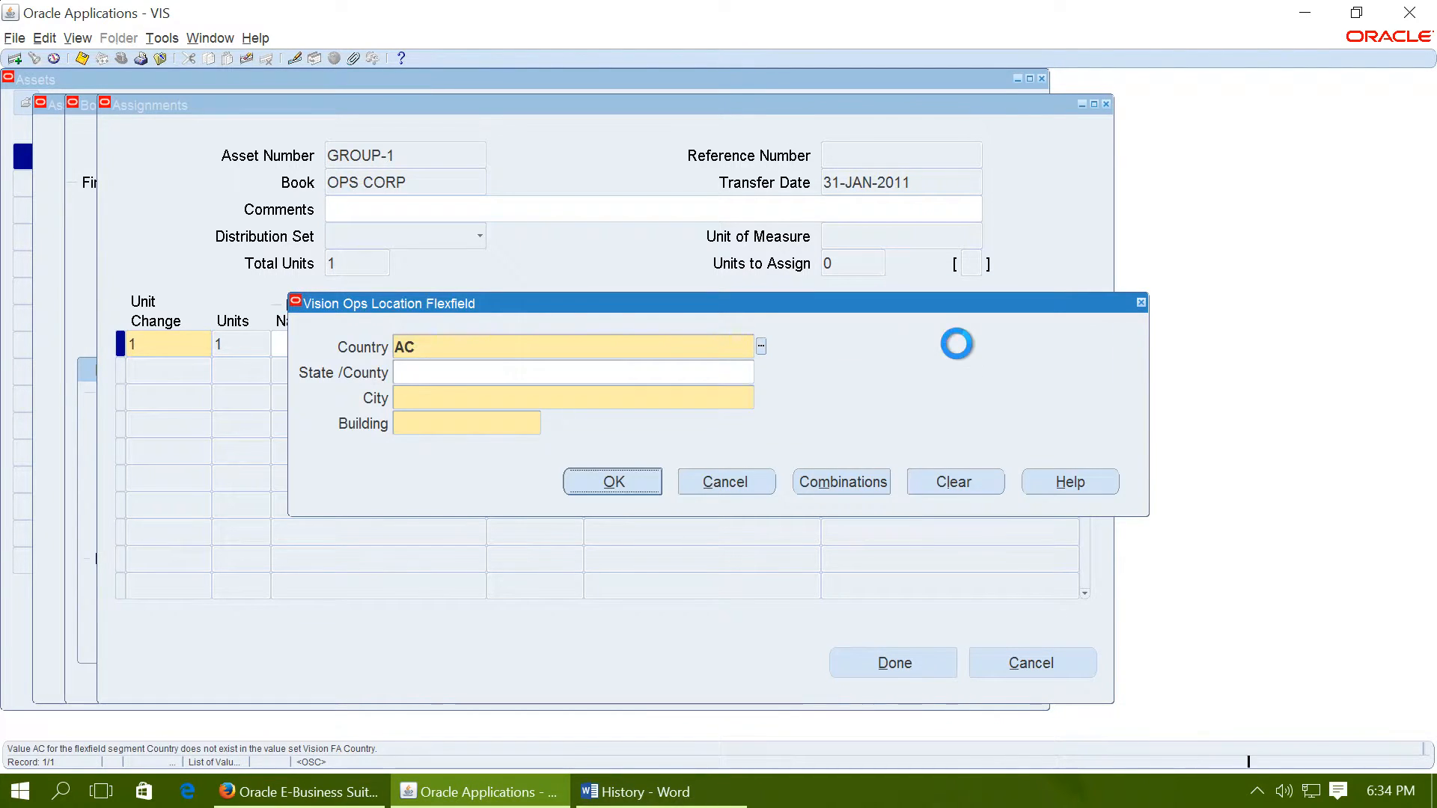
left_click(759, 346)
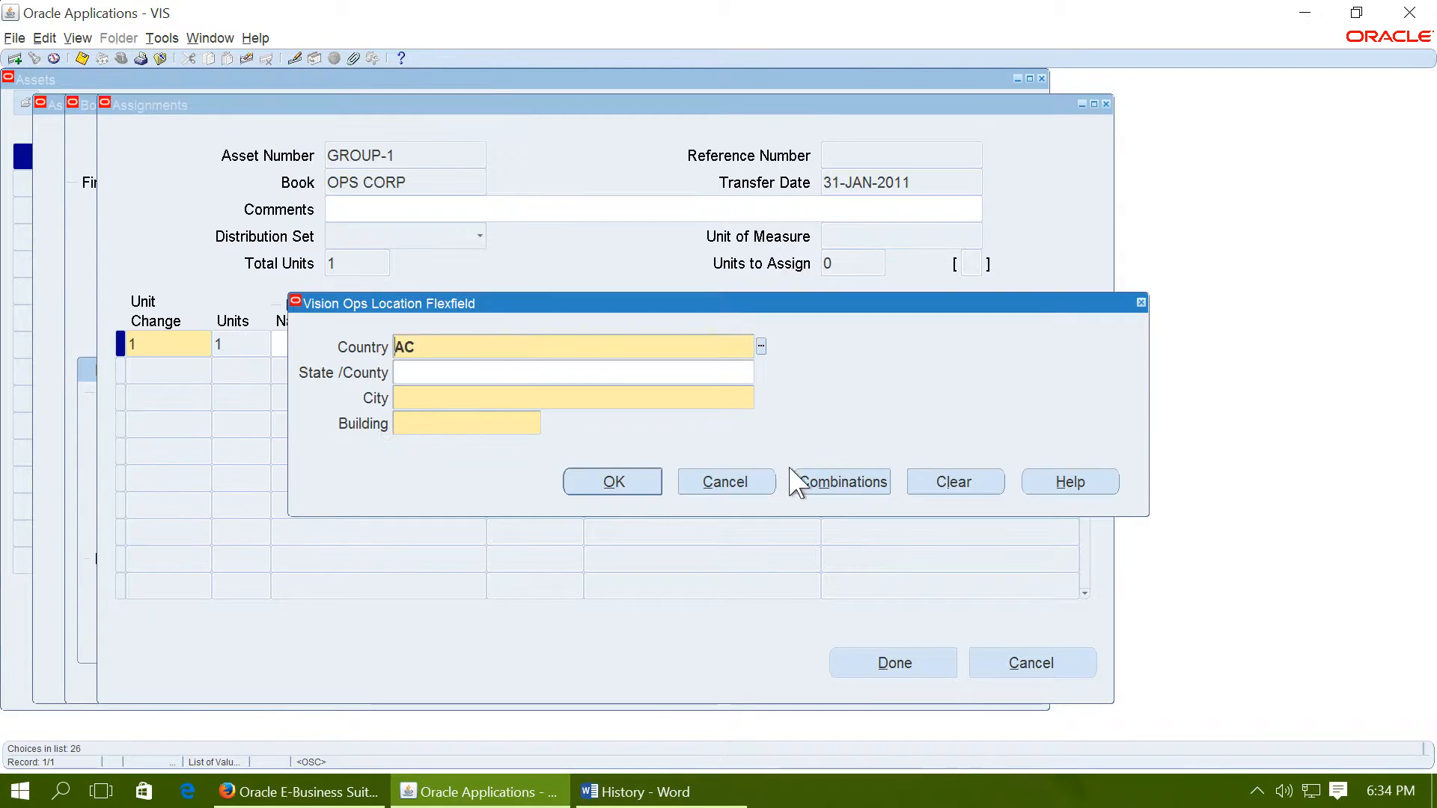
left_click(612, 481)
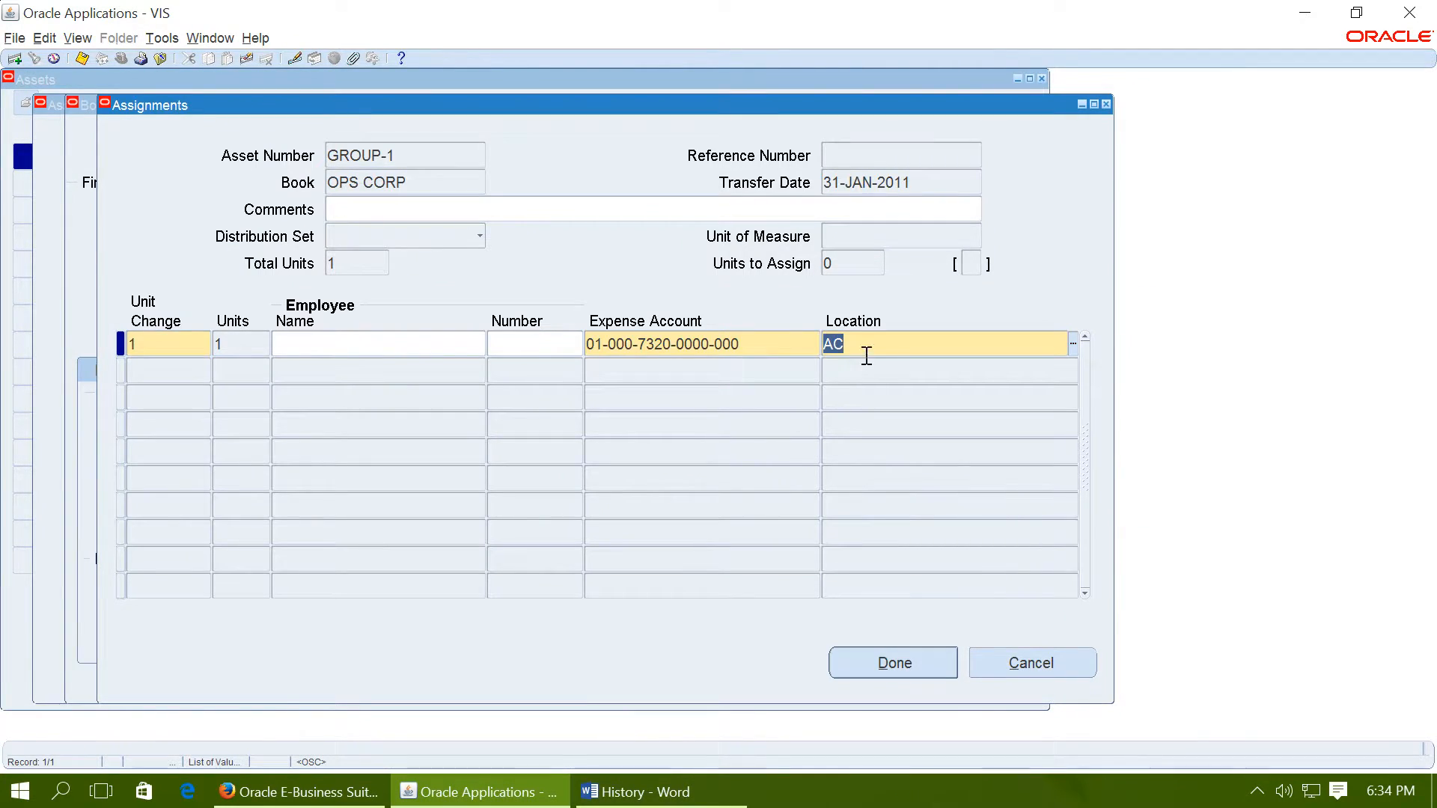
type("%")
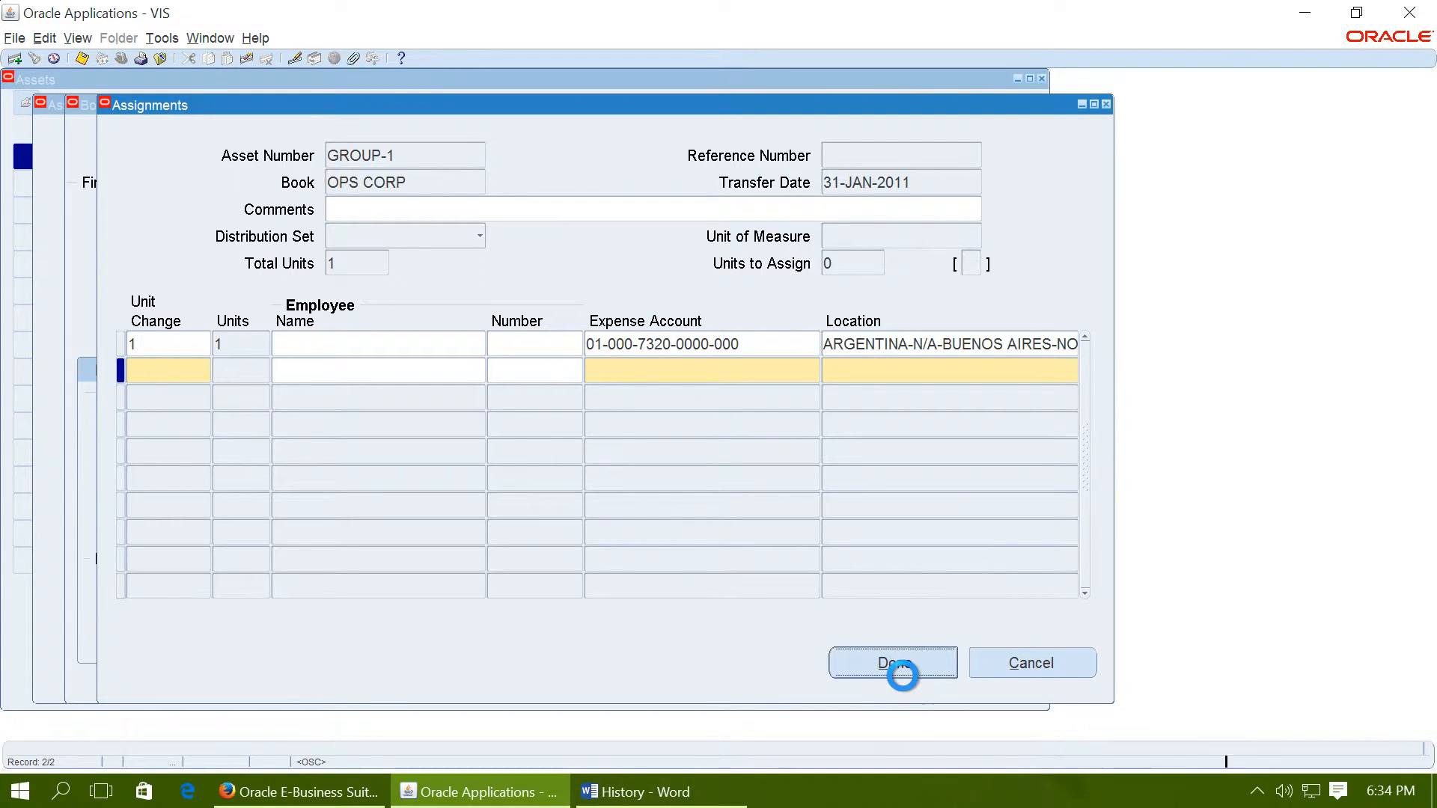
left_click(892, 662)
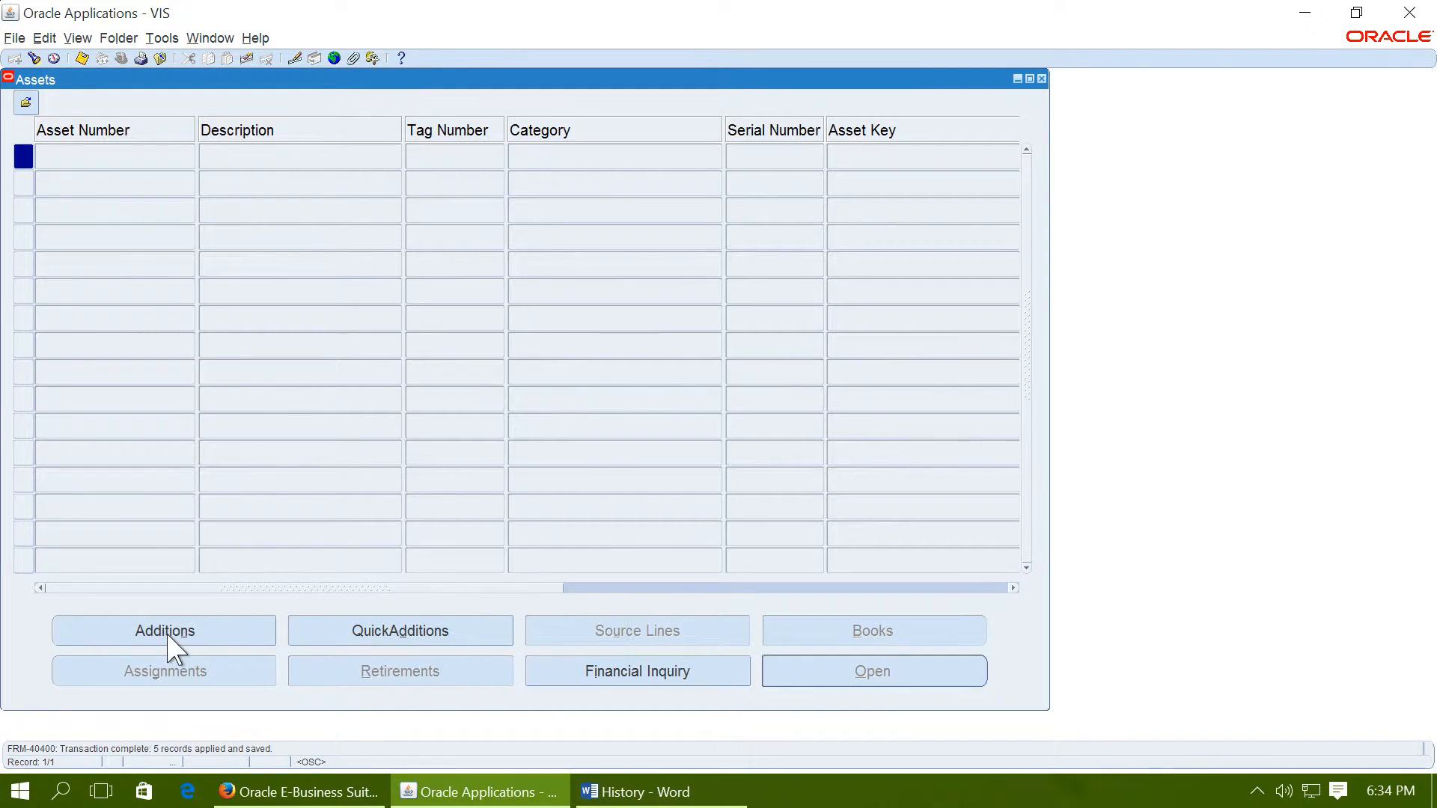
Start a new asset TOWER-1 with description T1
left_click(163, 630)
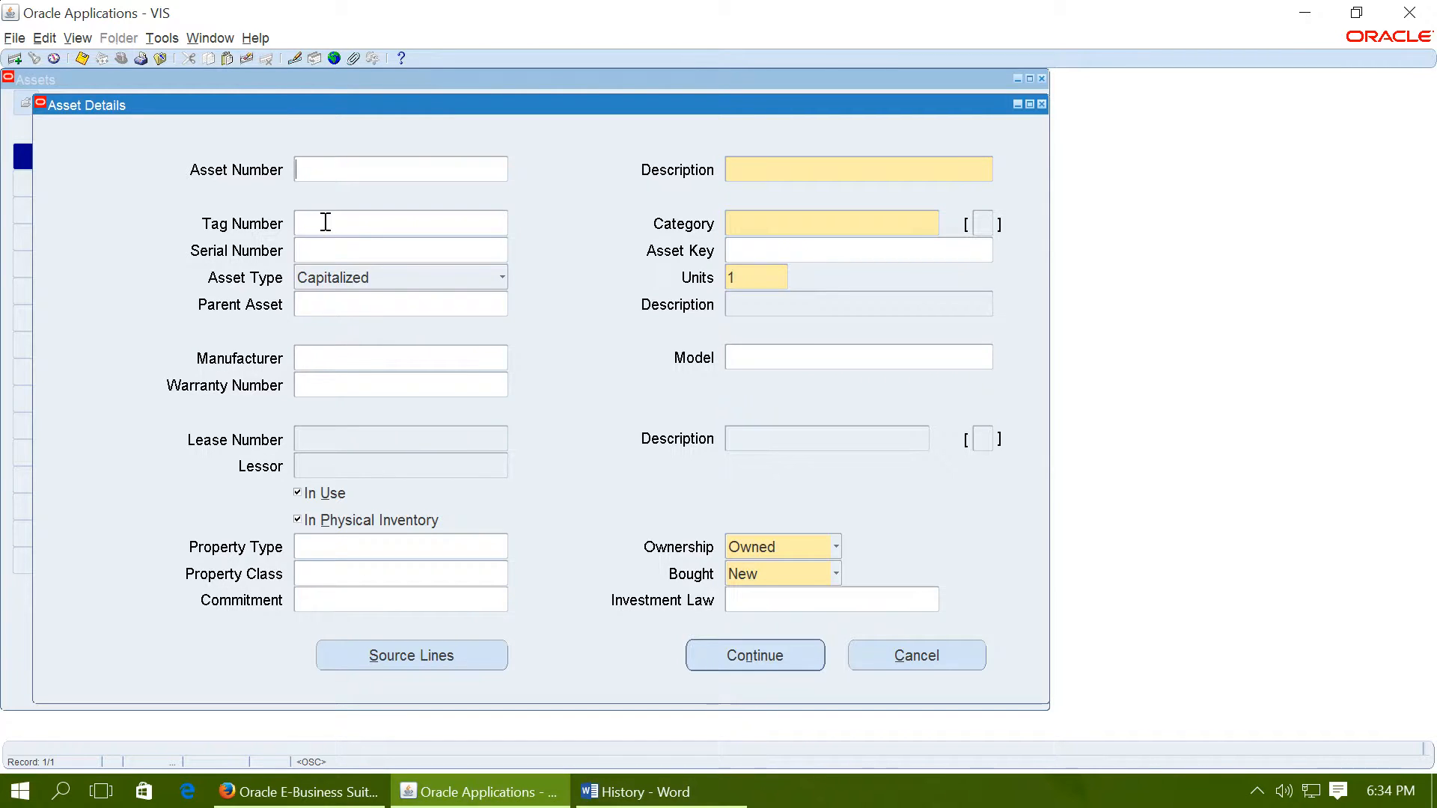
type("T")
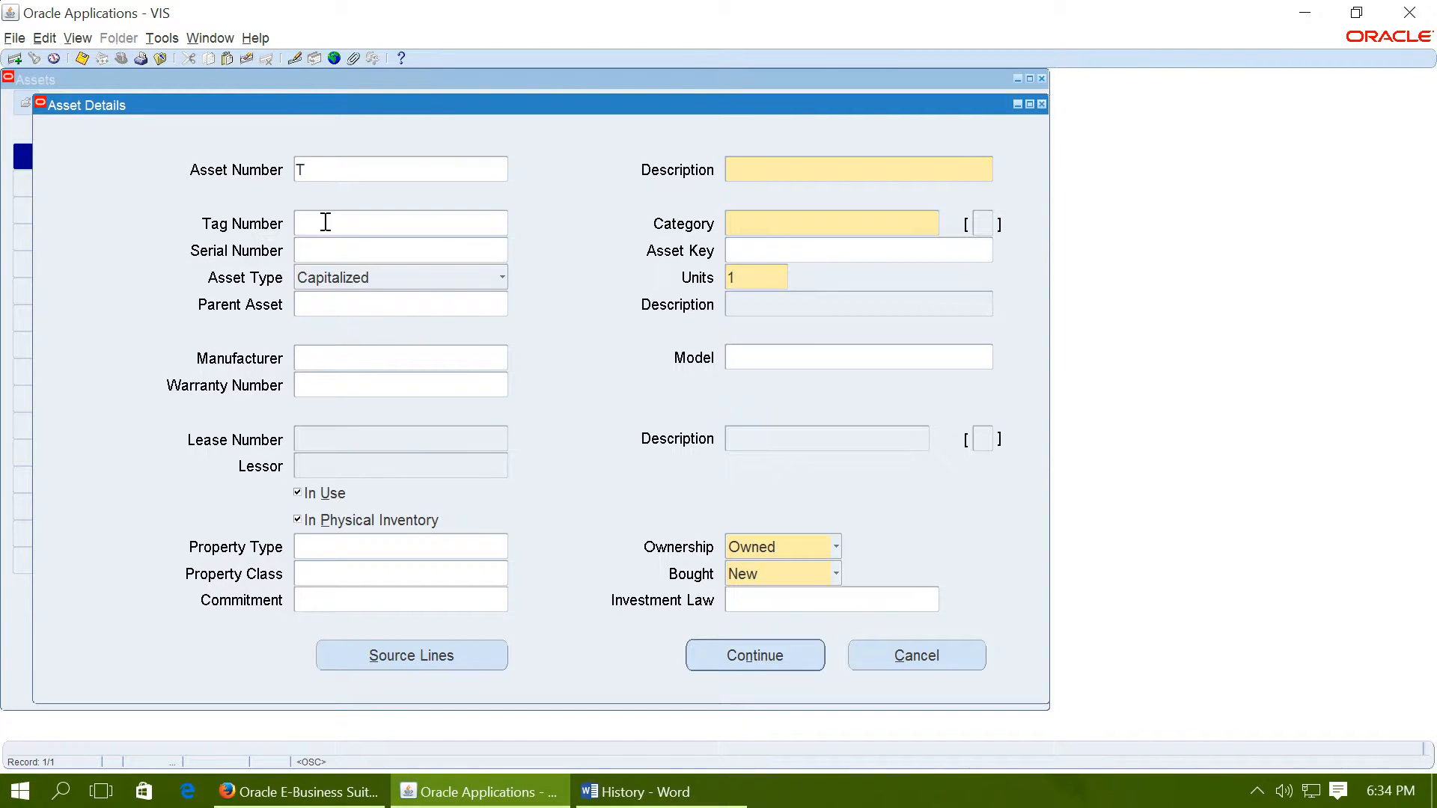
type("OWER-1")
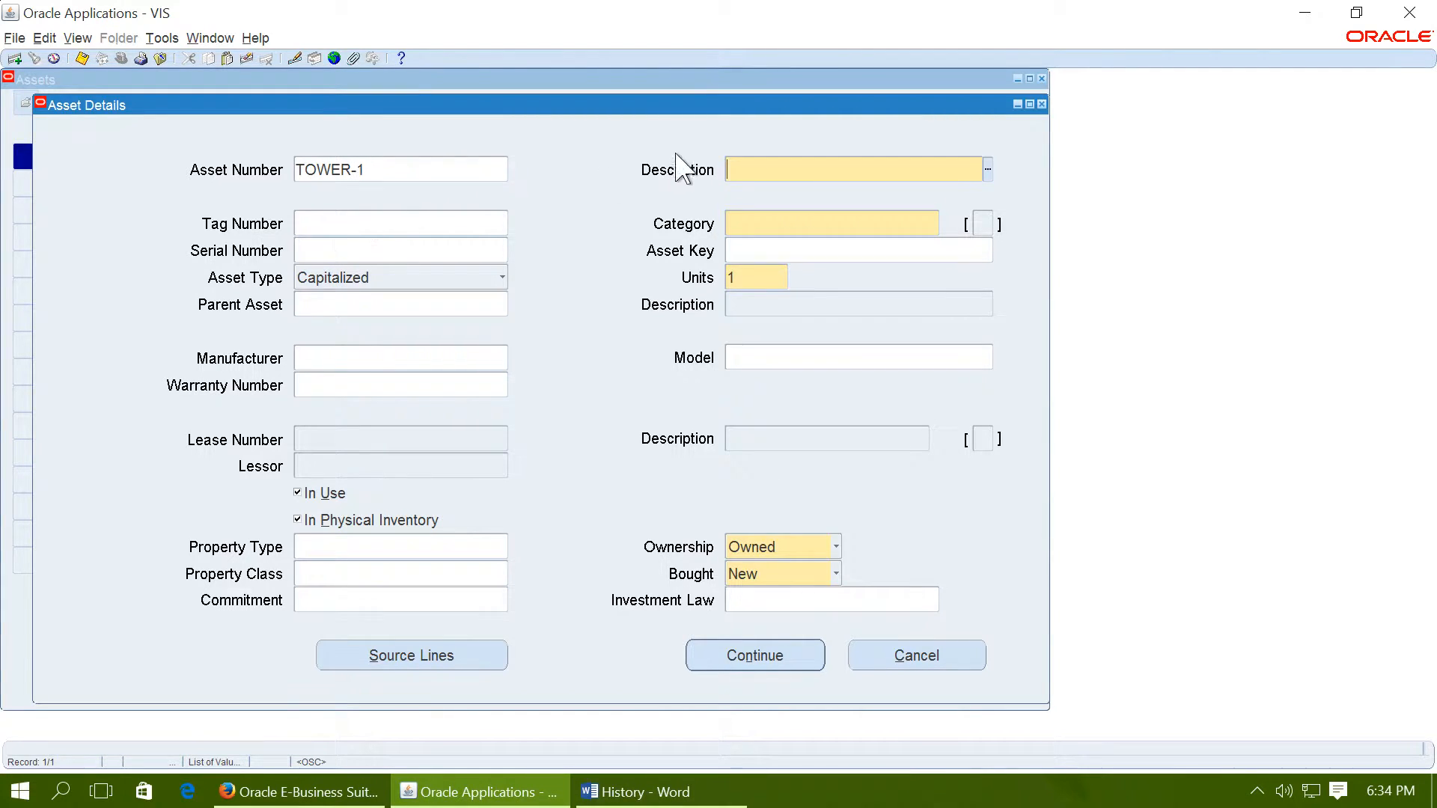
type("T1")
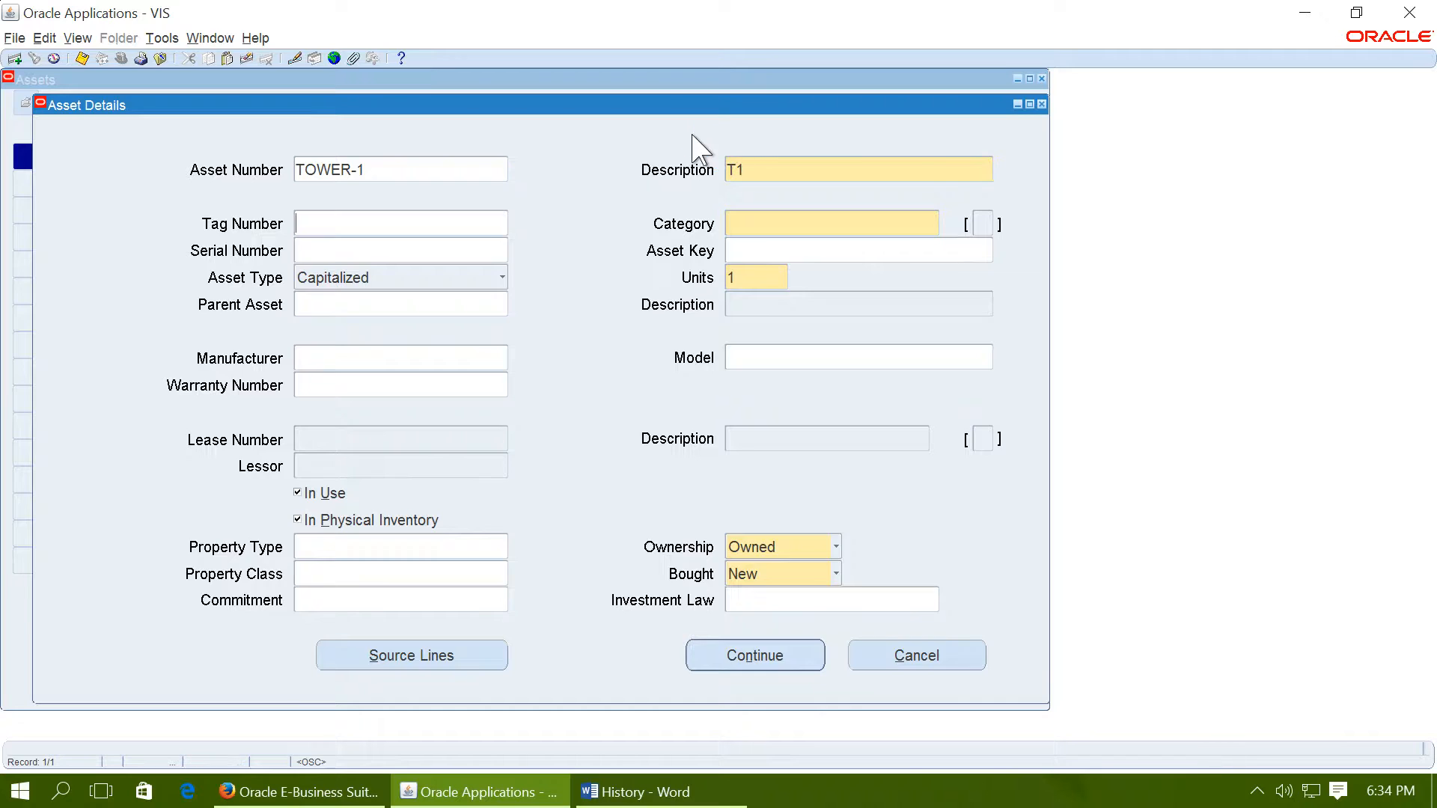
Give TOWER-1 category BUILDING-OFFICE and asset key ACTIVE, then continue to book details
left_click(829, 223)
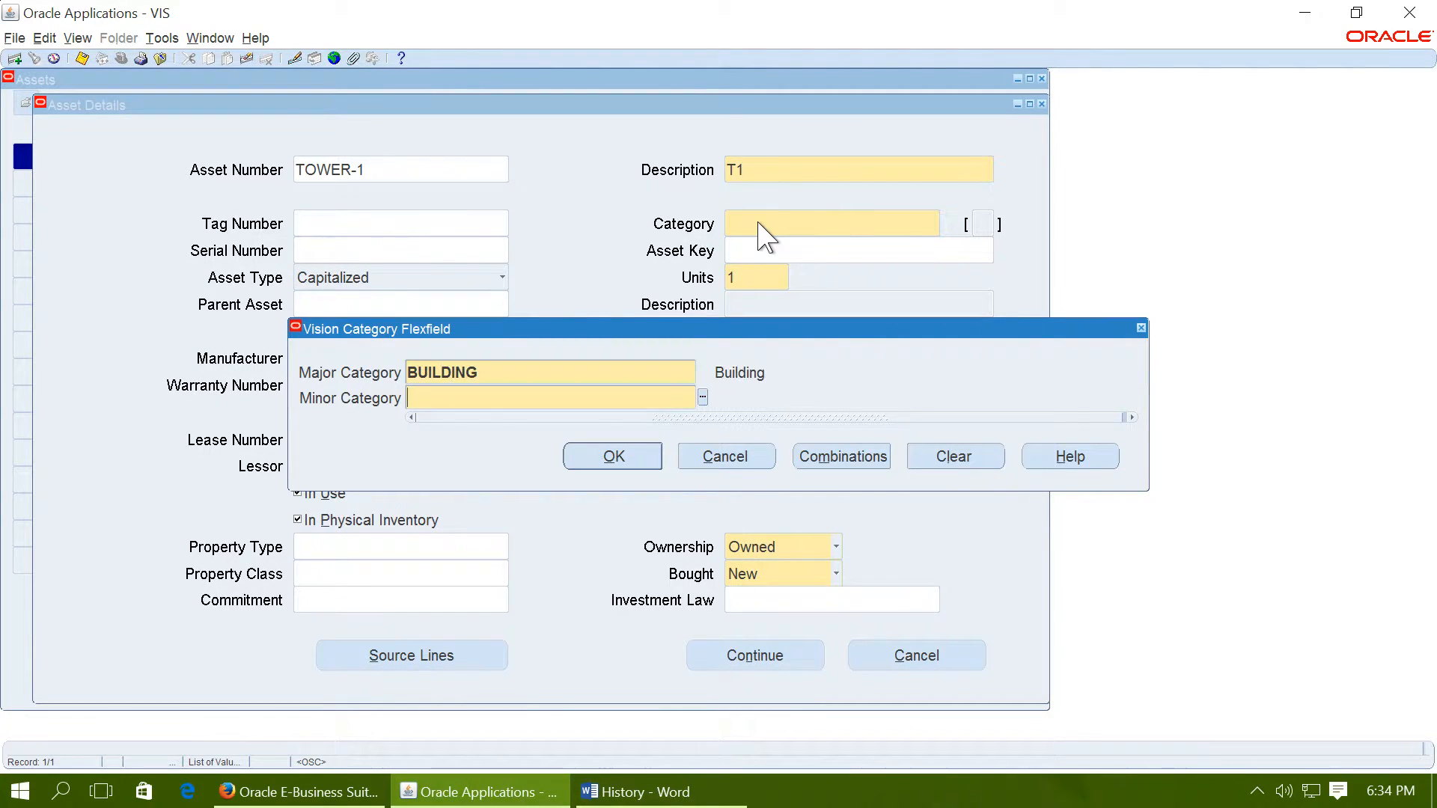
type("OFFICE")
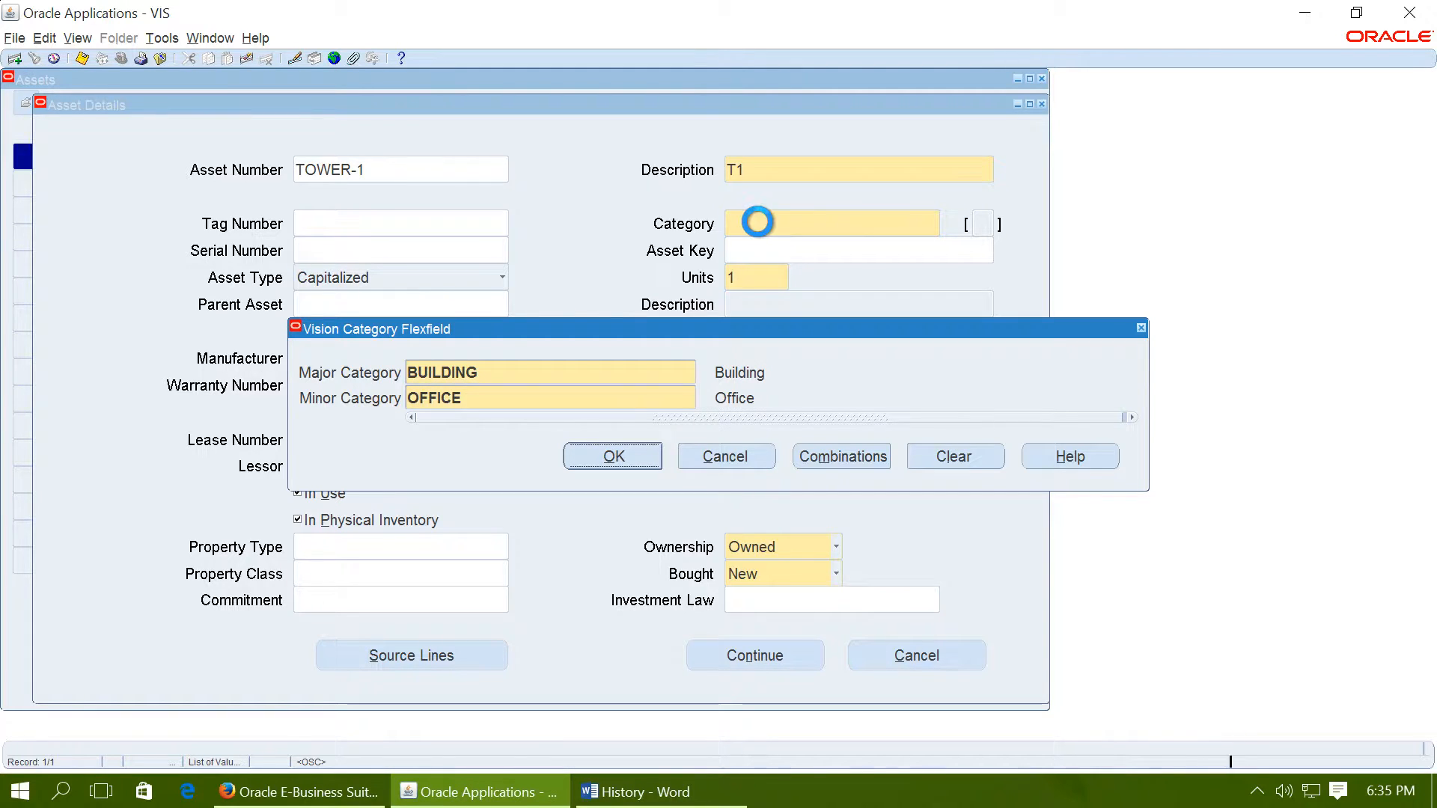
left_click(612, 456)
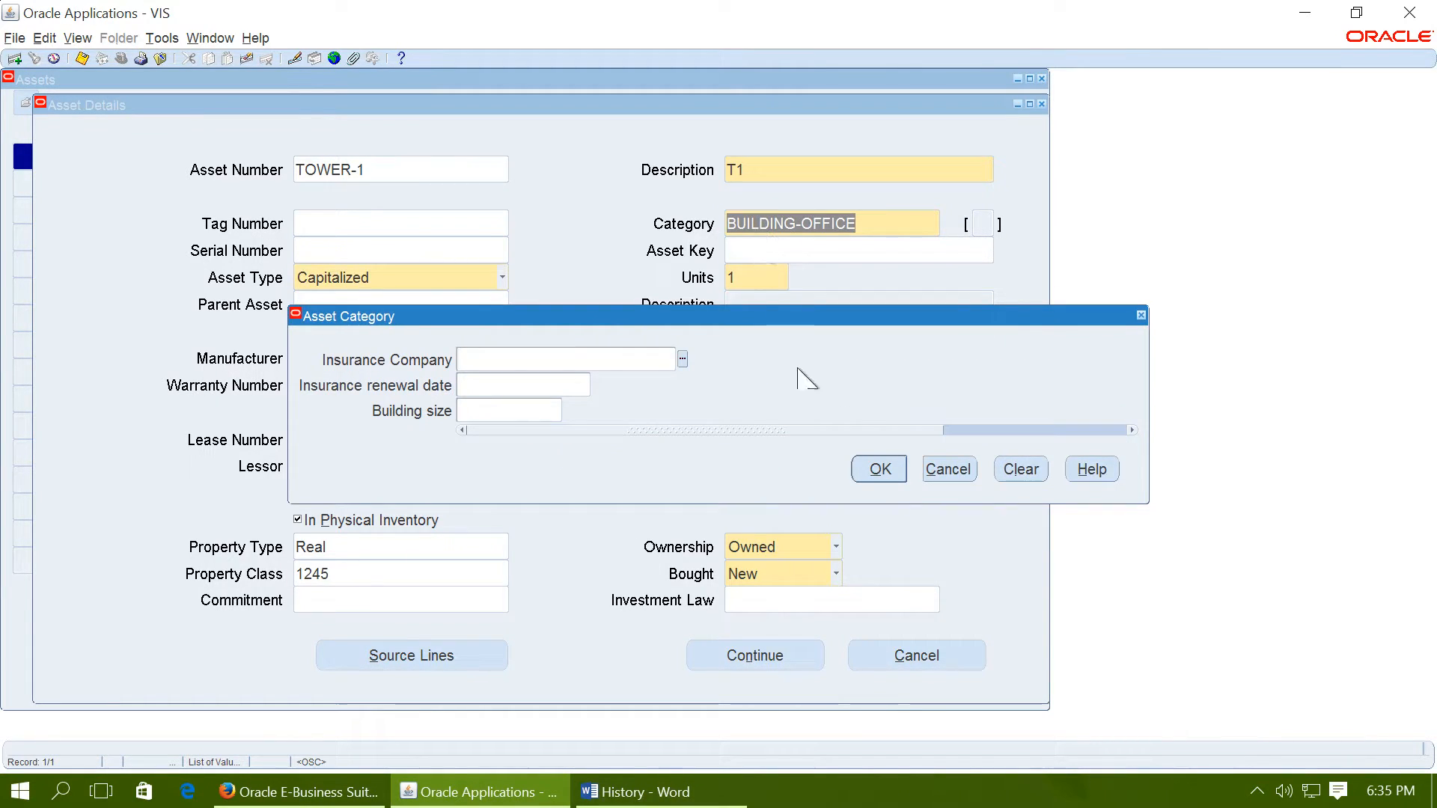
left_click(877, 469)
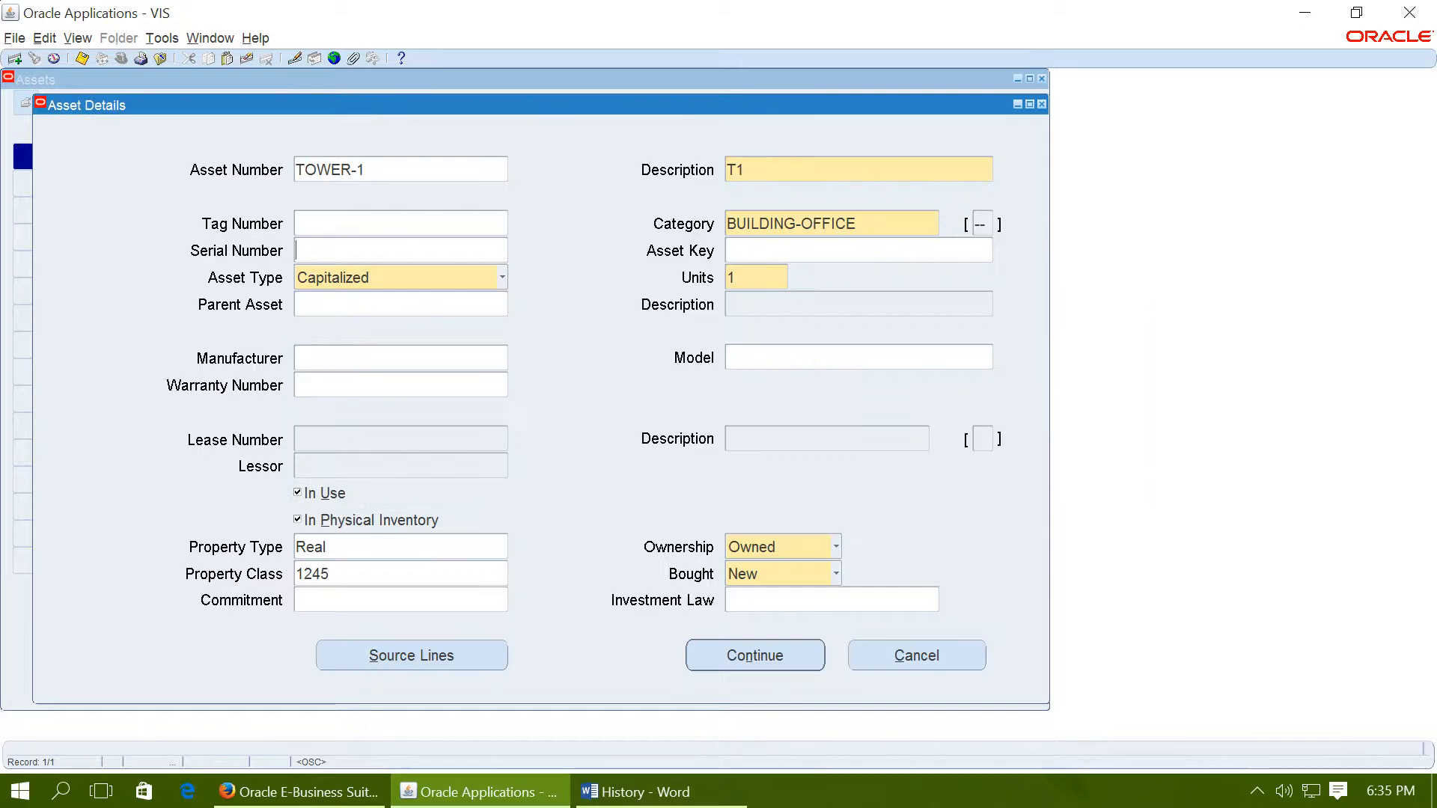
type("ACTIVE")
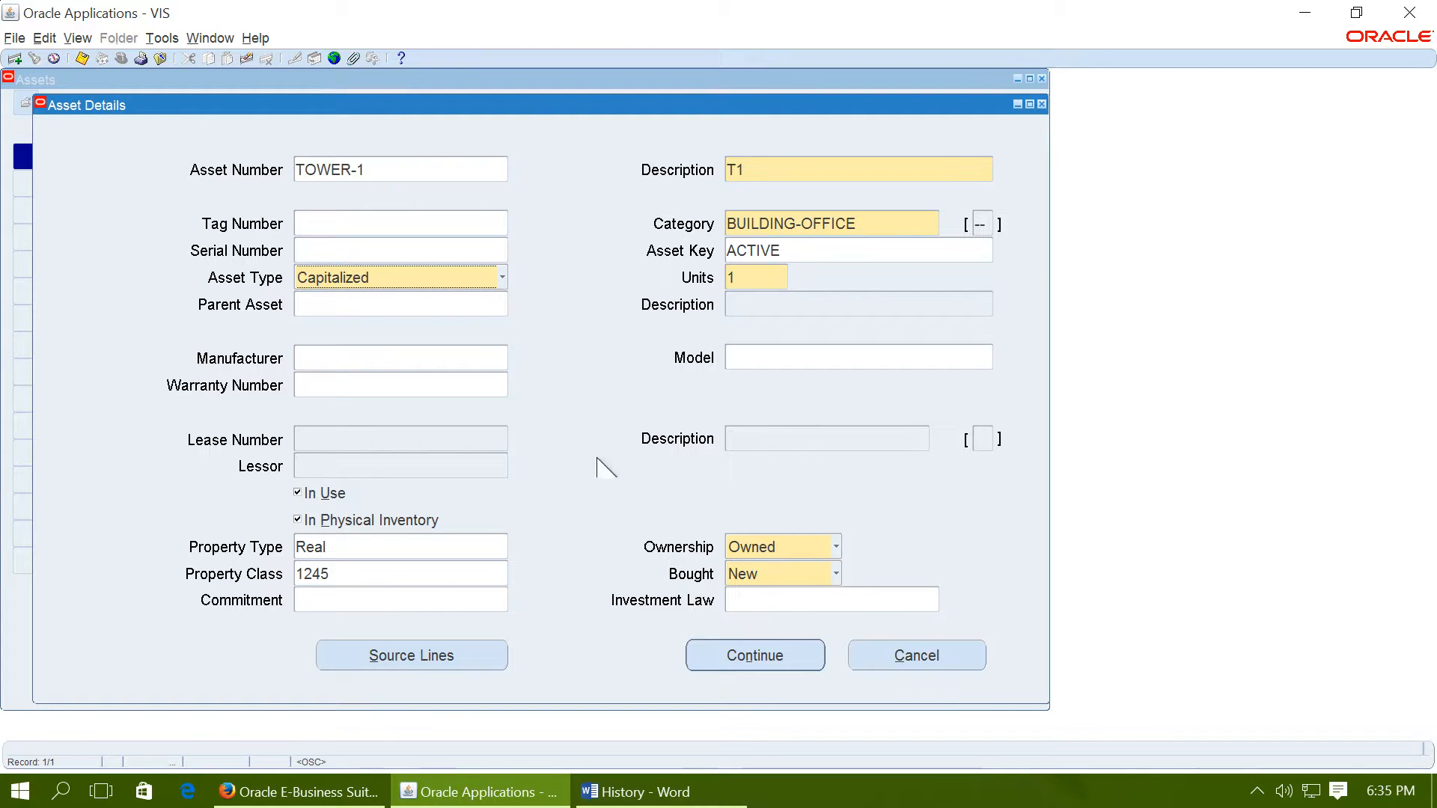
left_click(755, 654)
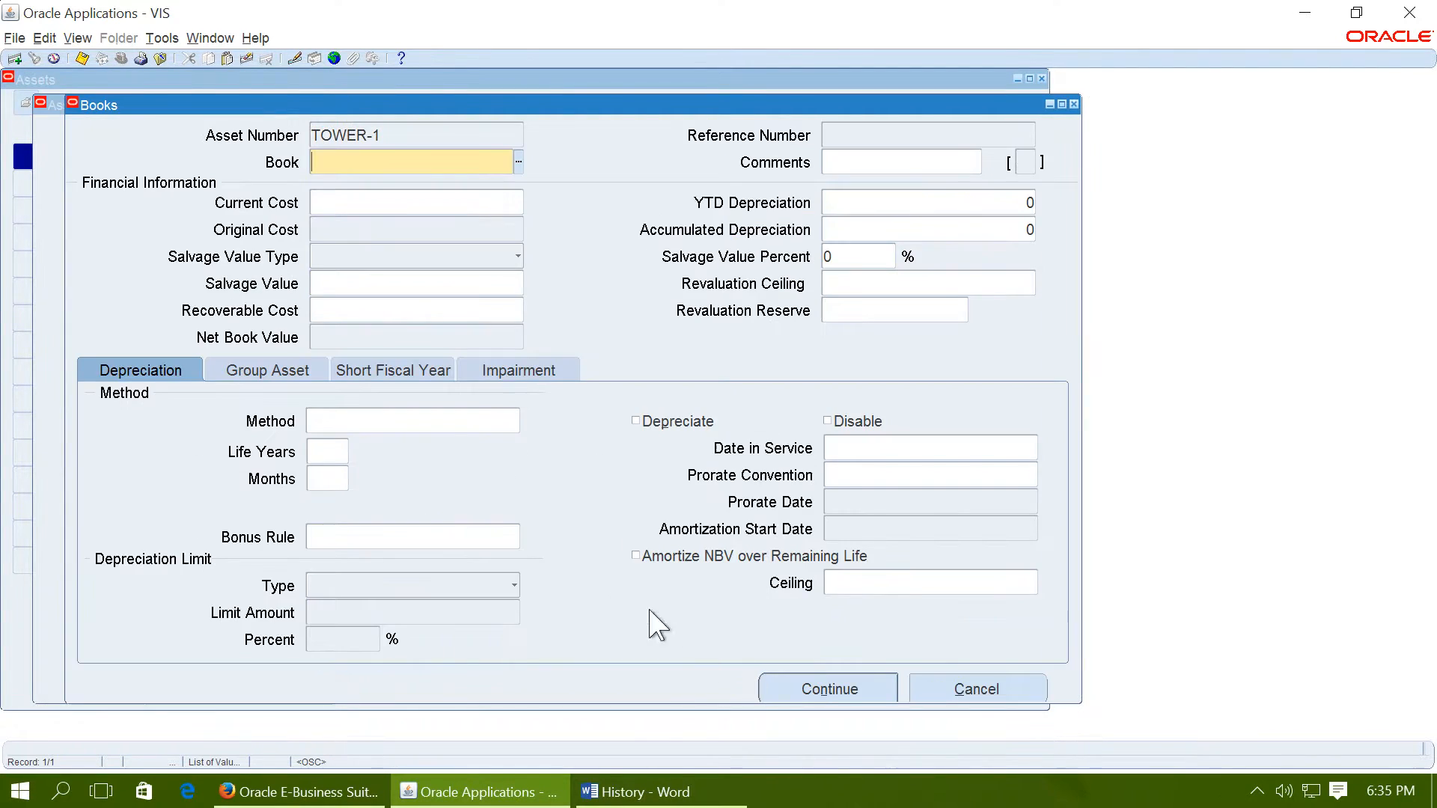
Put TOWER-1 in the OPS CORP book at 100,000 cost as a member of GROUP-1
type("OPS CORP")
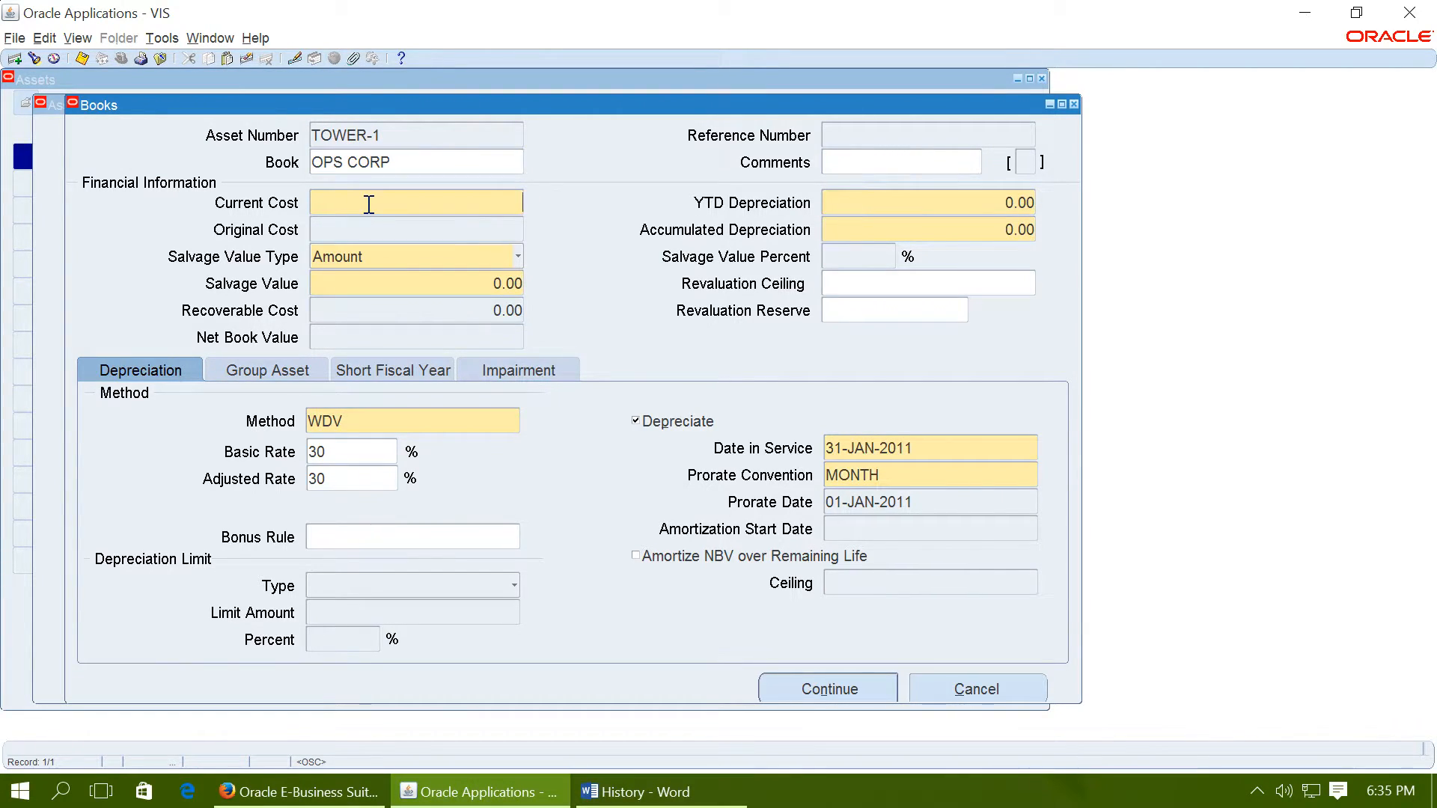
type("100,000.00")
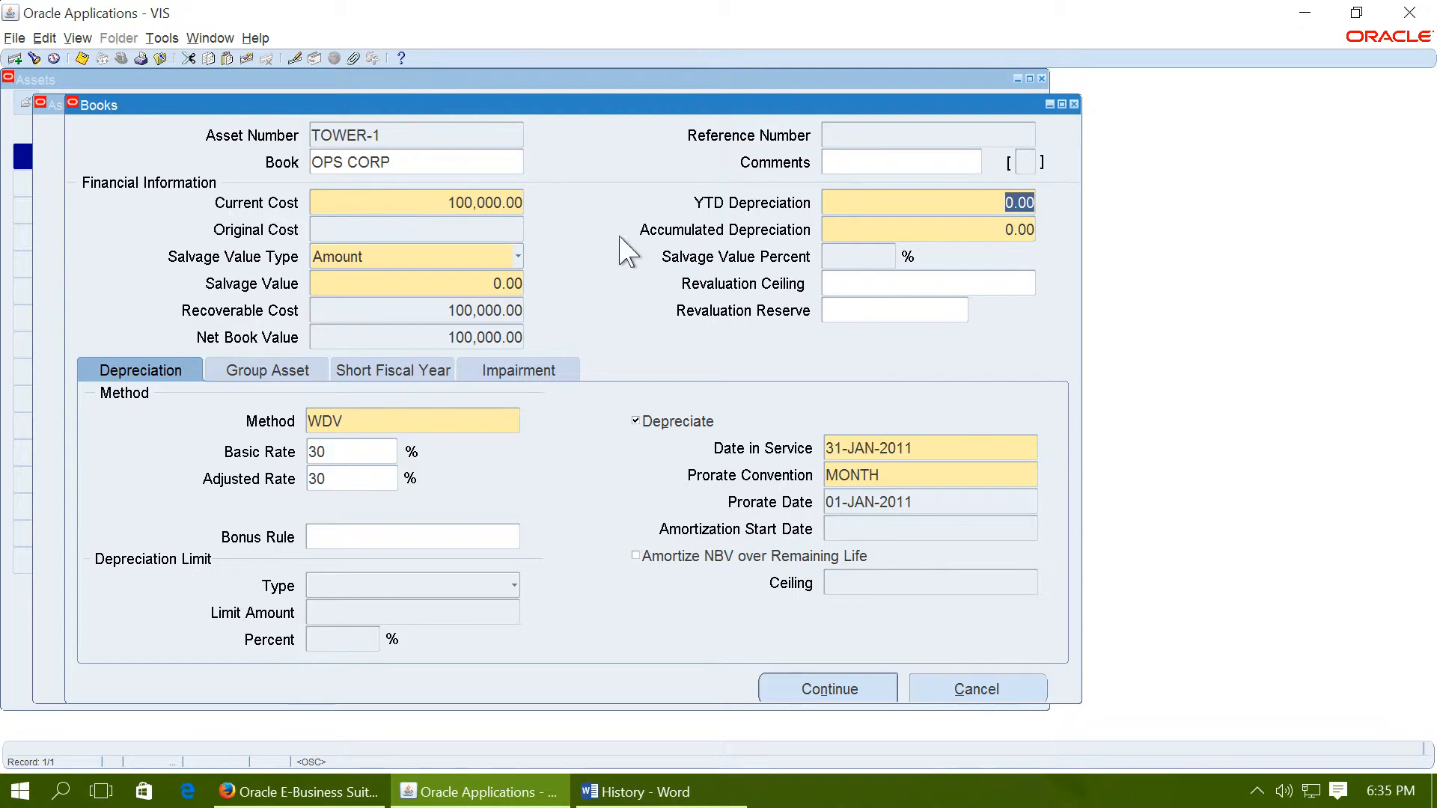
mouse_move(477, 495)
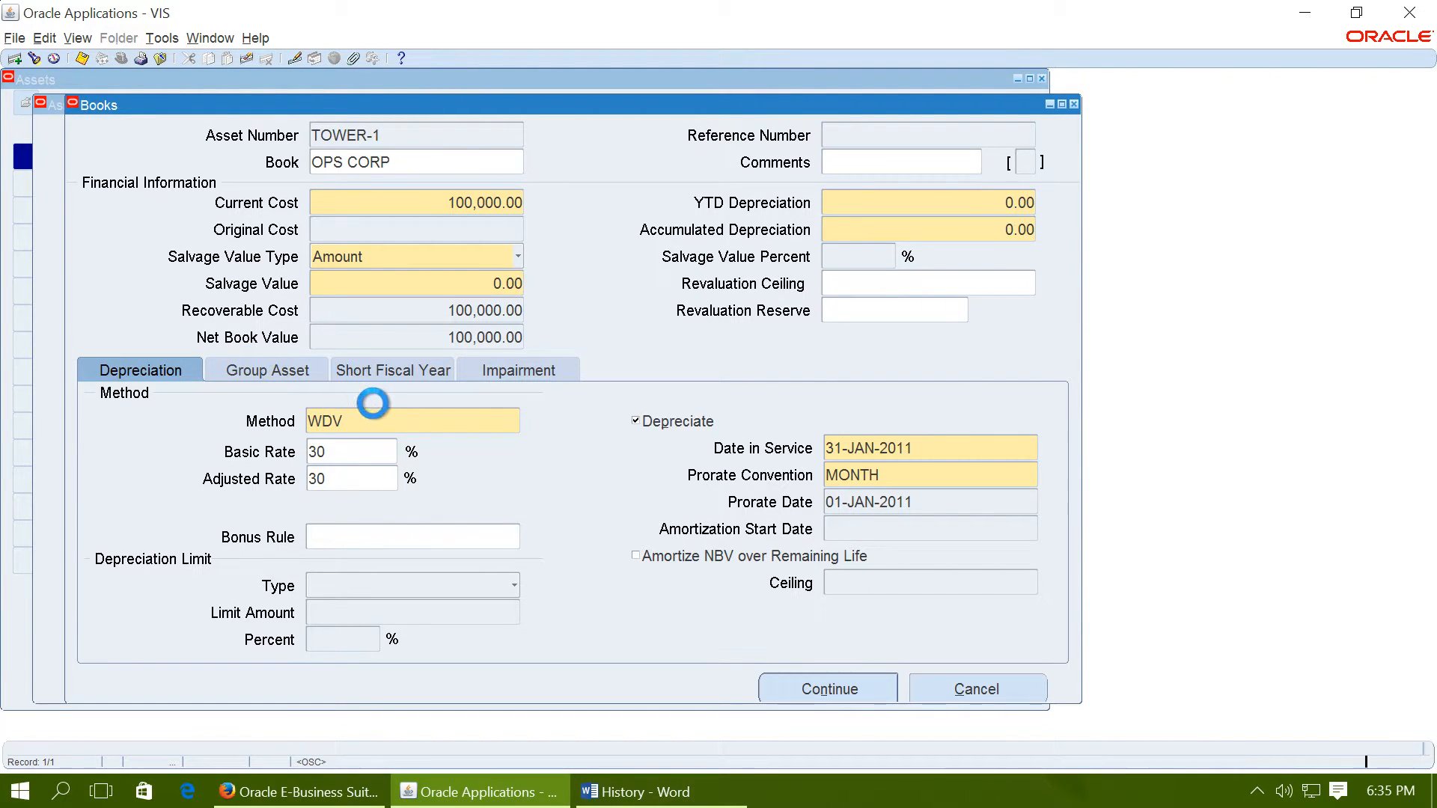
left_click(266, 369)
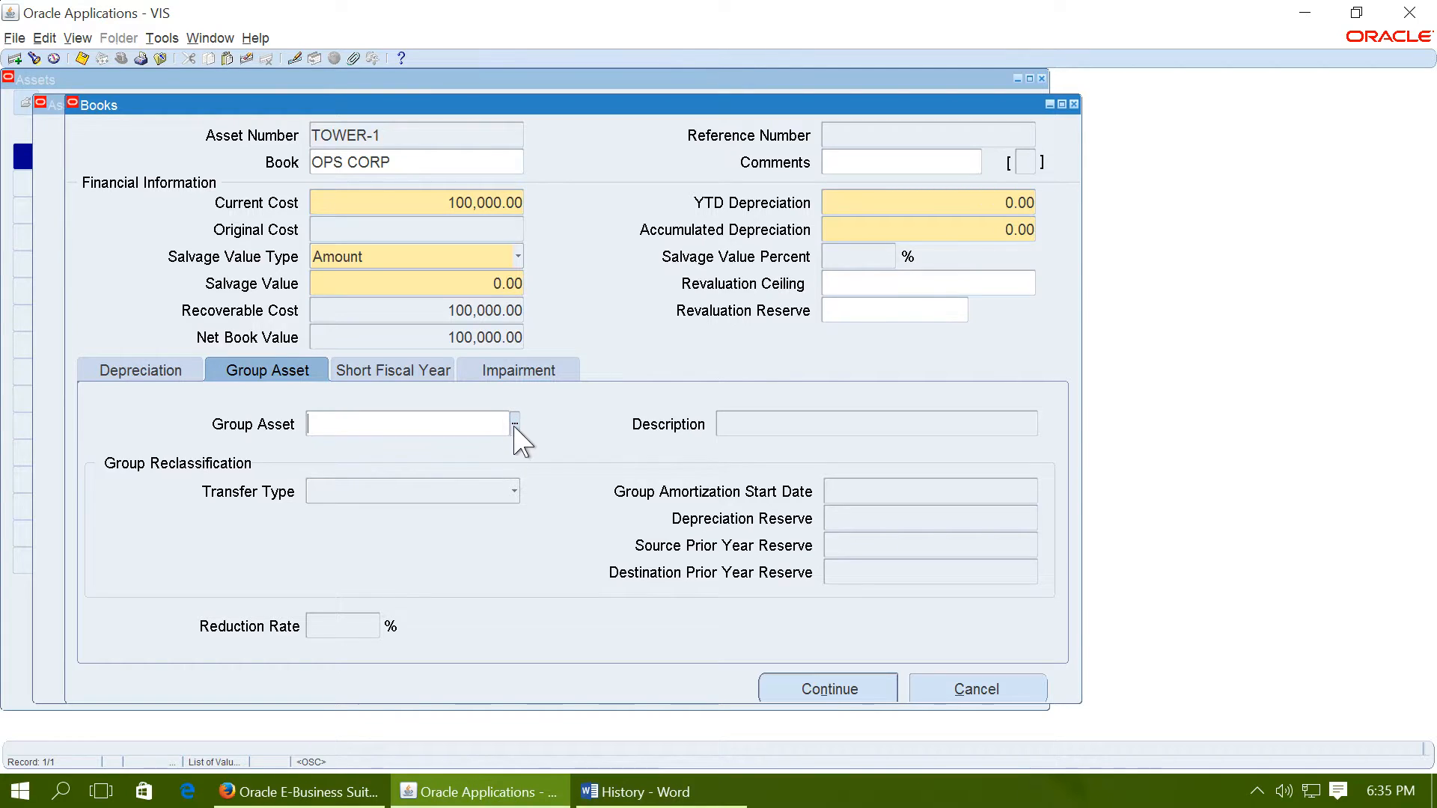
left_click(516, 422)
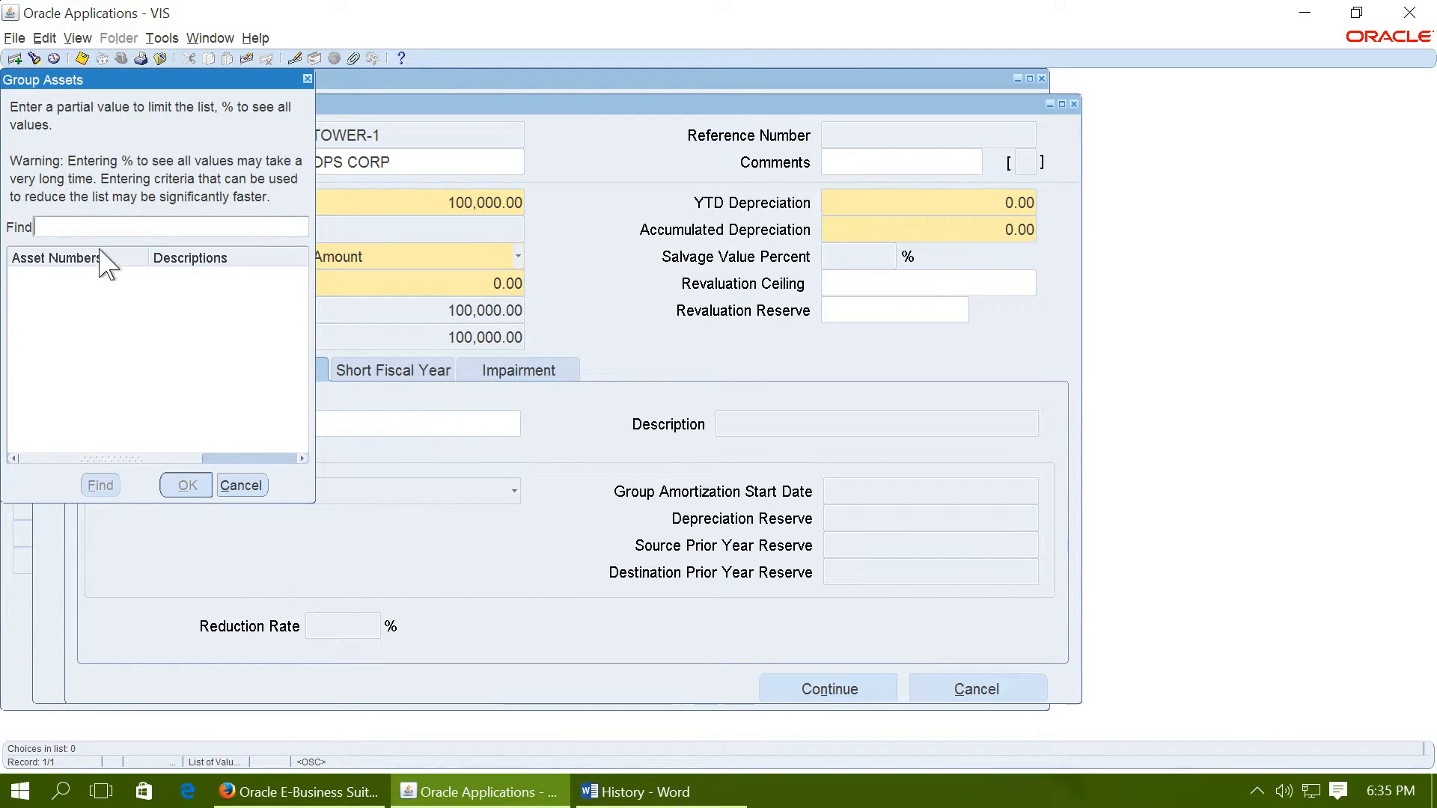
type("GROUP%")
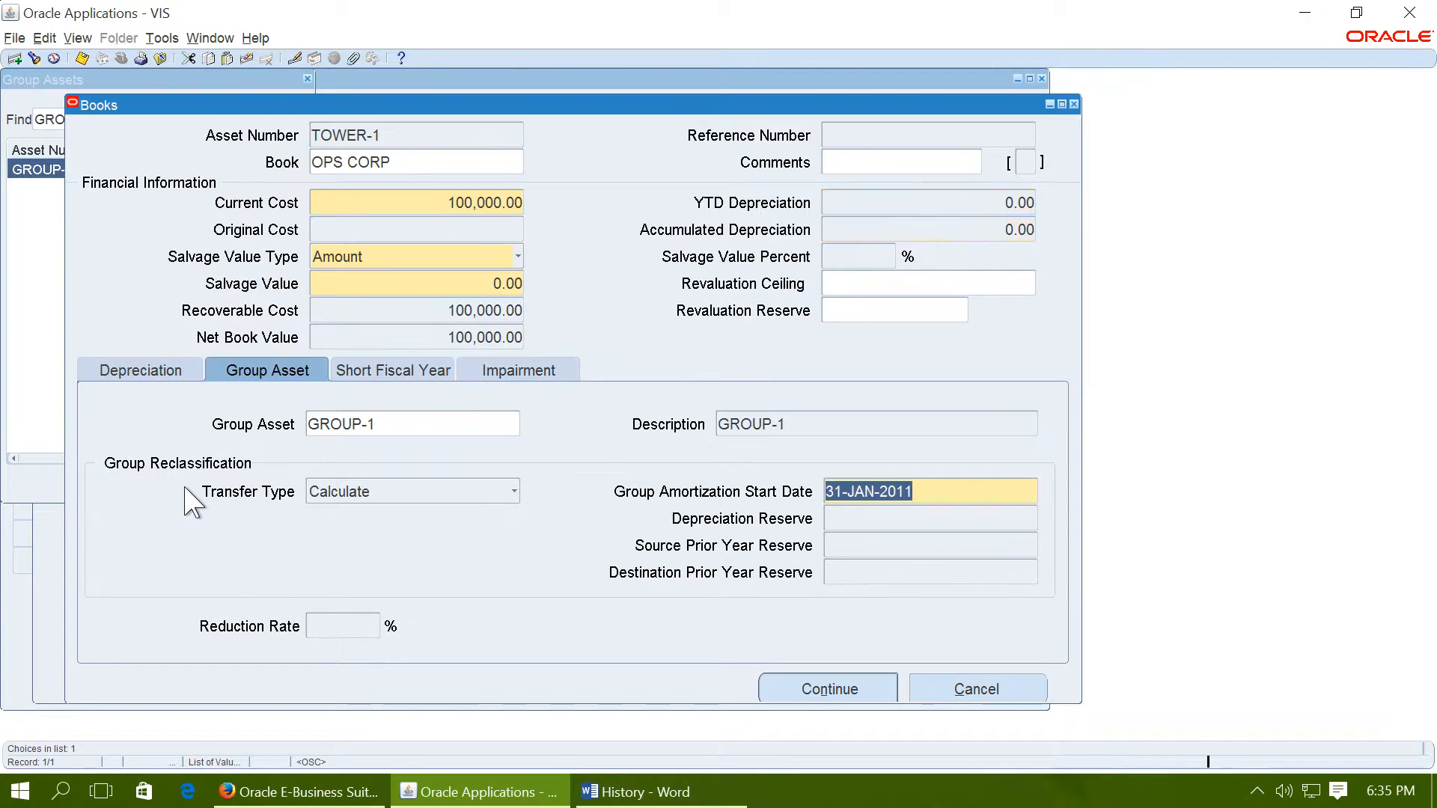
left_click(828, 689)
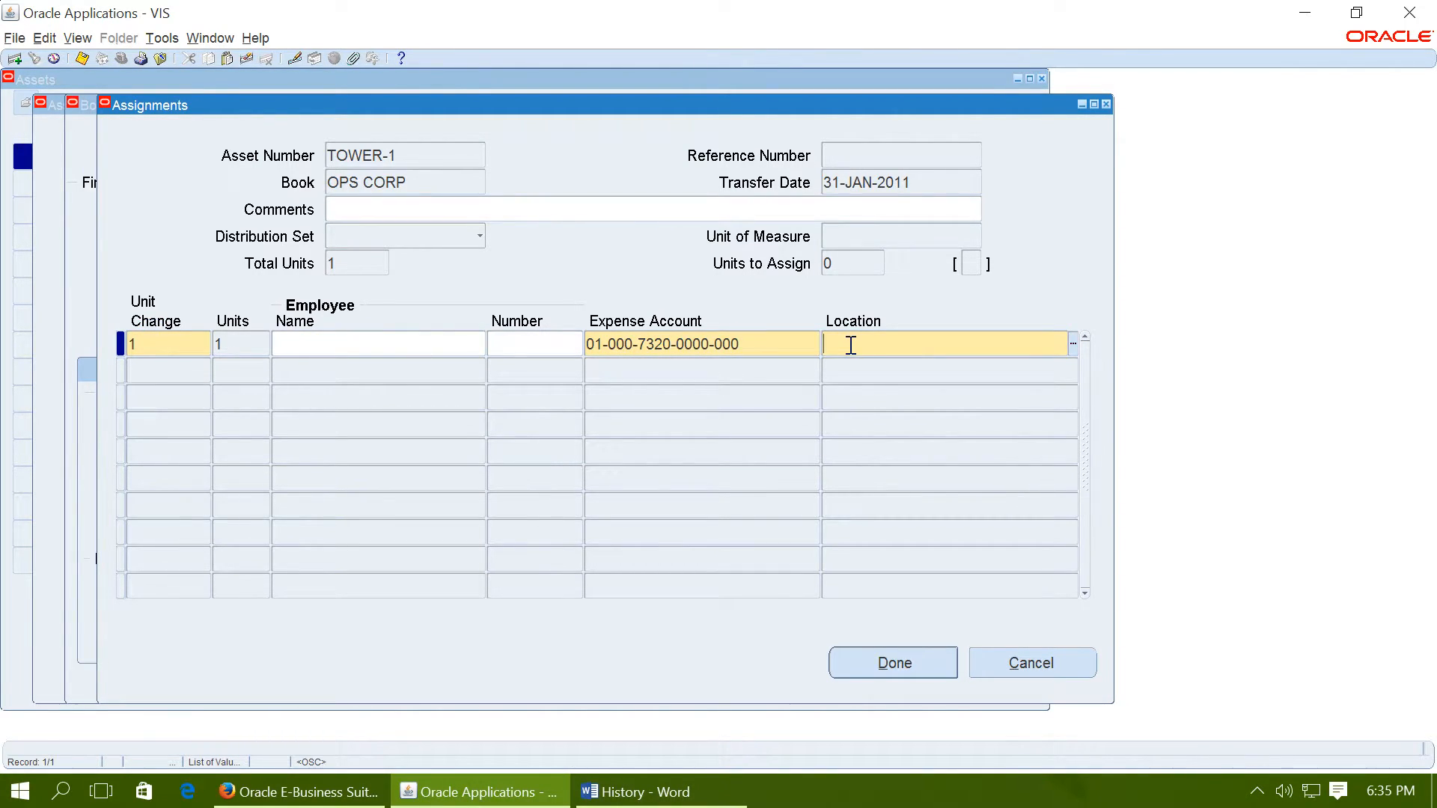
Assign TOWER-1's unit to an Argentina location and finish adding it
type("A%")
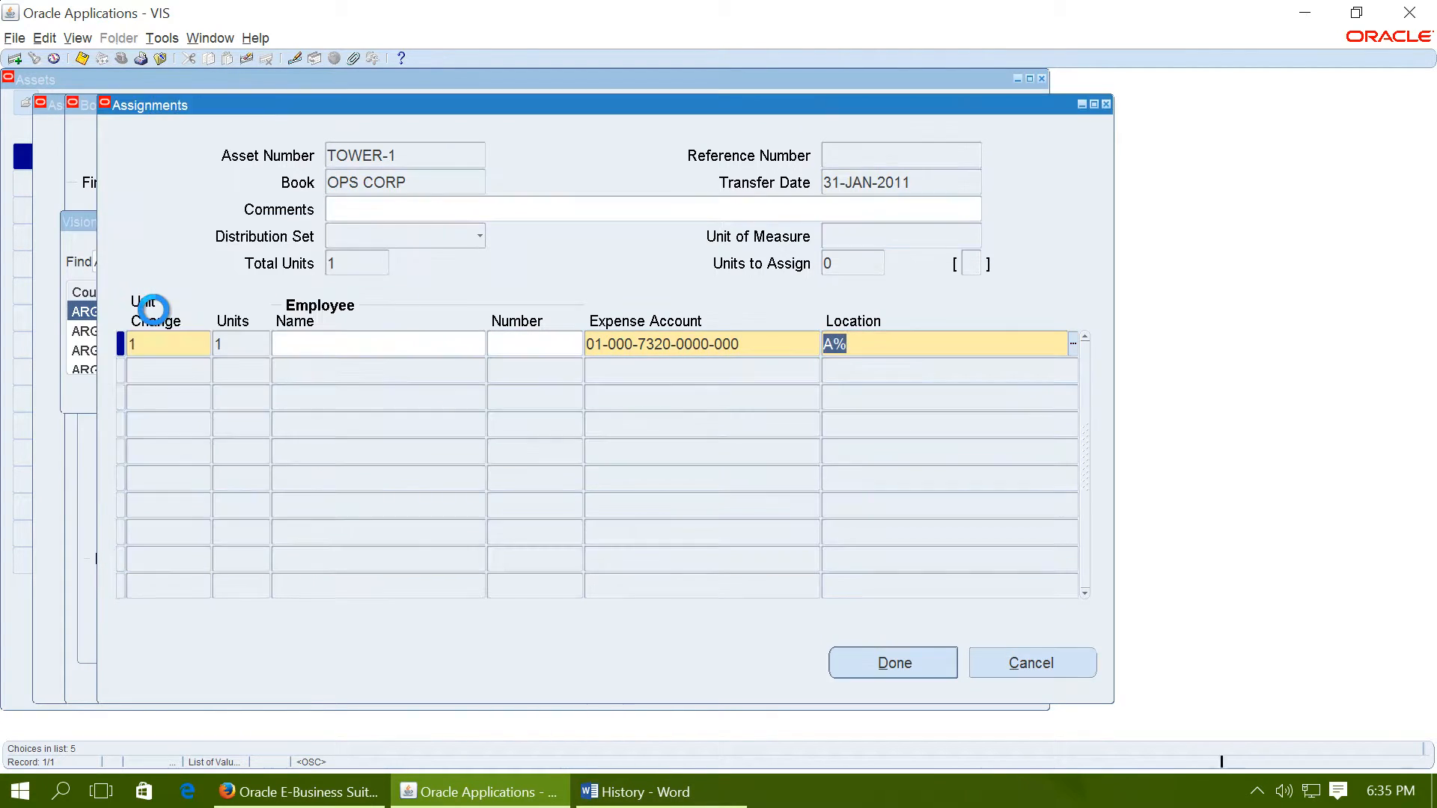
left_click(891, 662)
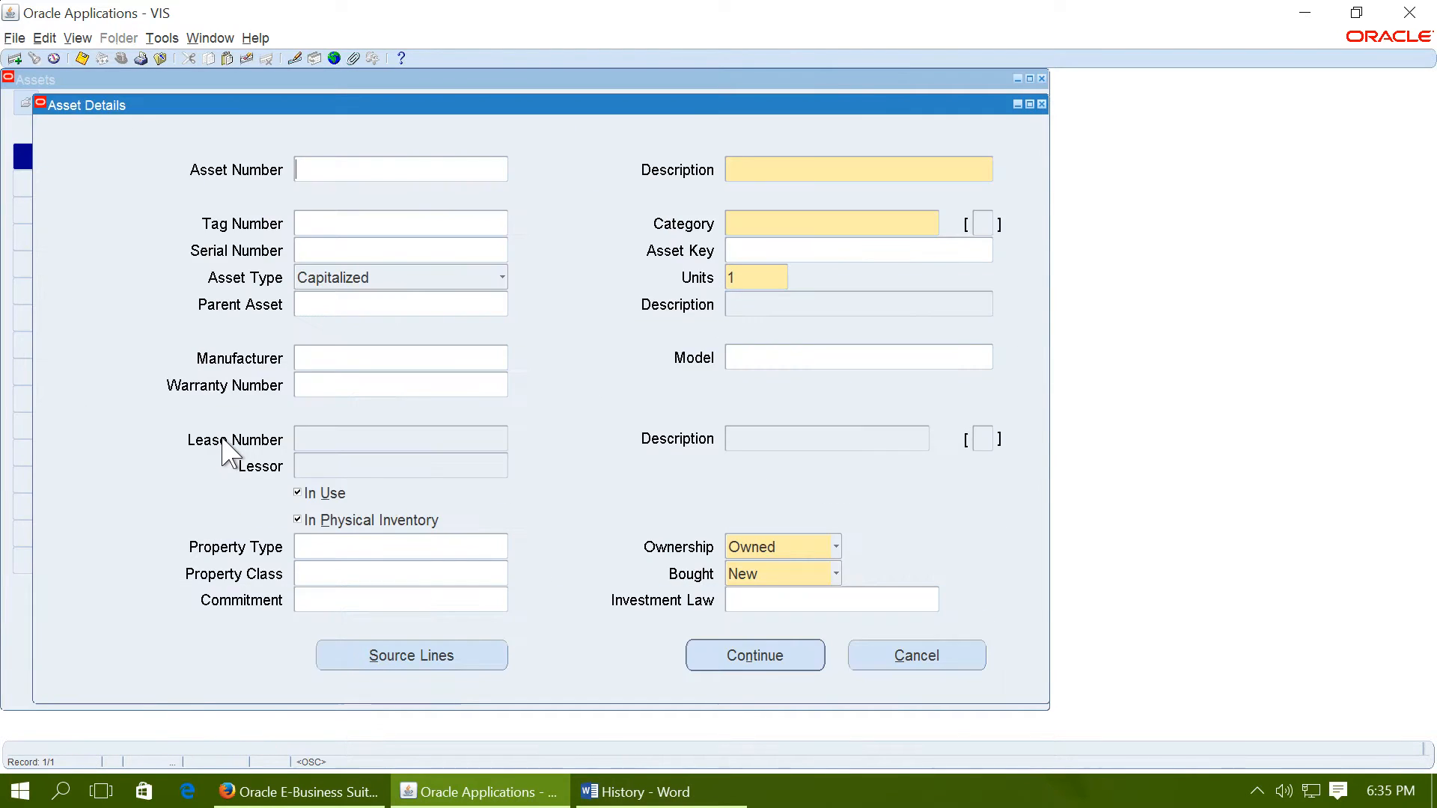
mouse_move(291, 259)
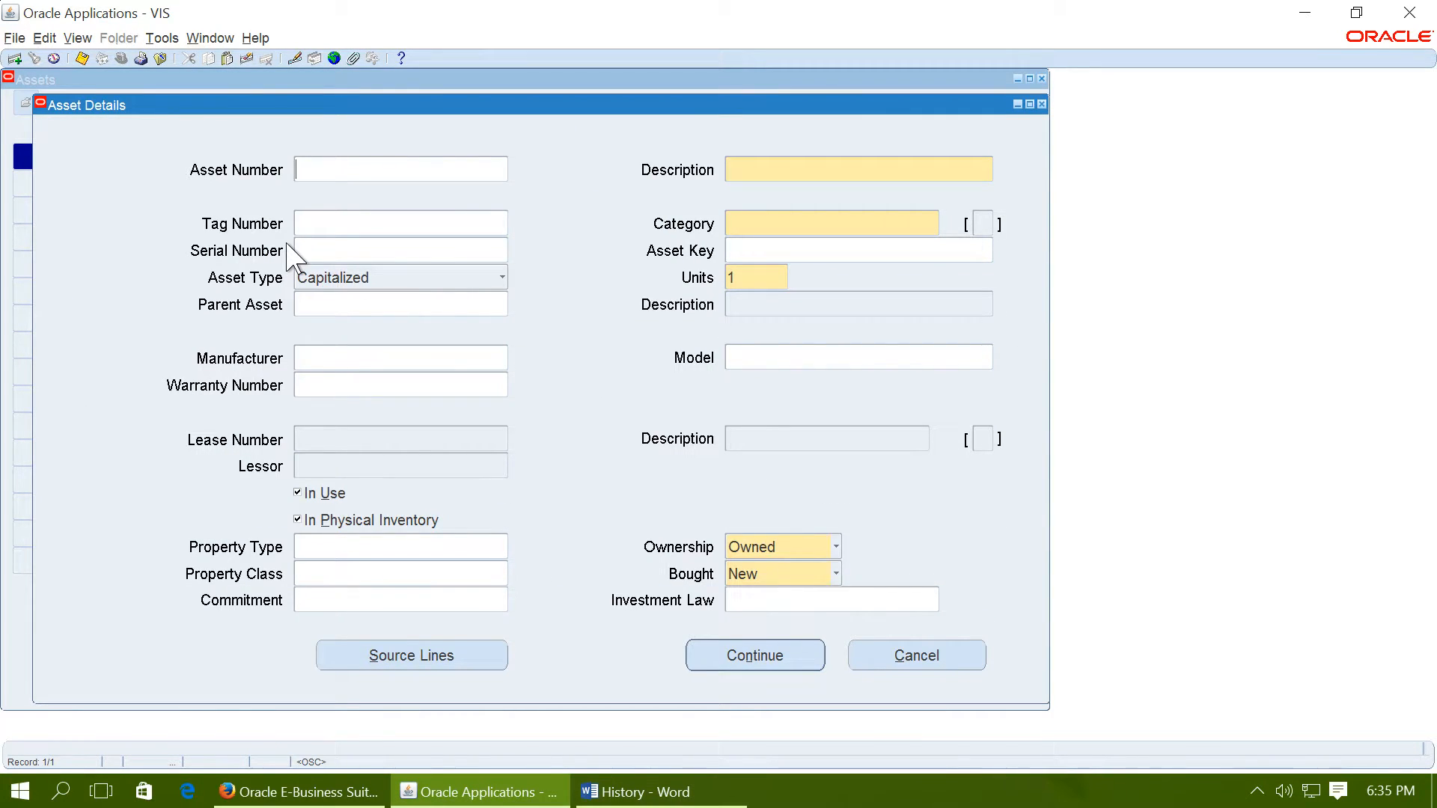
Enter TOWER-2 with description T2, category BUILDING-OFFICE and asset key ACTIVE
type("TOWER-2")
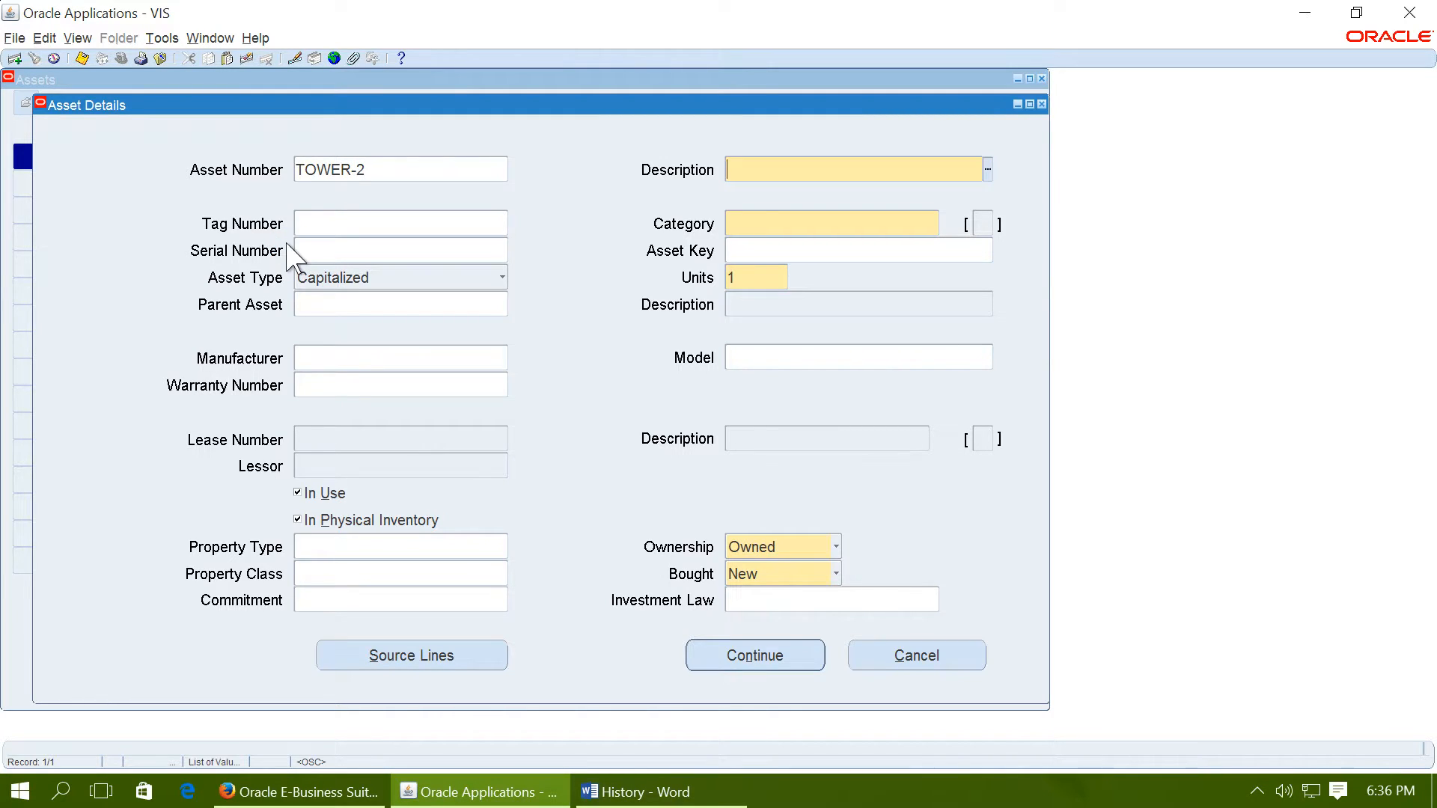
type("T2")
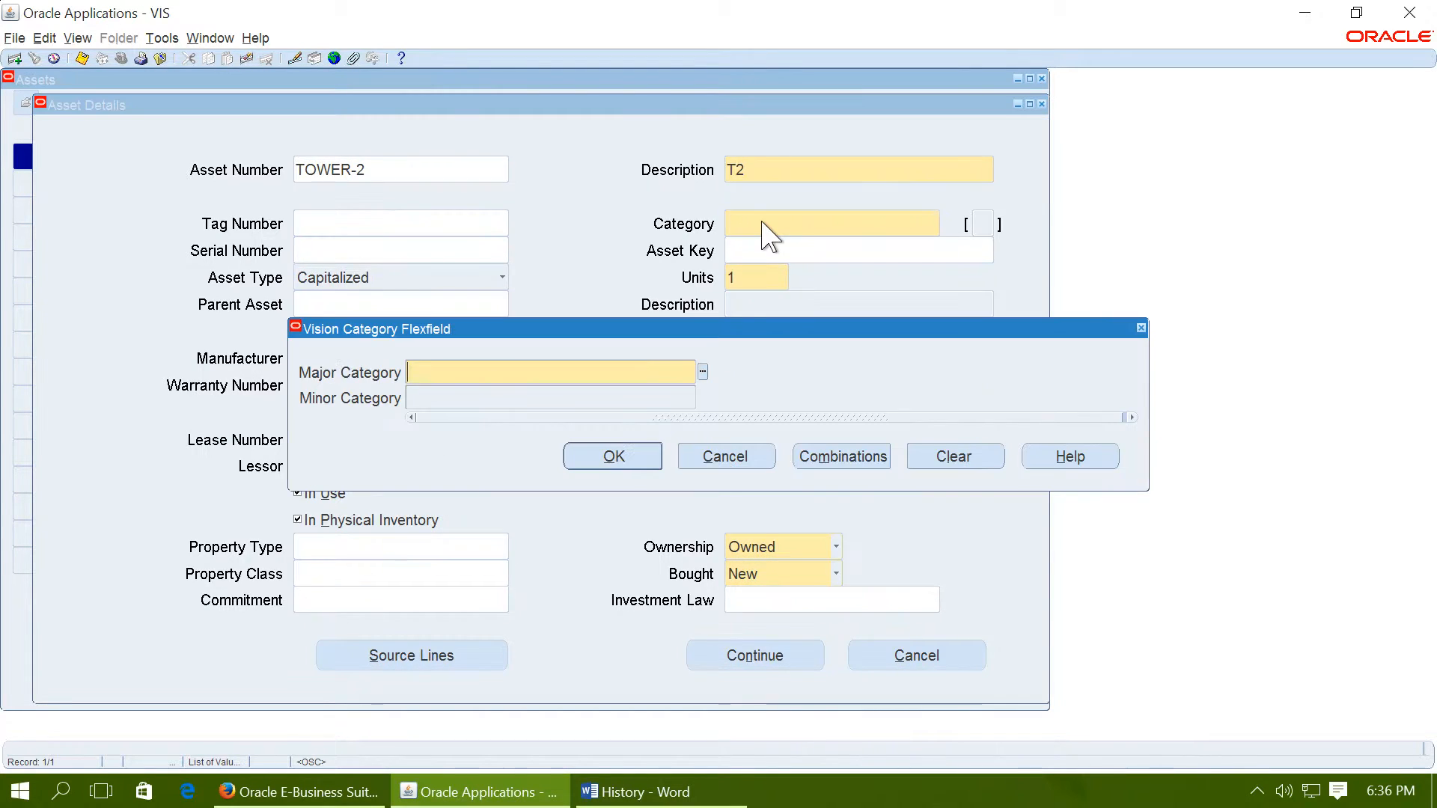
type("BUILDING")
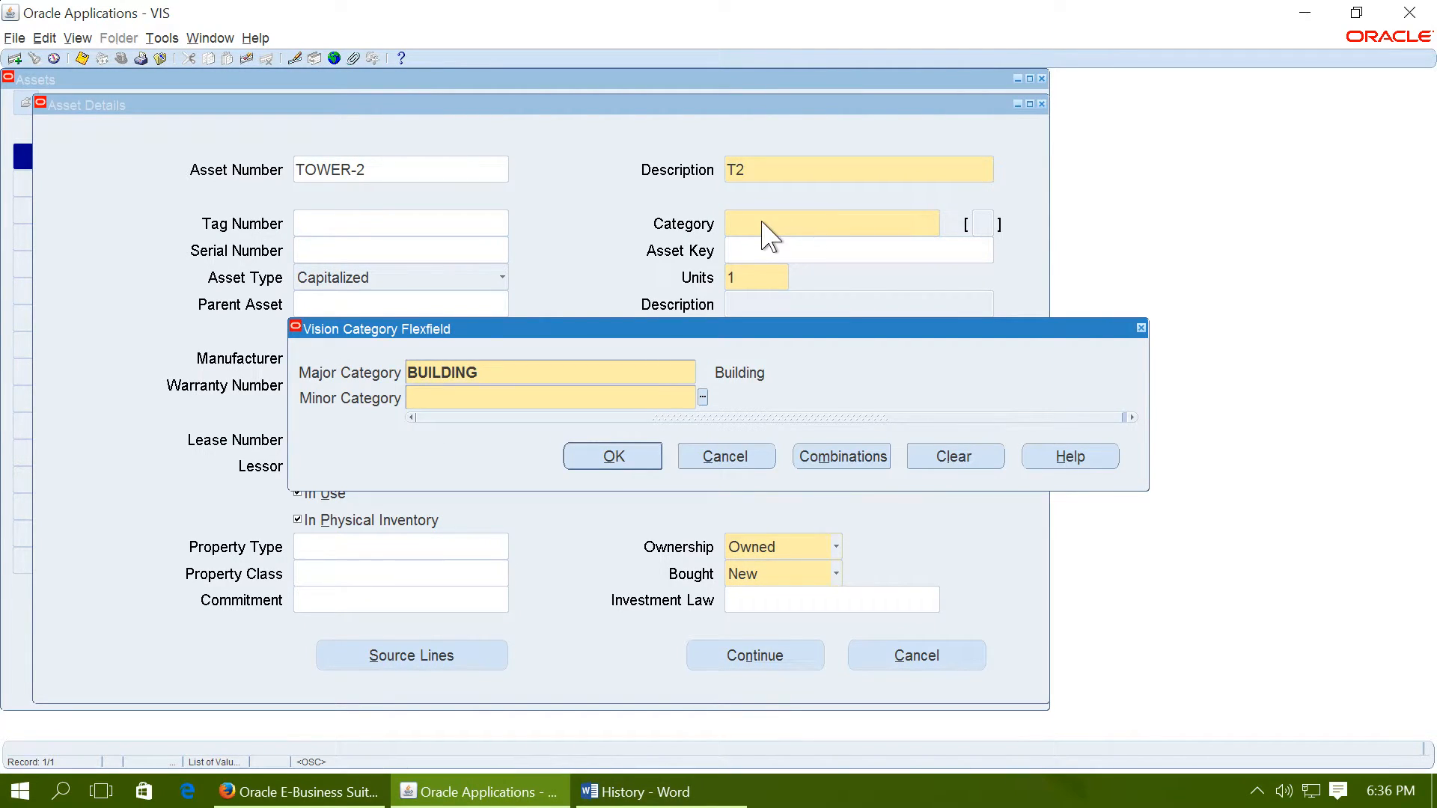
left_click(612, 456)
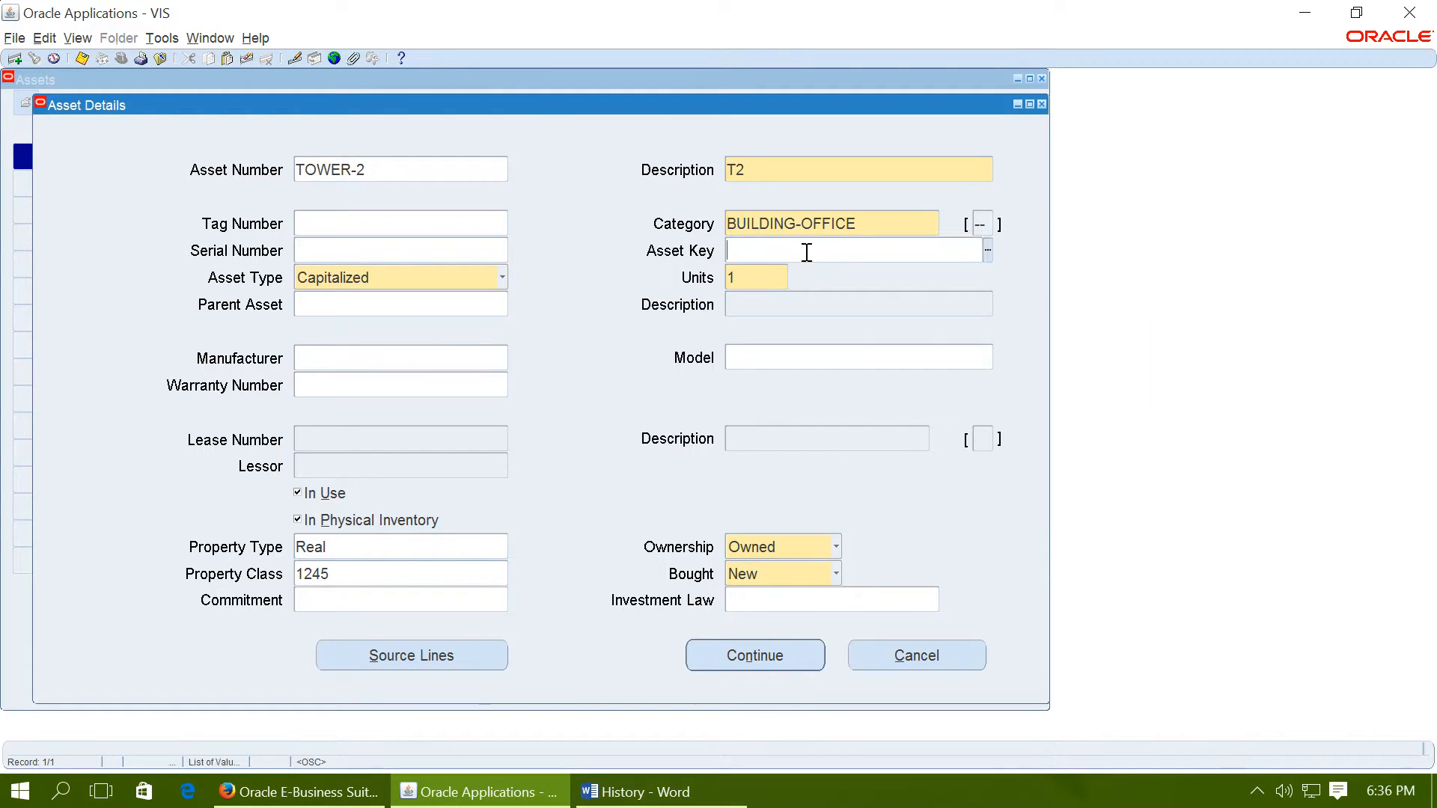
type("ACTIVE")
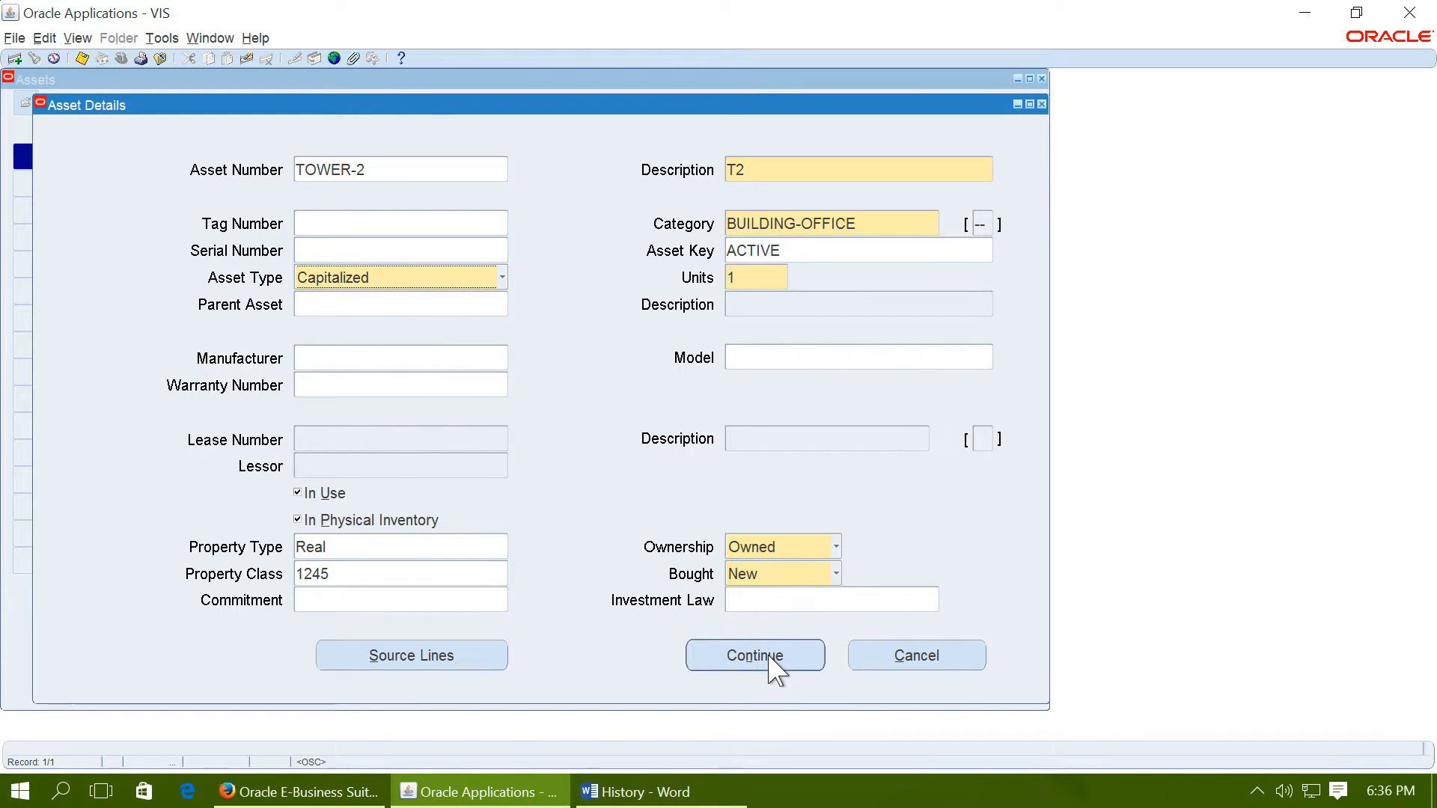
left_click(754, 655)
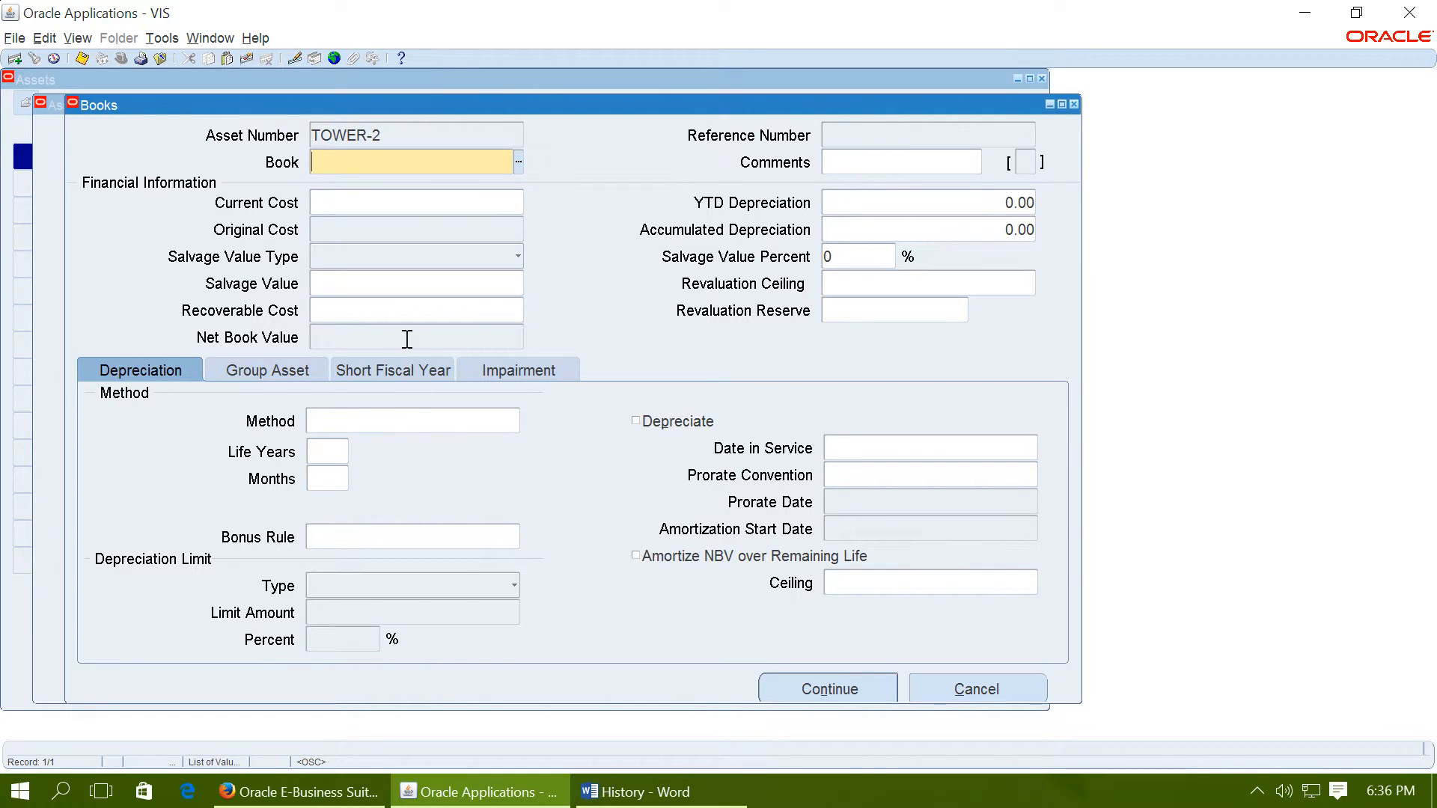
Put TOWER-2 in the OPS CORP book at 200,000 cost, linked to group asset GROUP-1
type("OPS CORP")
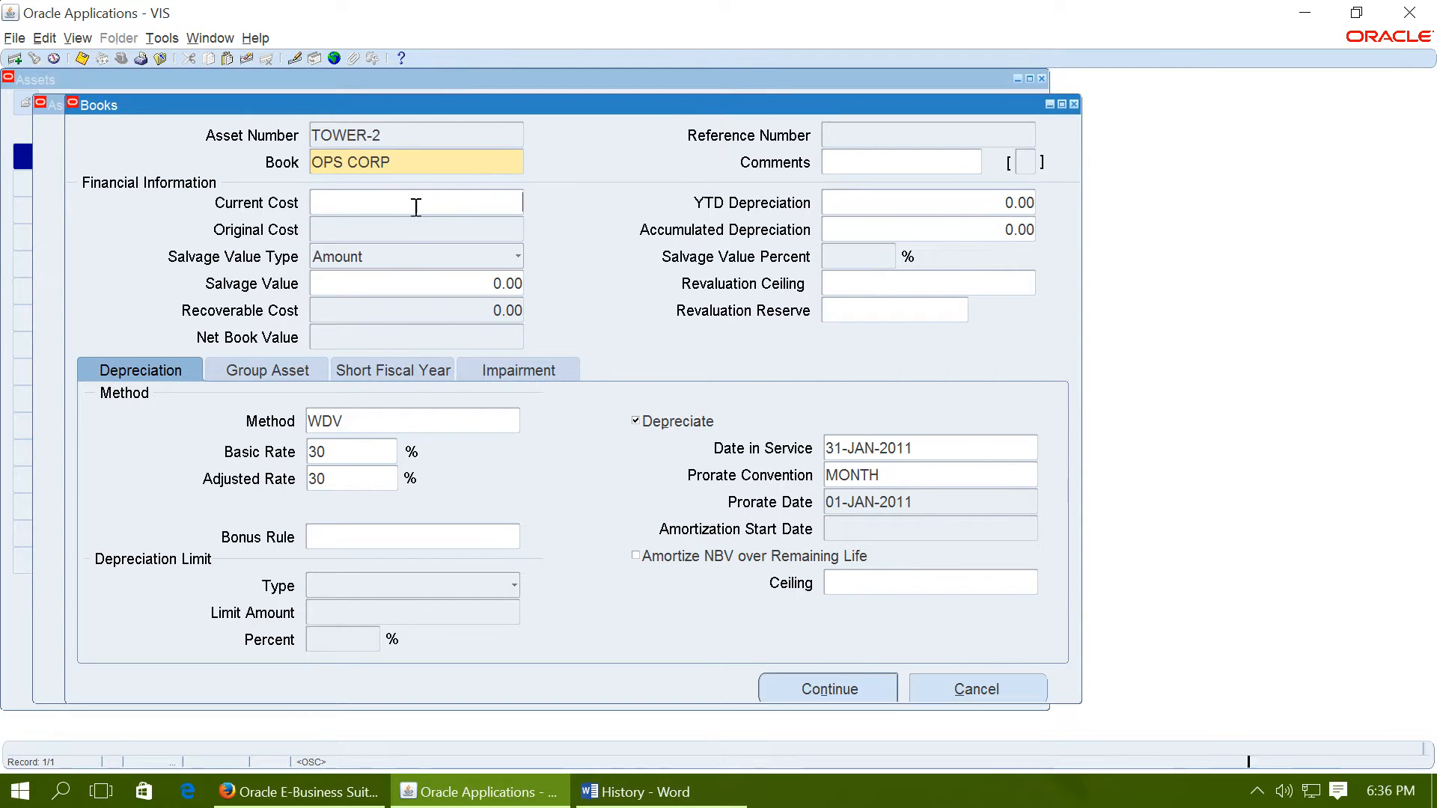
type("20000")
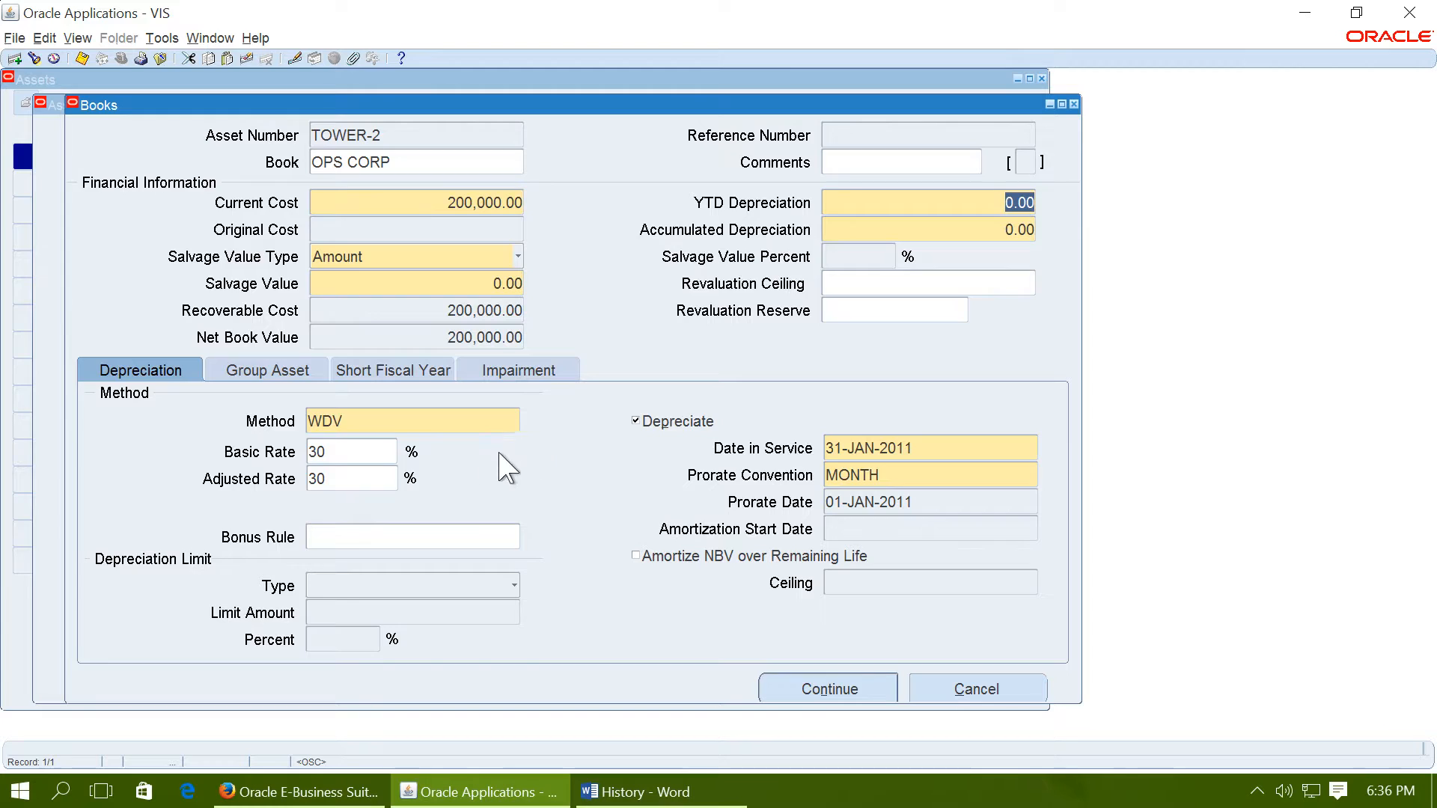
left_click(266, 369)
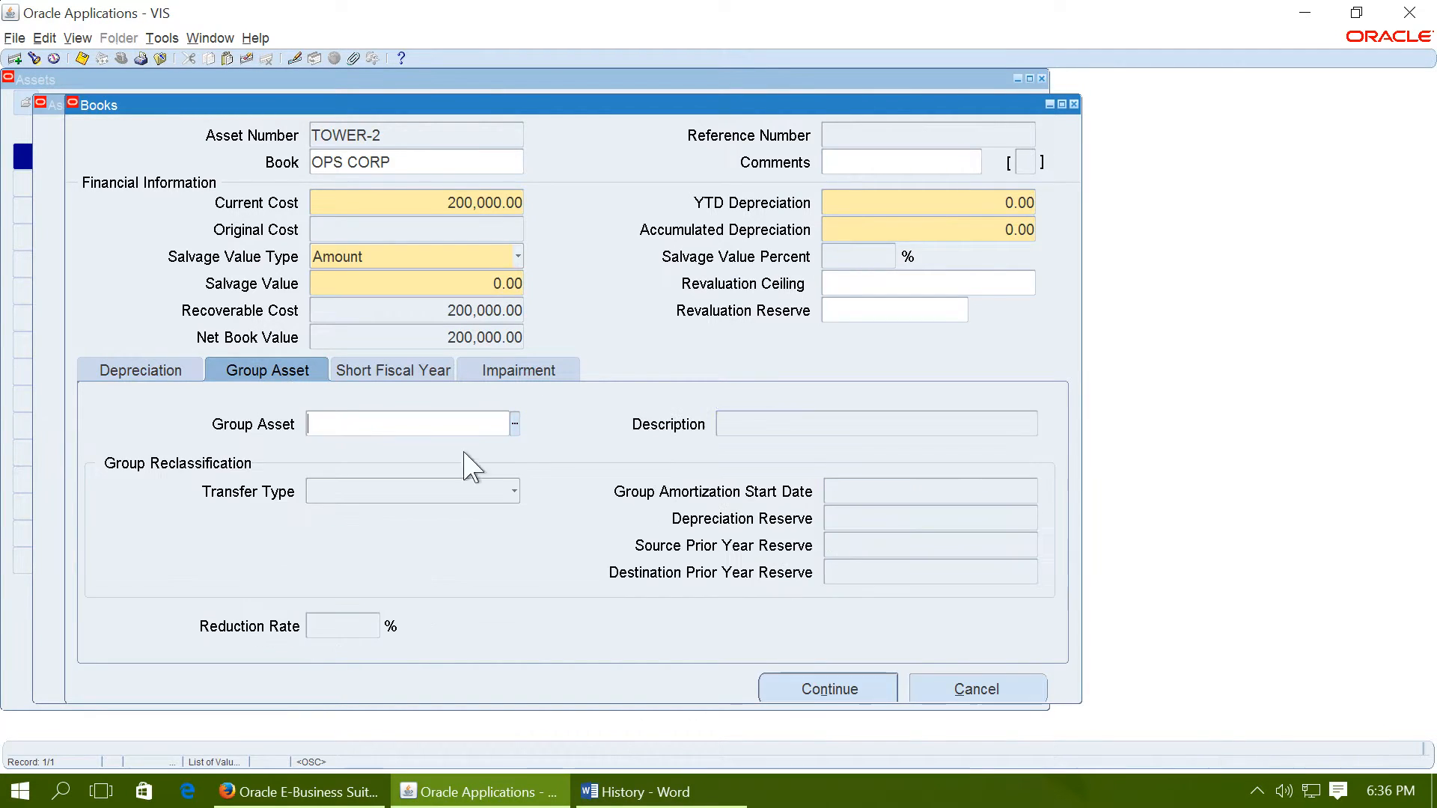
left_click(515, 424)
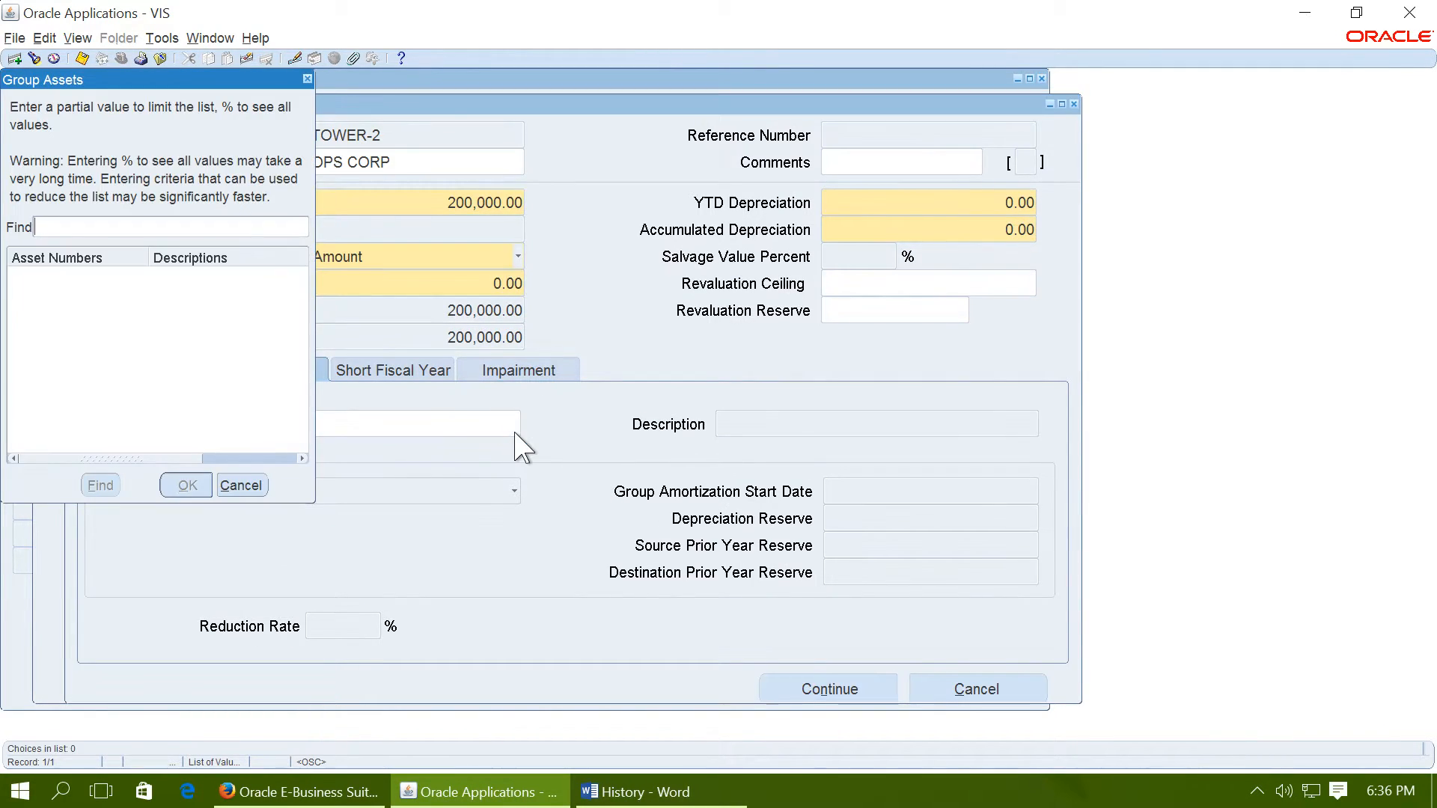
type("GR%")
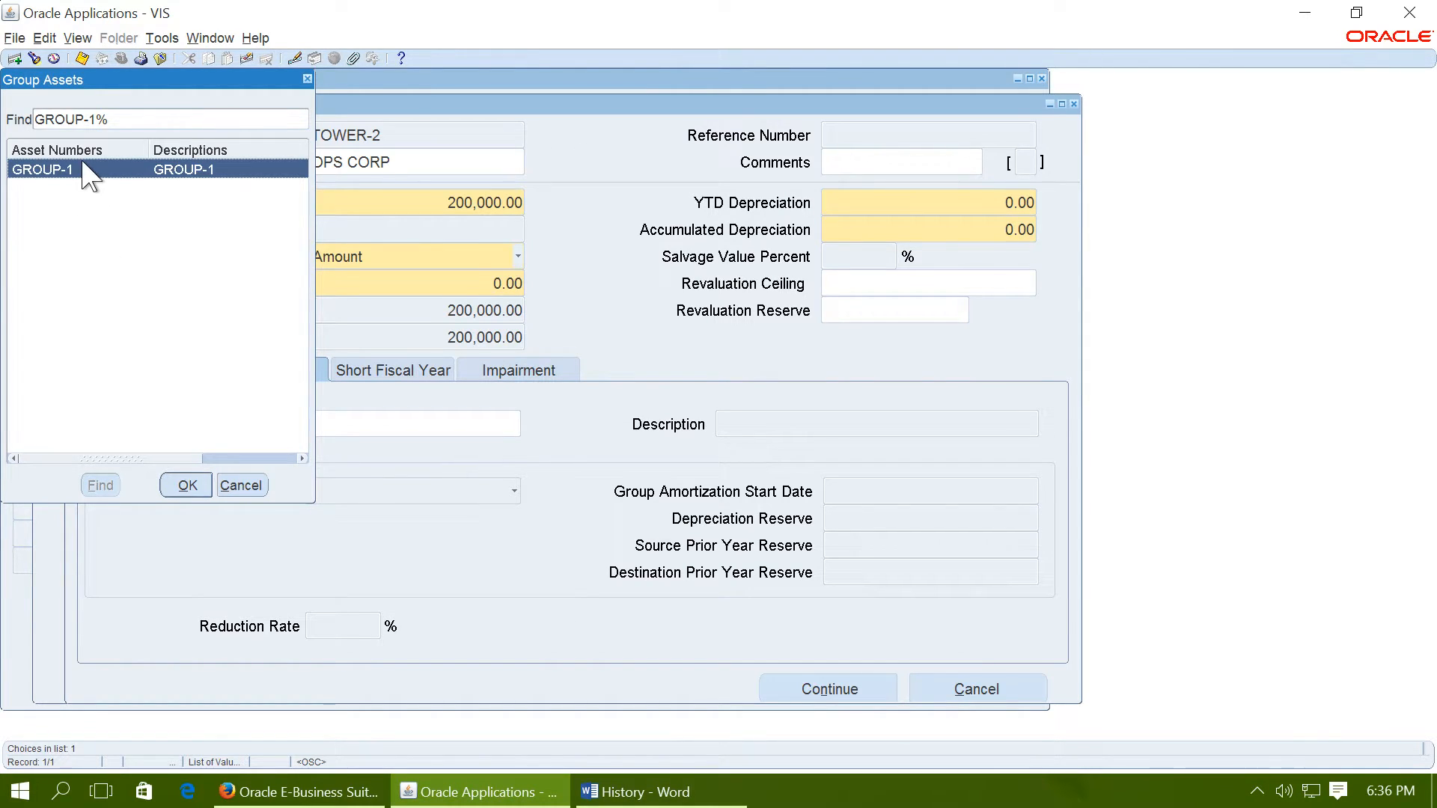
left_click(185, 485)
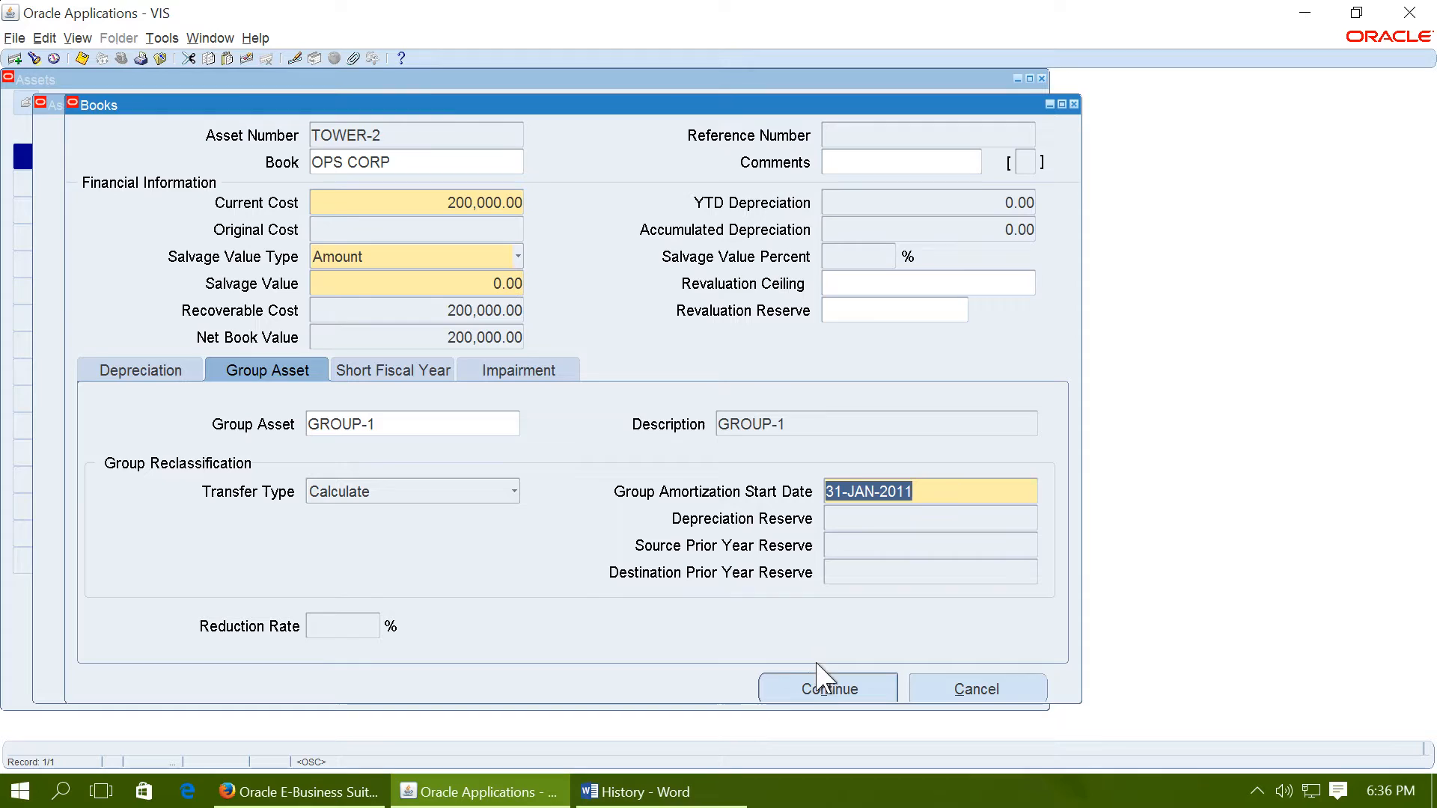
left_click(827, 688)
type("A%")
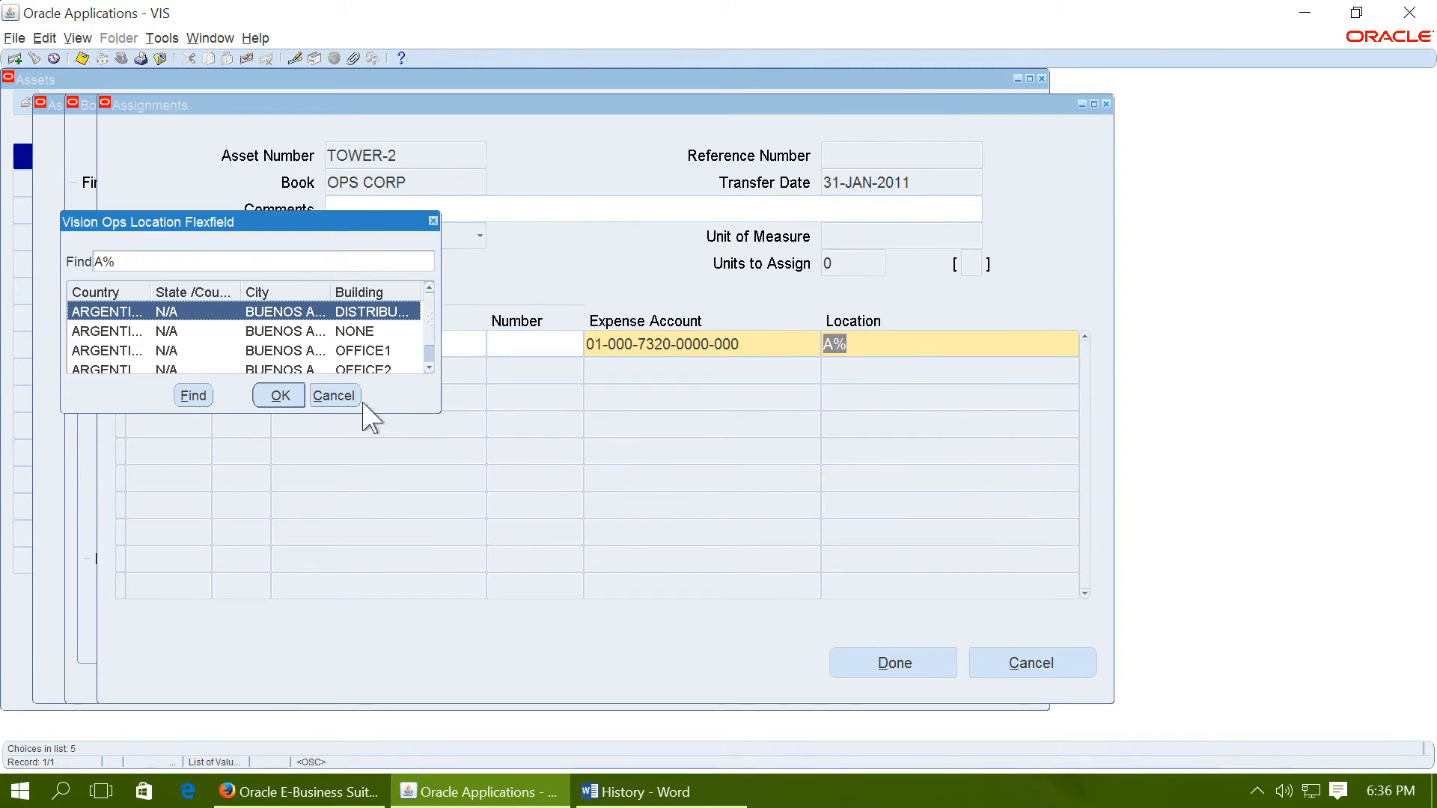
Accept the Buenos Aires, Argentina location for TOWER-2's unit and finish adding the asset
left_click(279, 395)
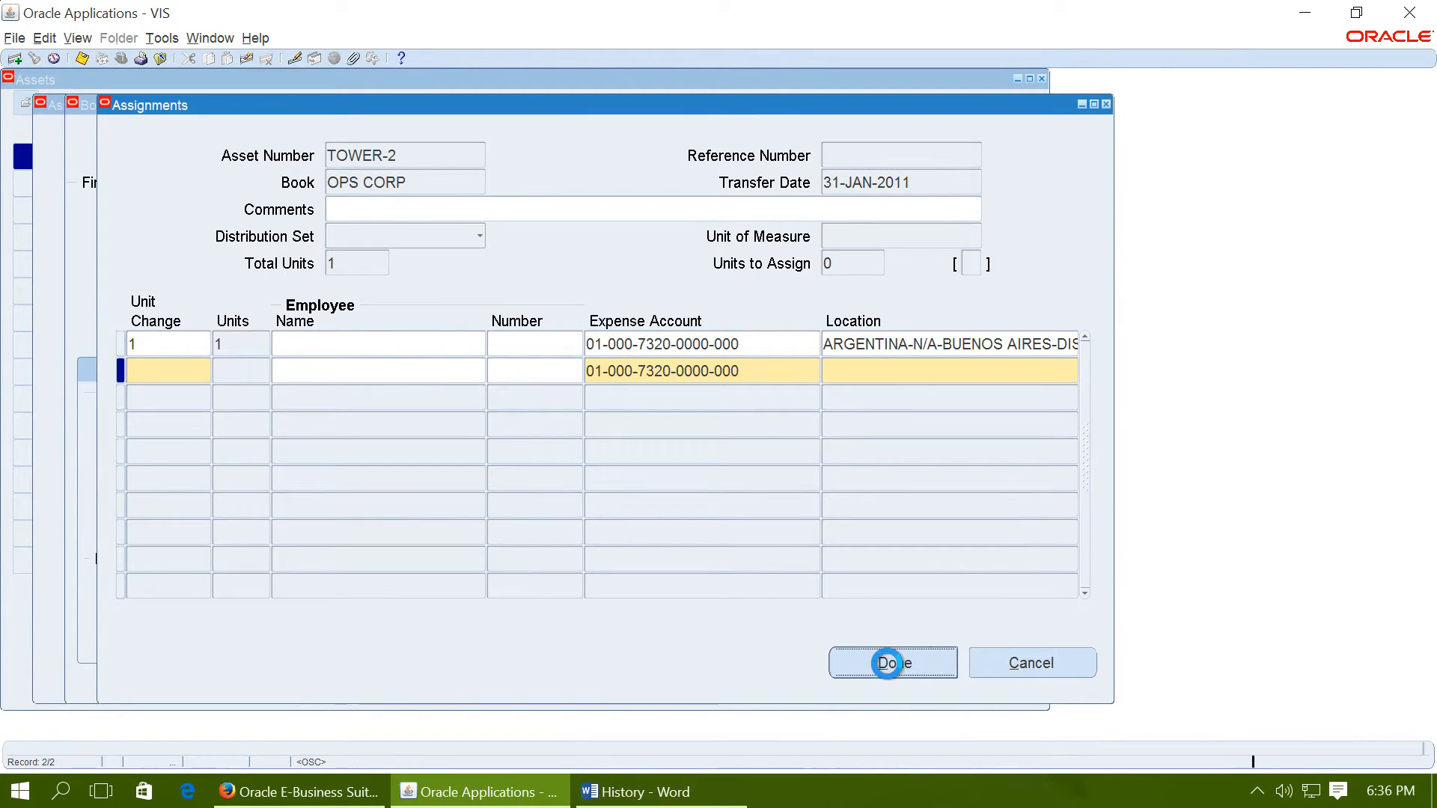
left_click(891, 662)
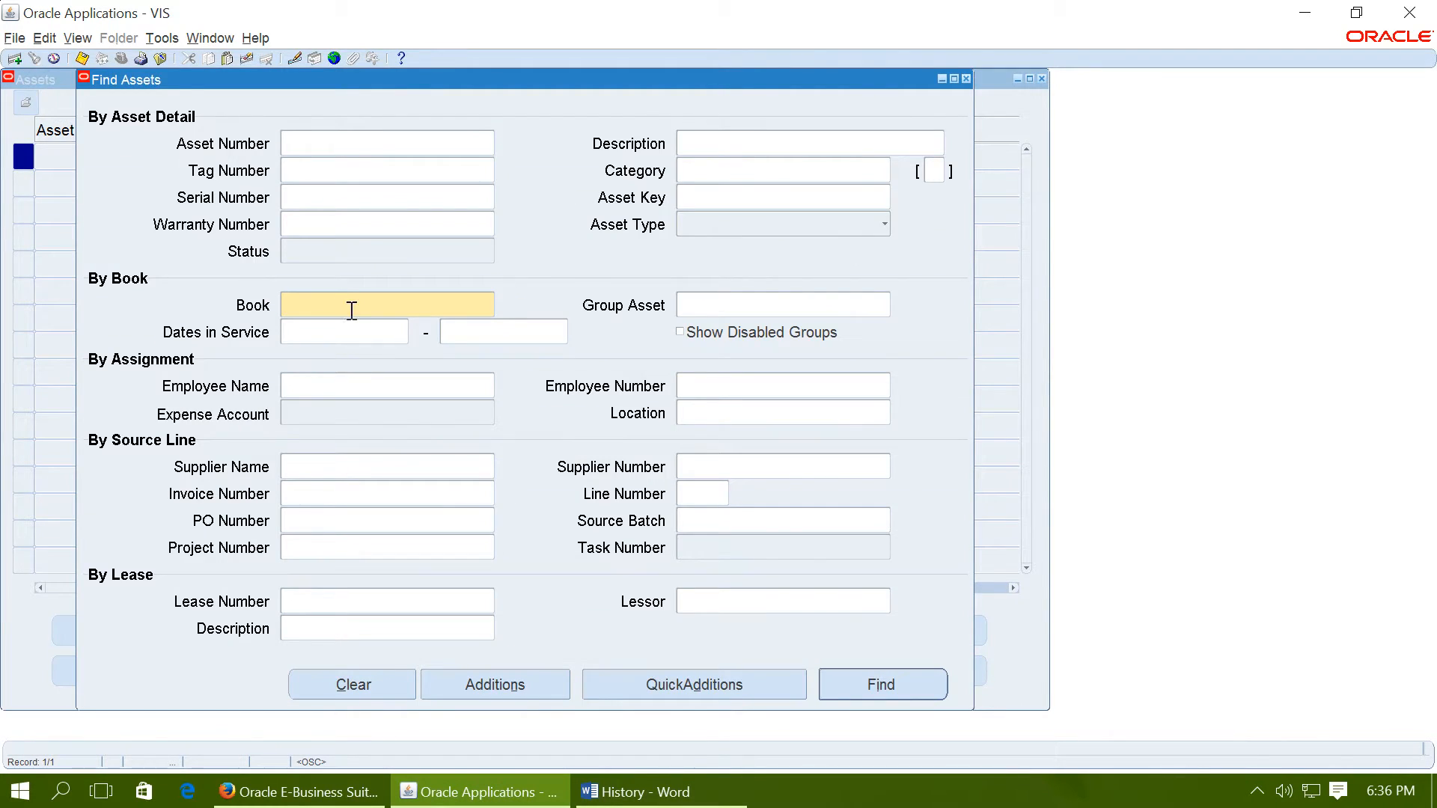
type("GR%")
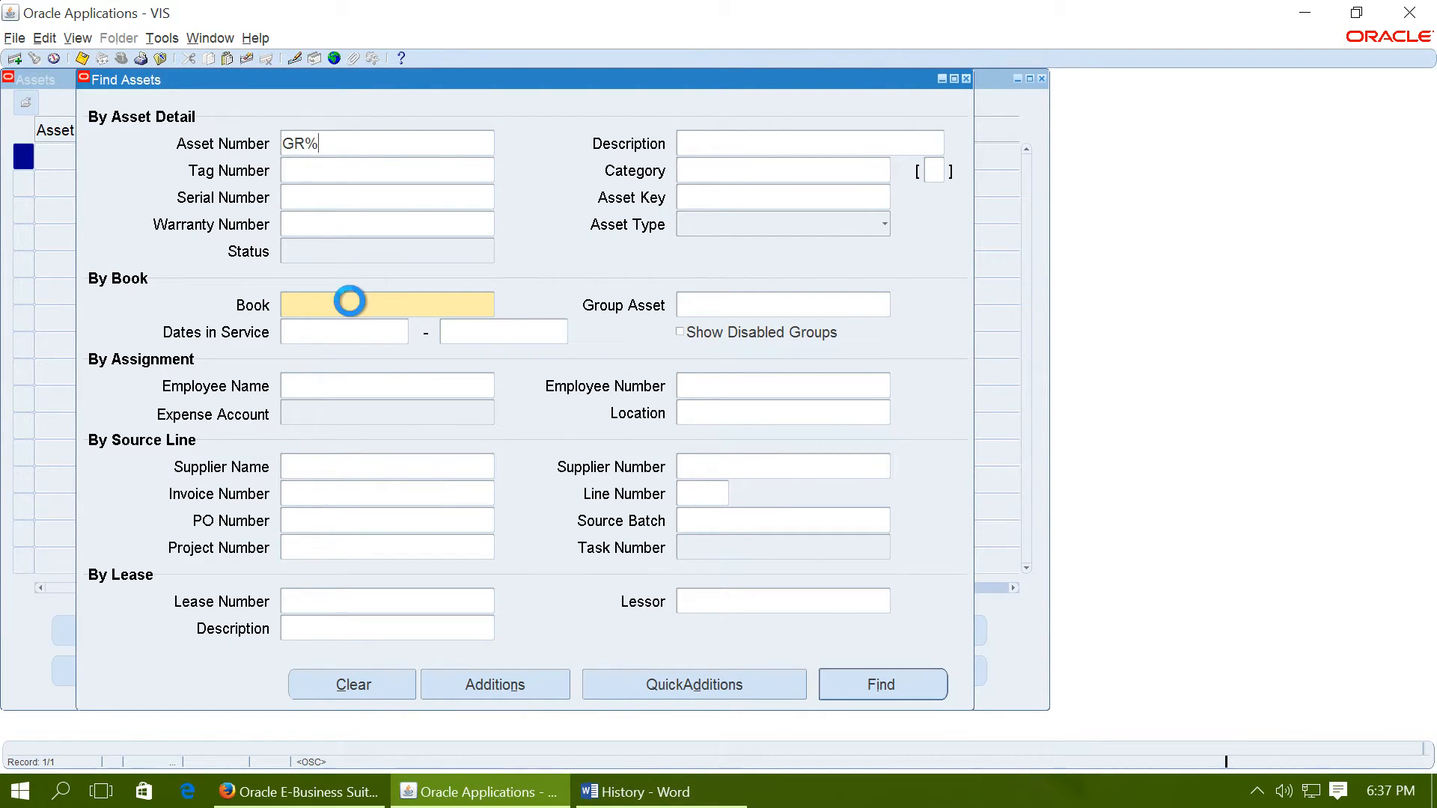
left_click(348, 303)
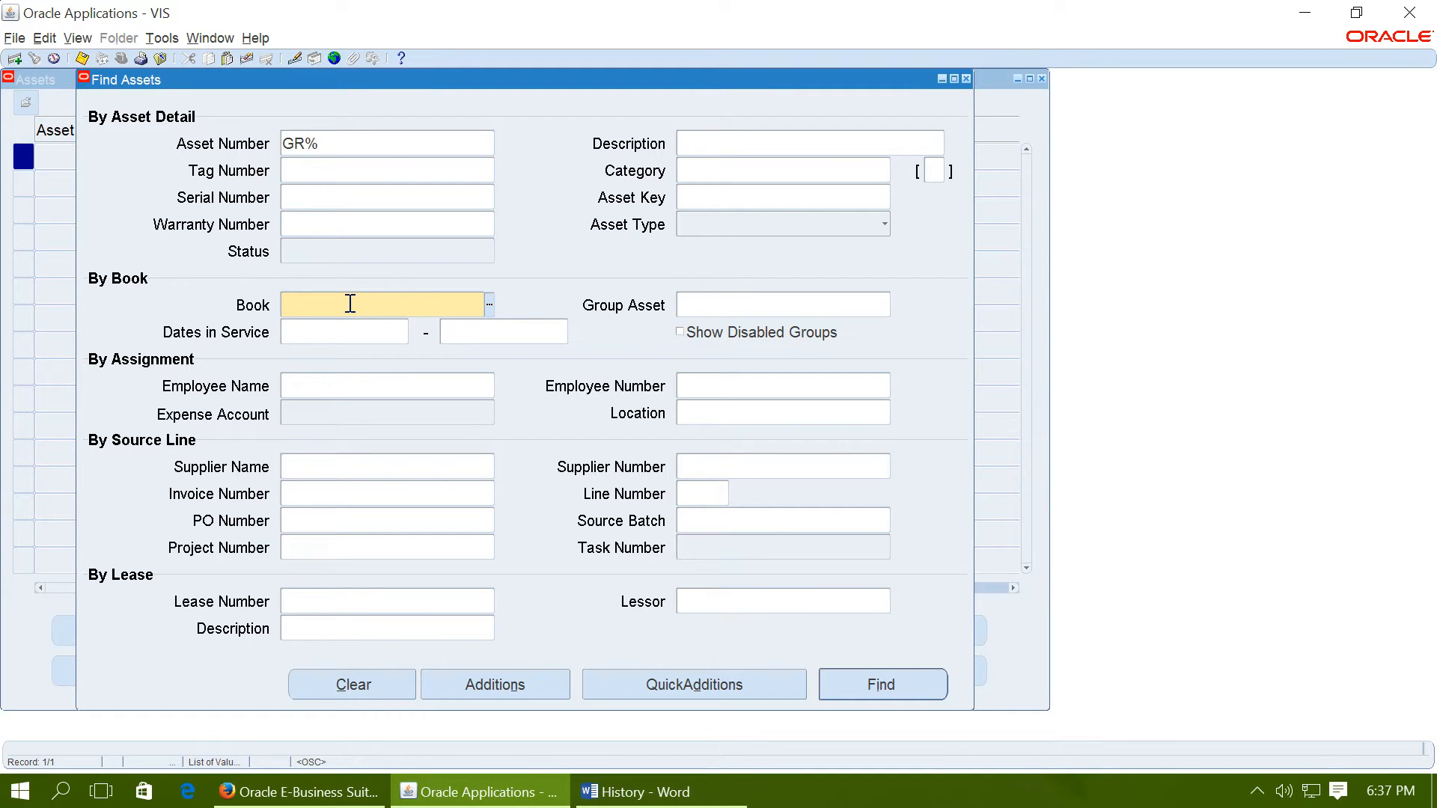
type("OPS CORP")
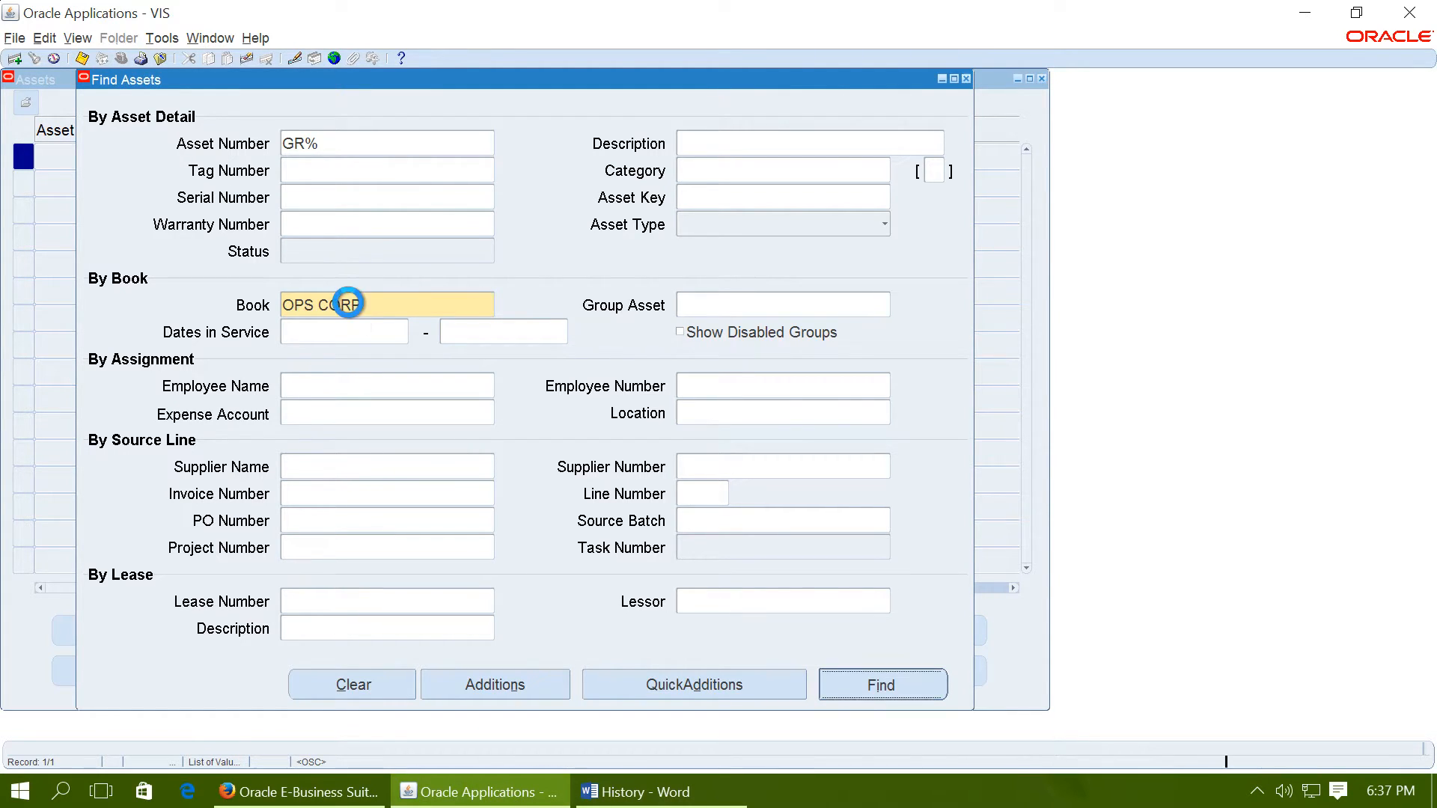
left_click(880, 685)
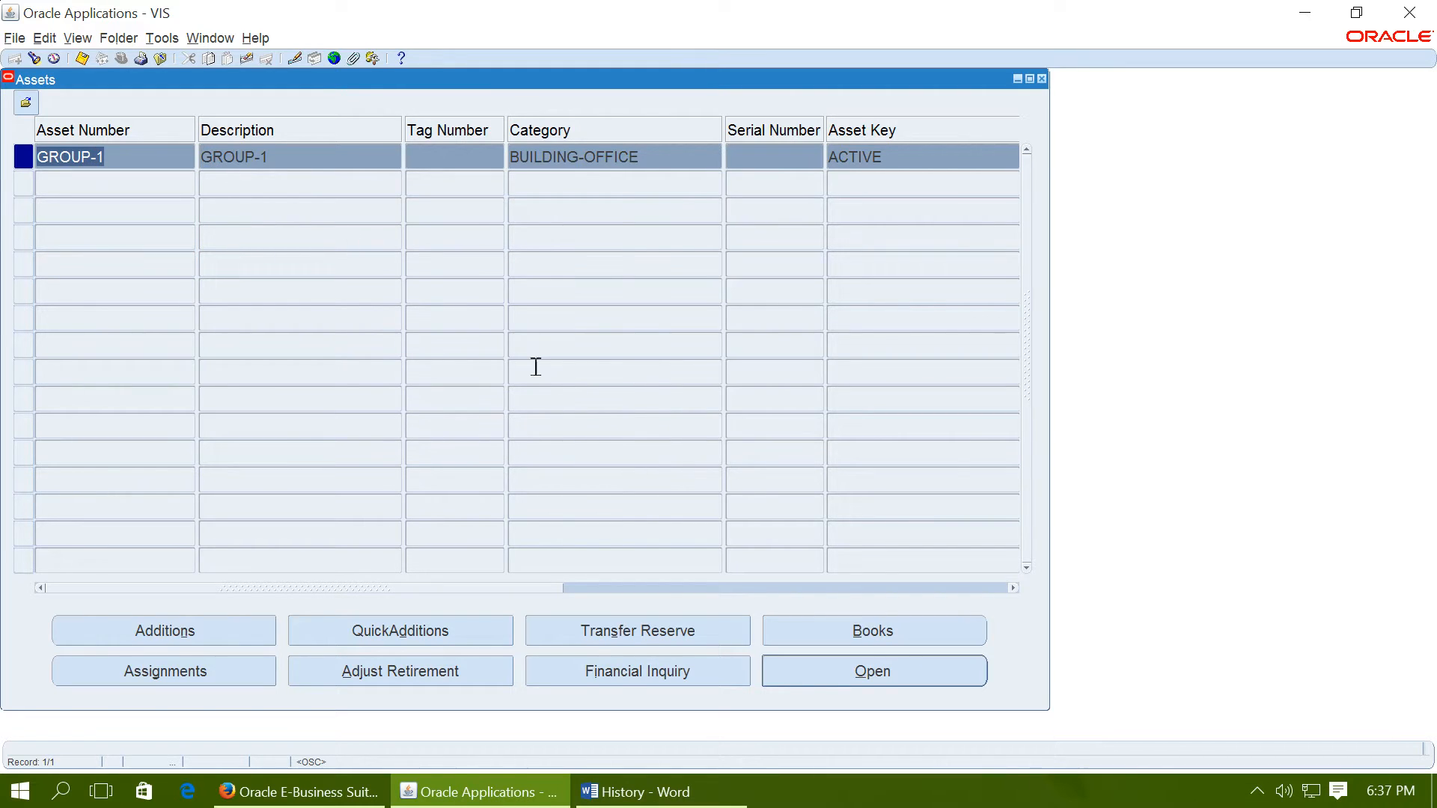
left_click(871, 630)
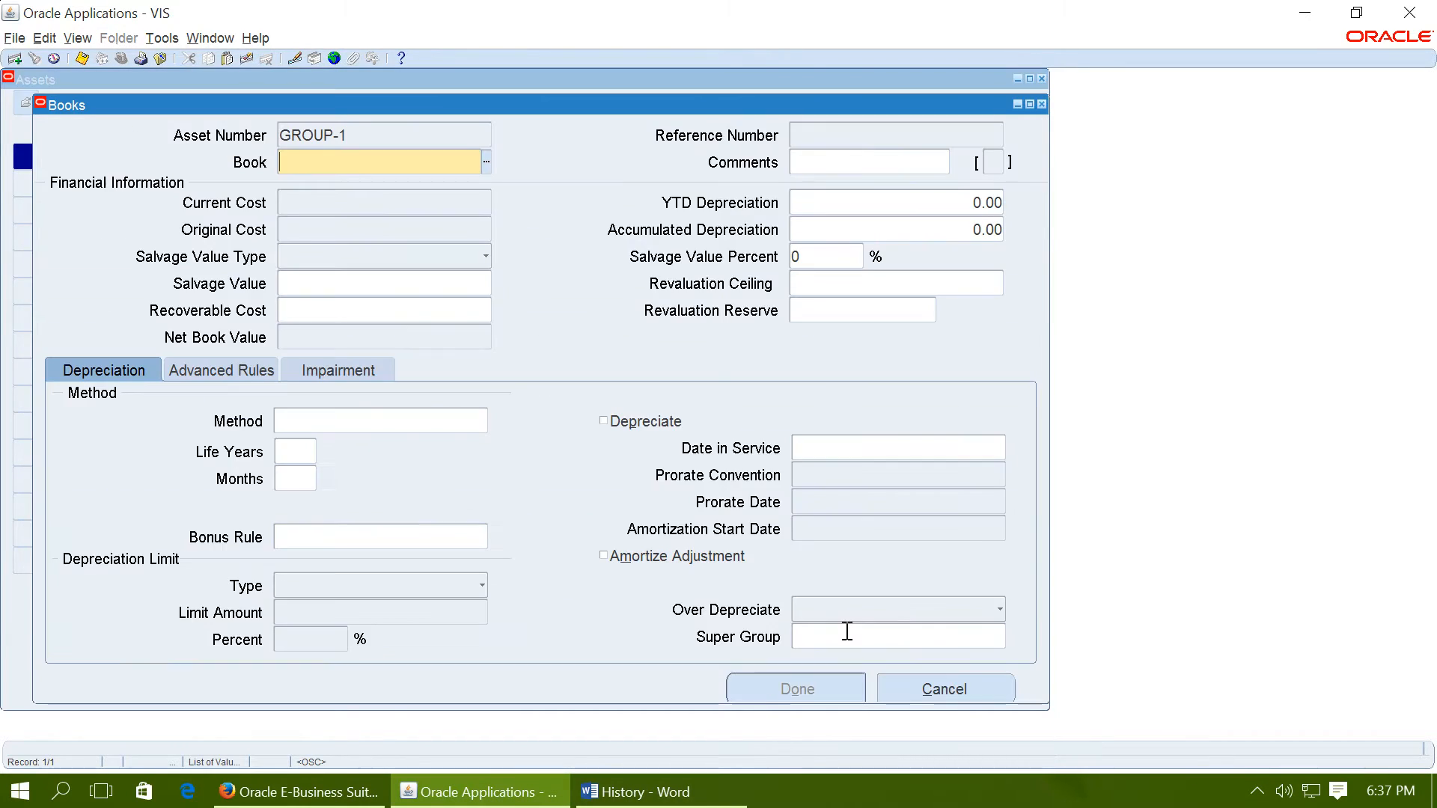
type("OPS C")
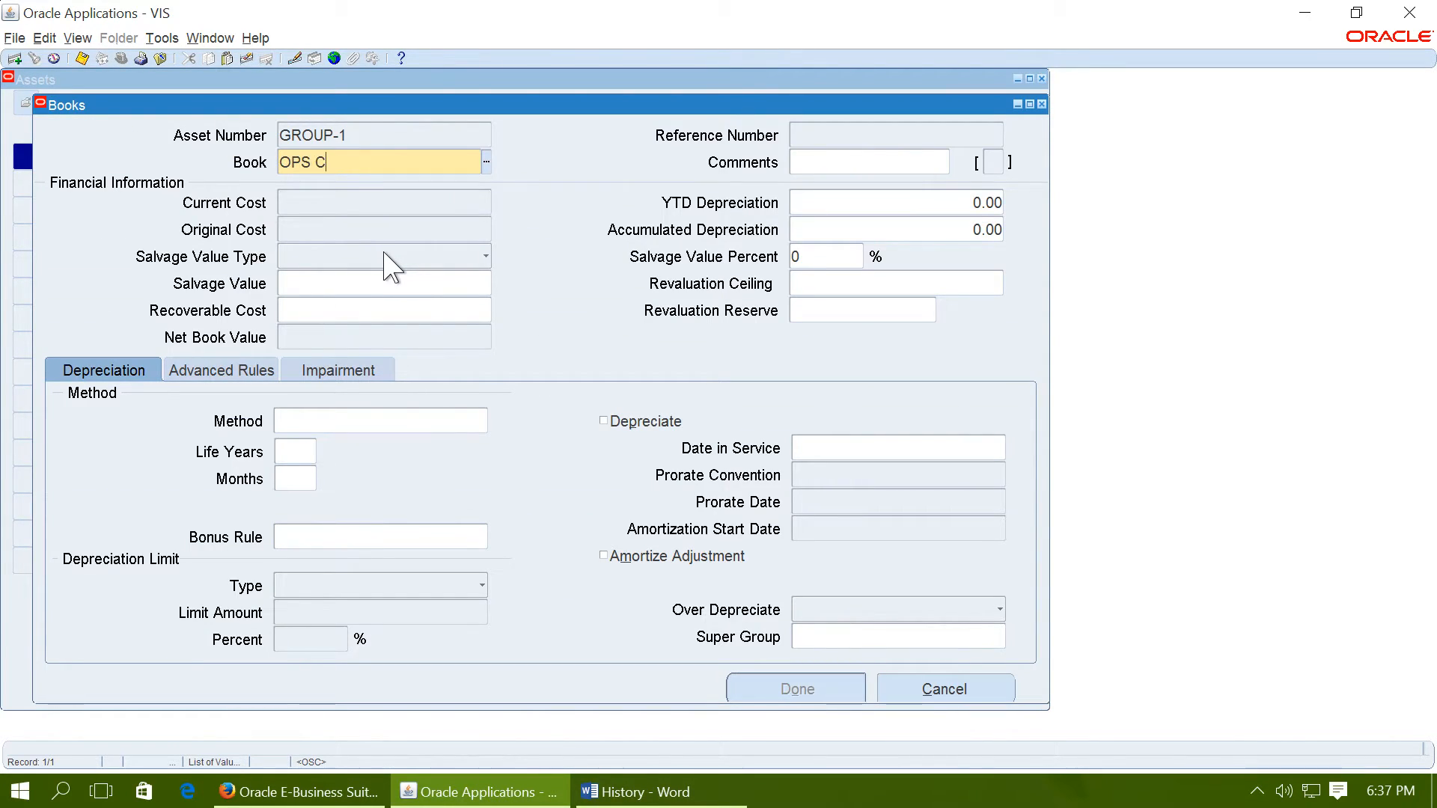
type("ORP")
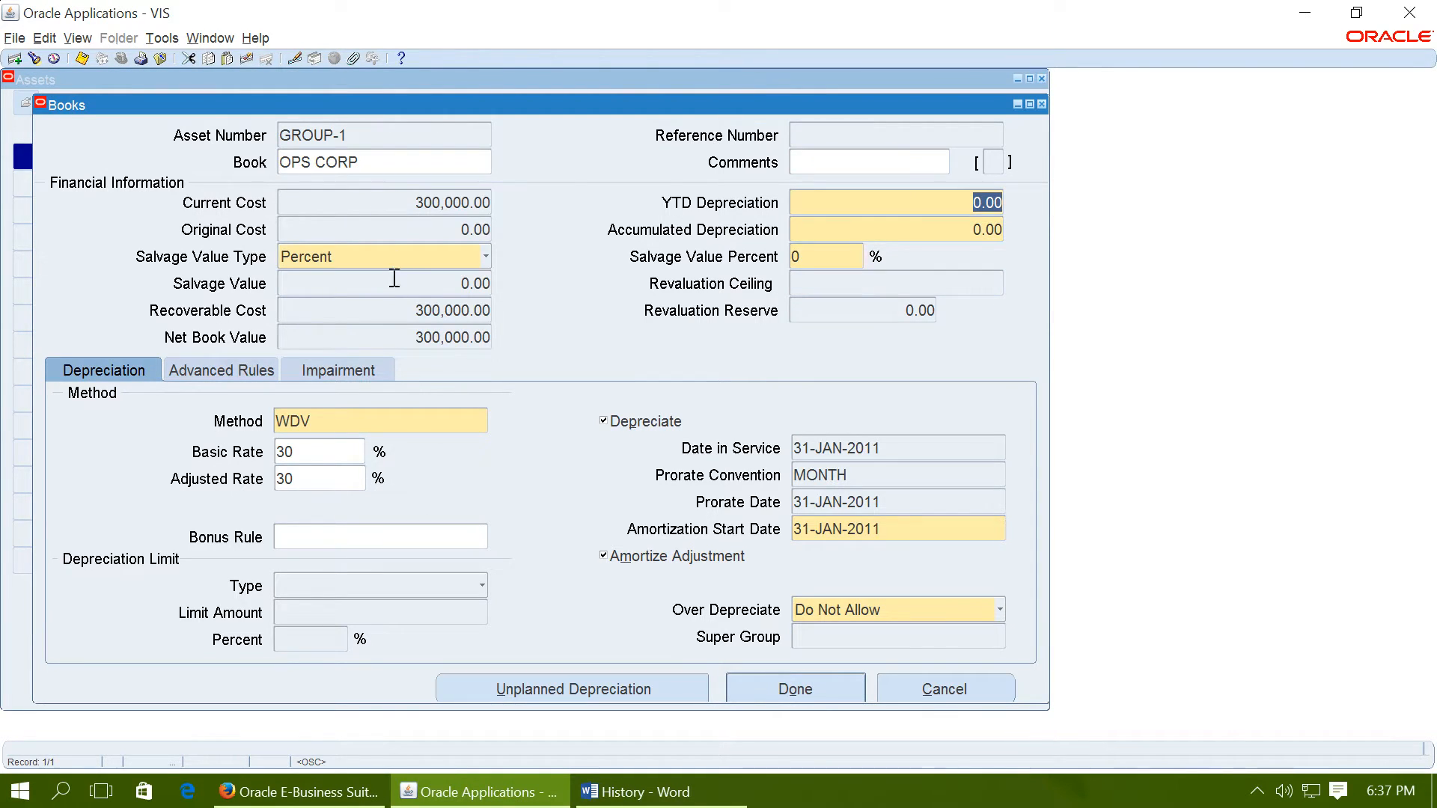
mouse_move(404, 201)
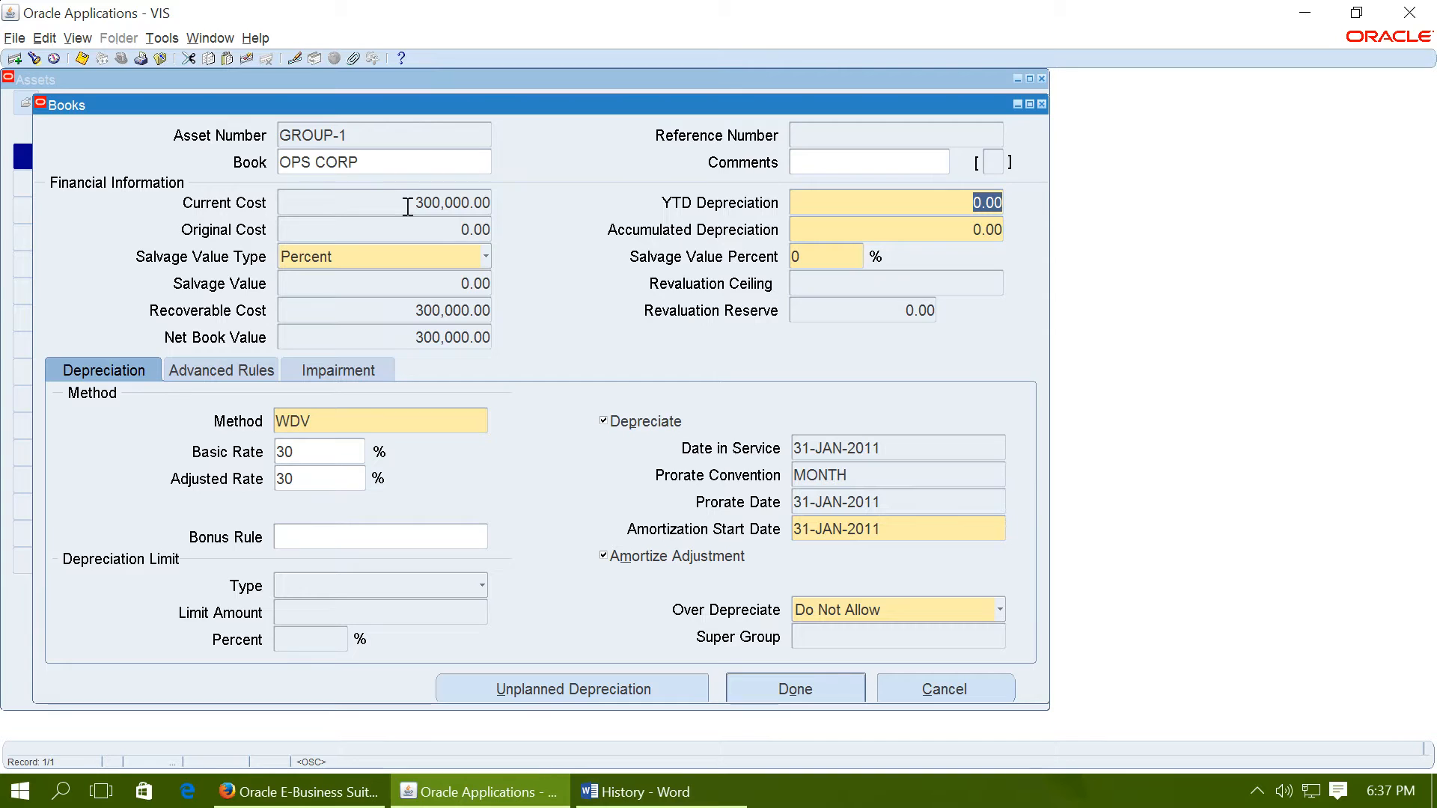
mouse_move(1011, 126)
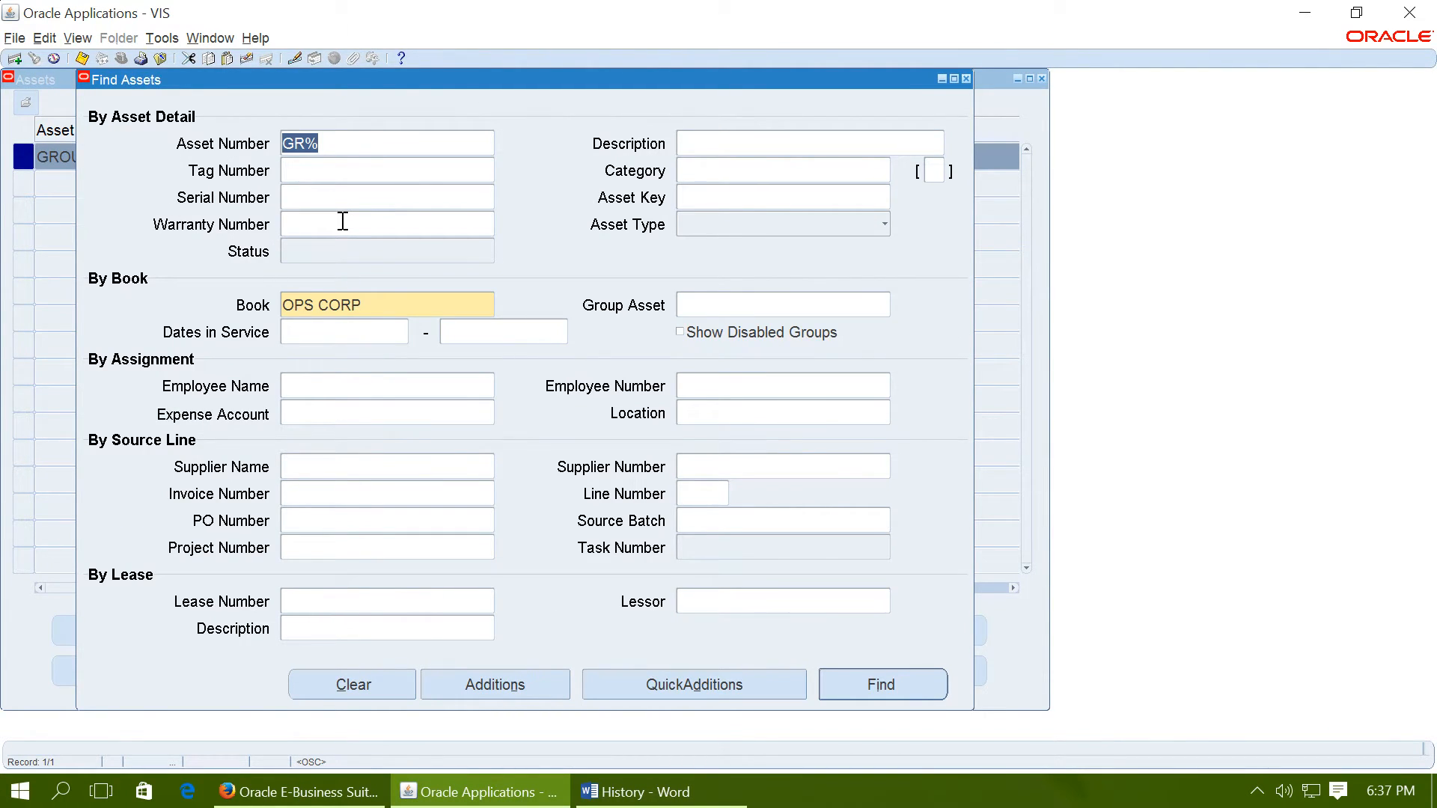
Search TOWER% assets and open TOWER-1's book details in OPS CORP
type("TOWE")
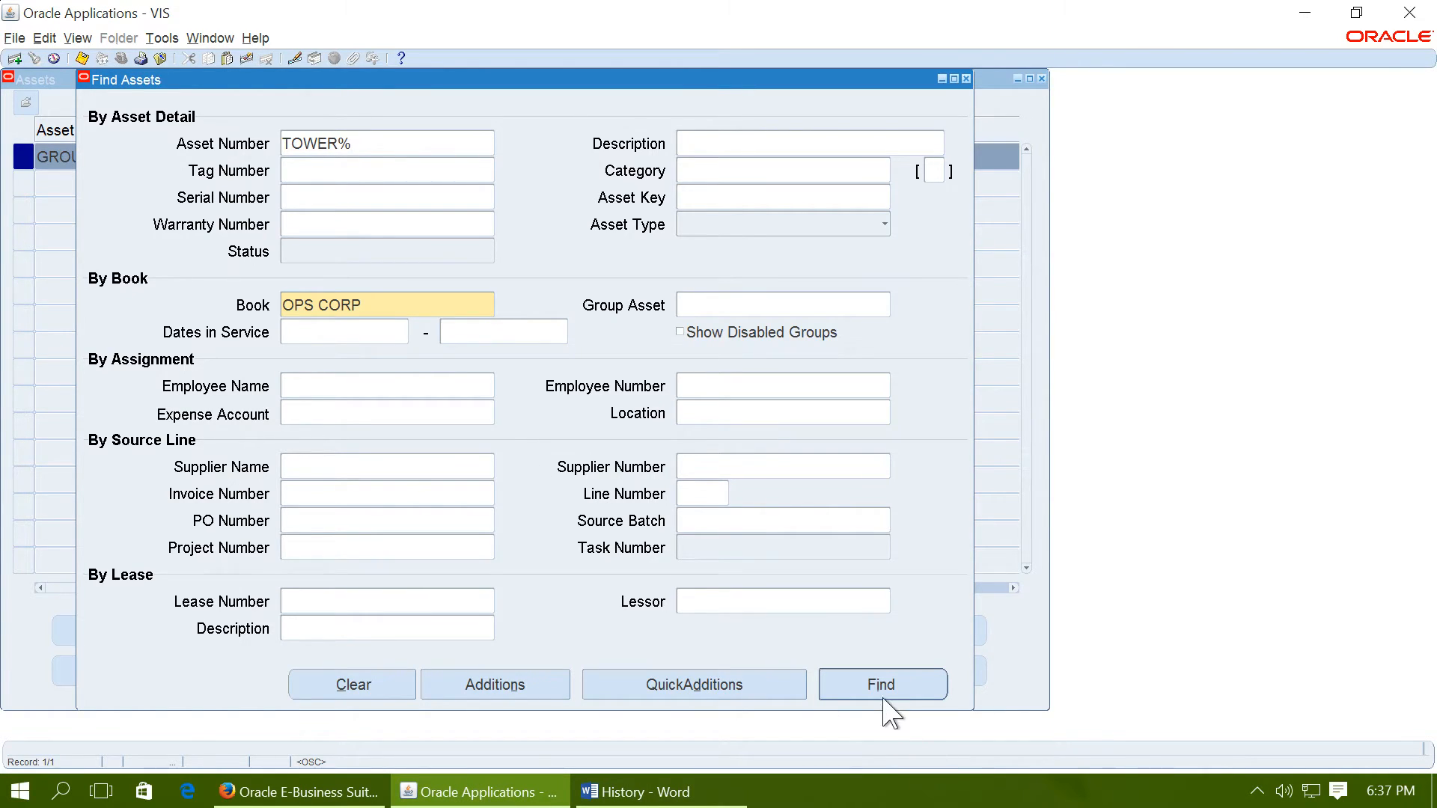
left_click(881, 683)
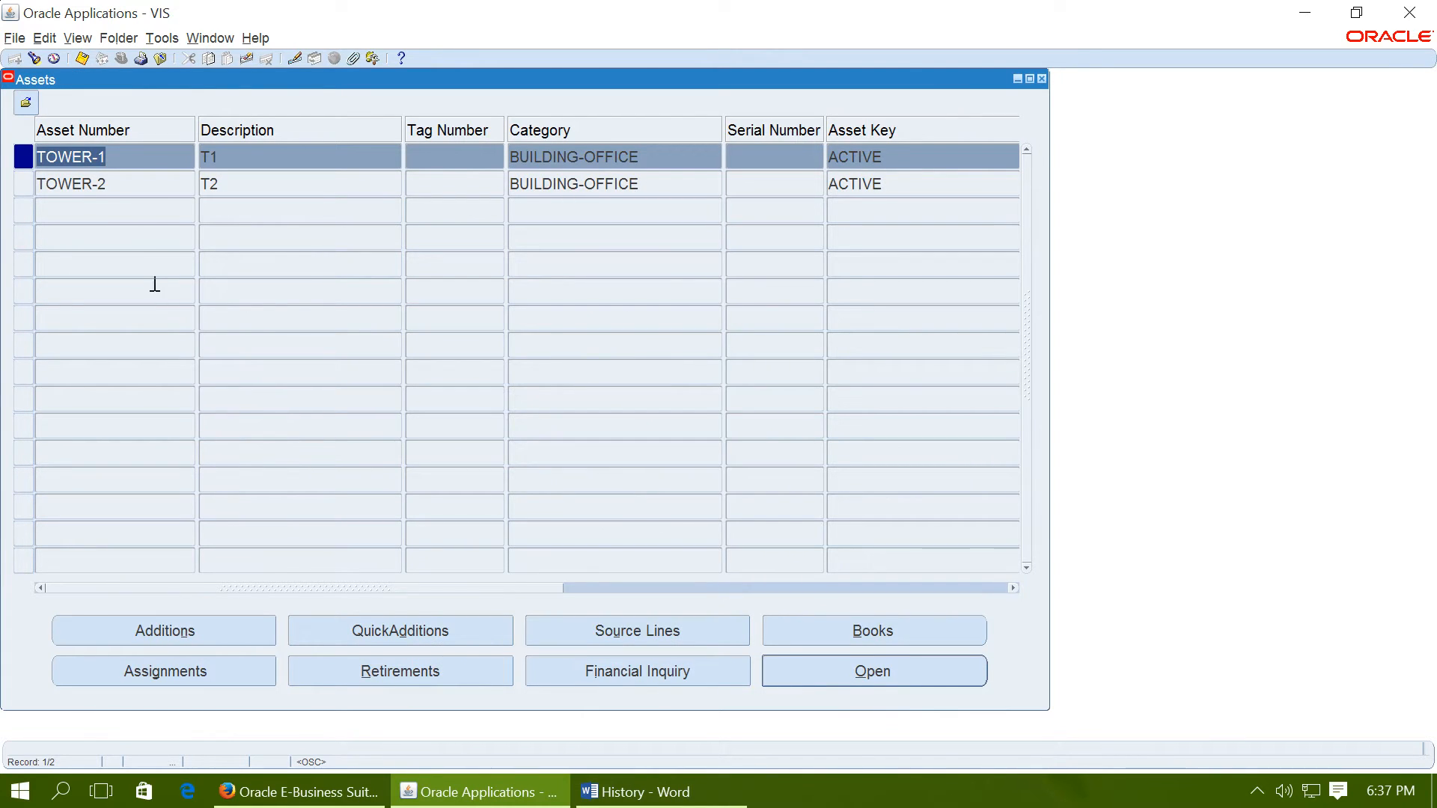
left_click(872, 630)
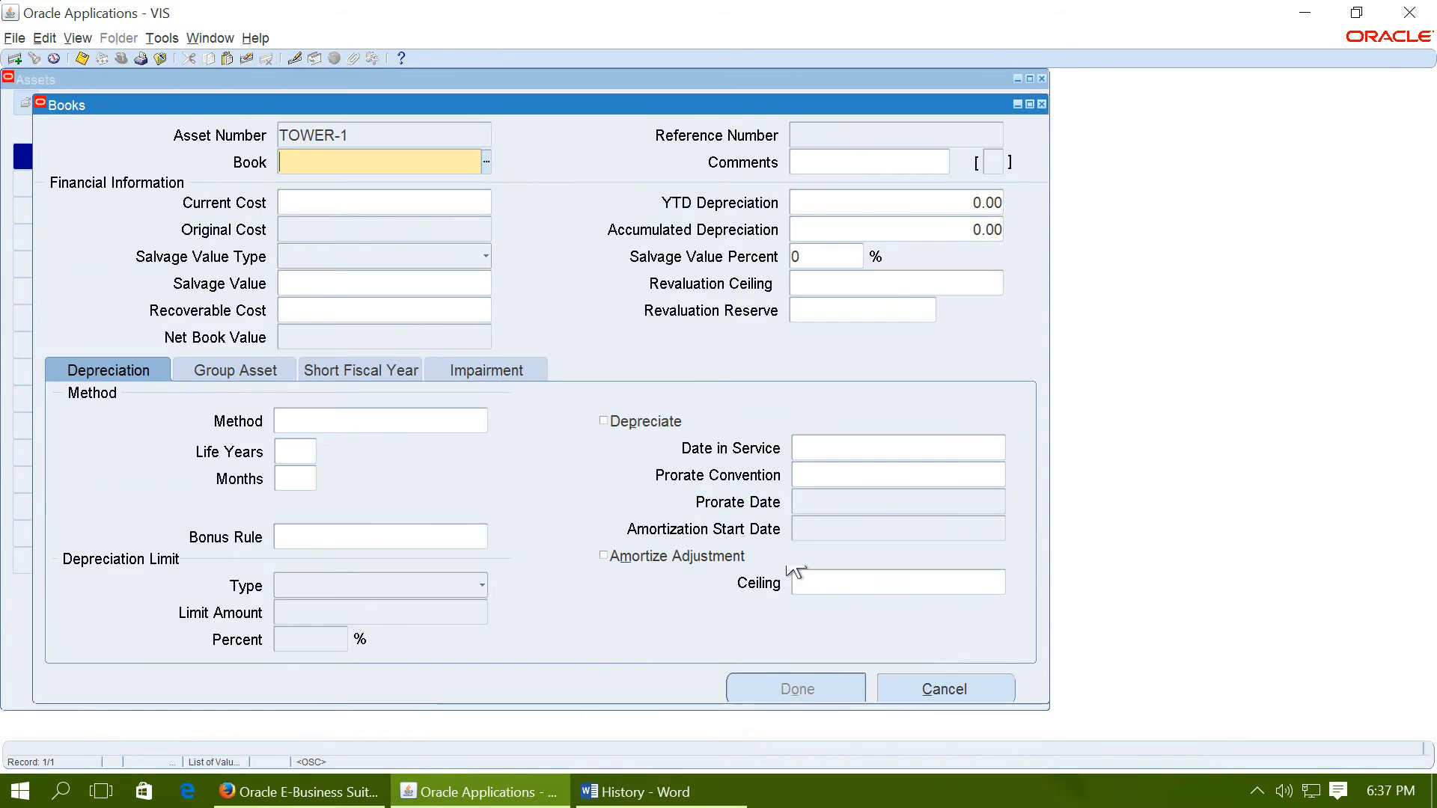
type("OPS C")
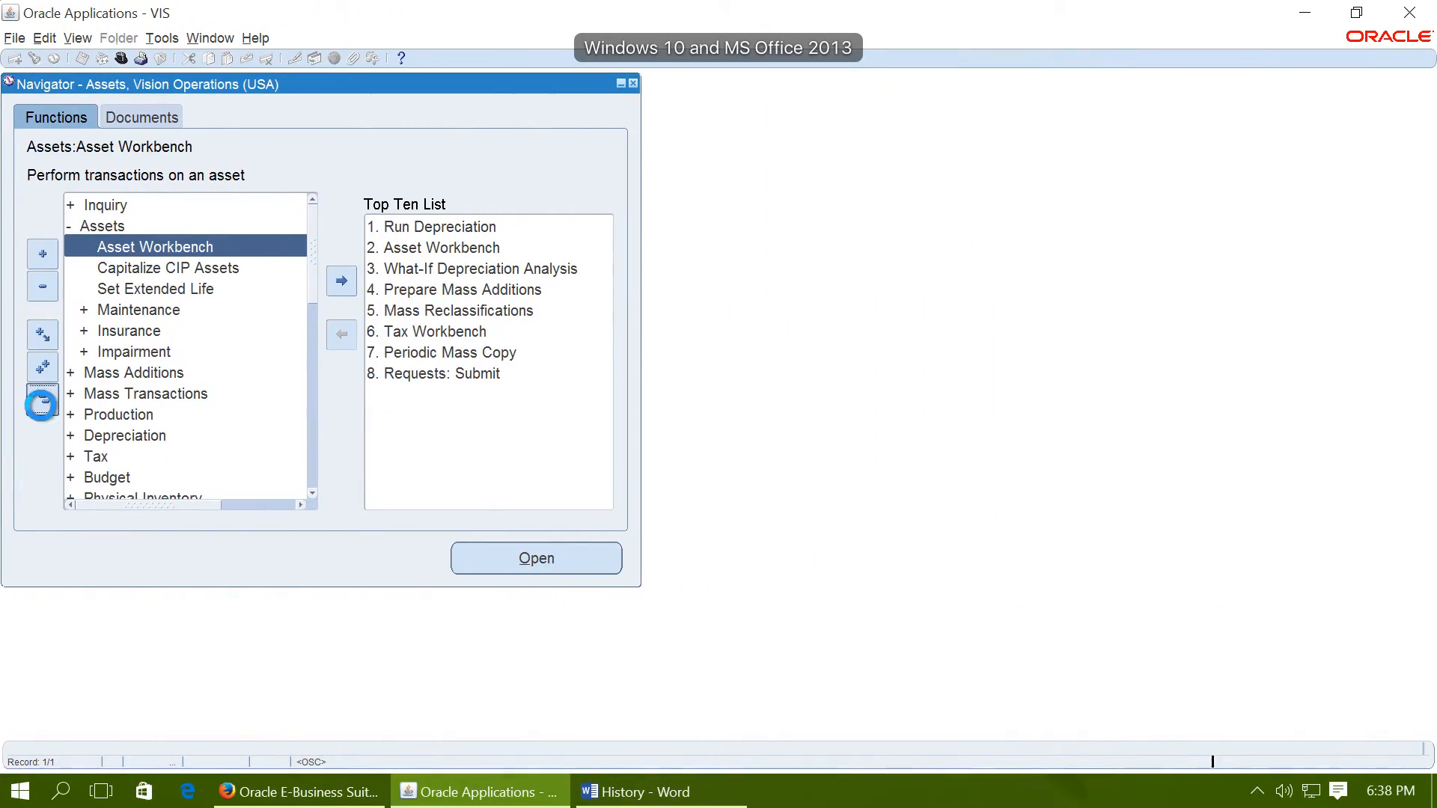
Run depreciation for OPS CORP period Jan-11 with Close Period ticked, and confirm
left_click(119, 287)
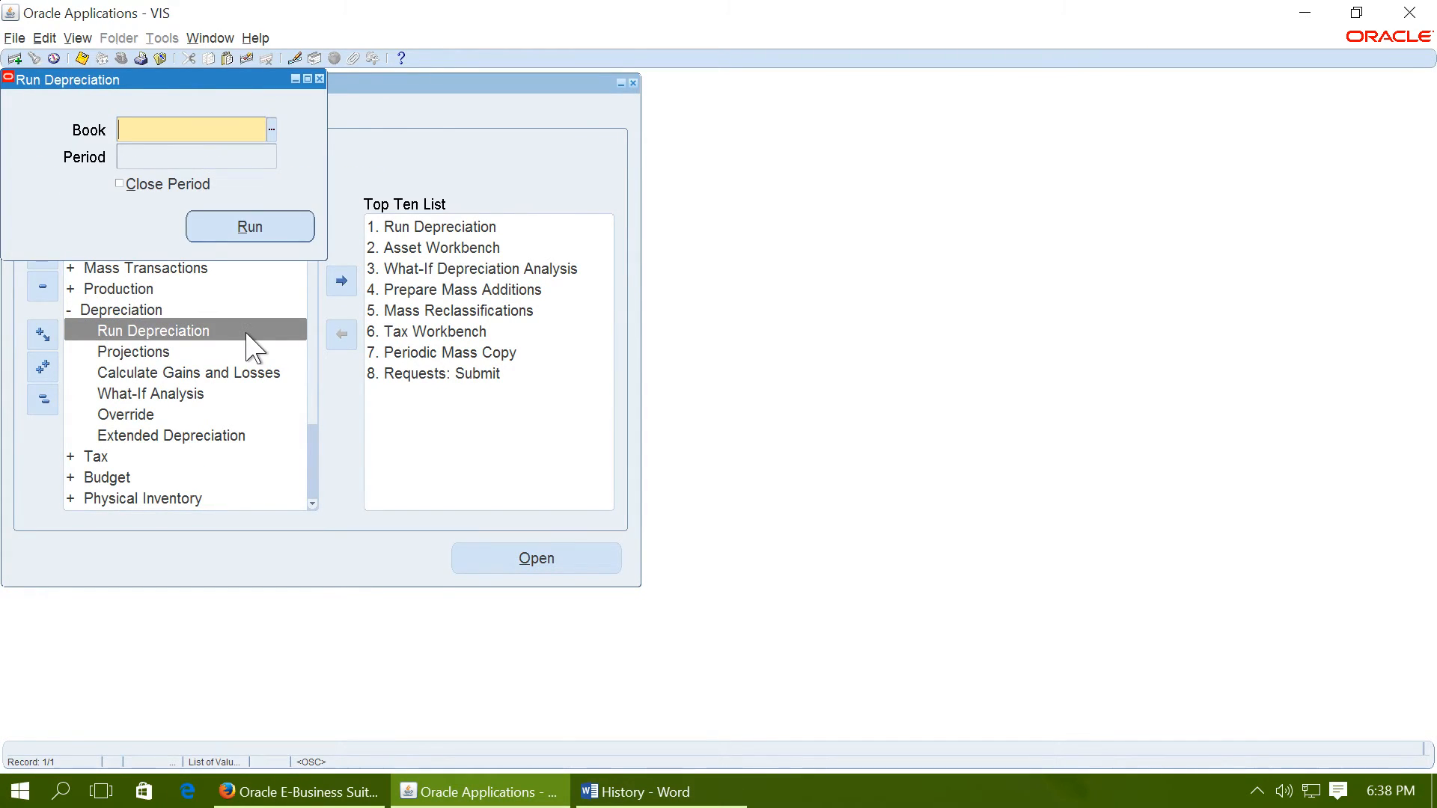
type("OPD")
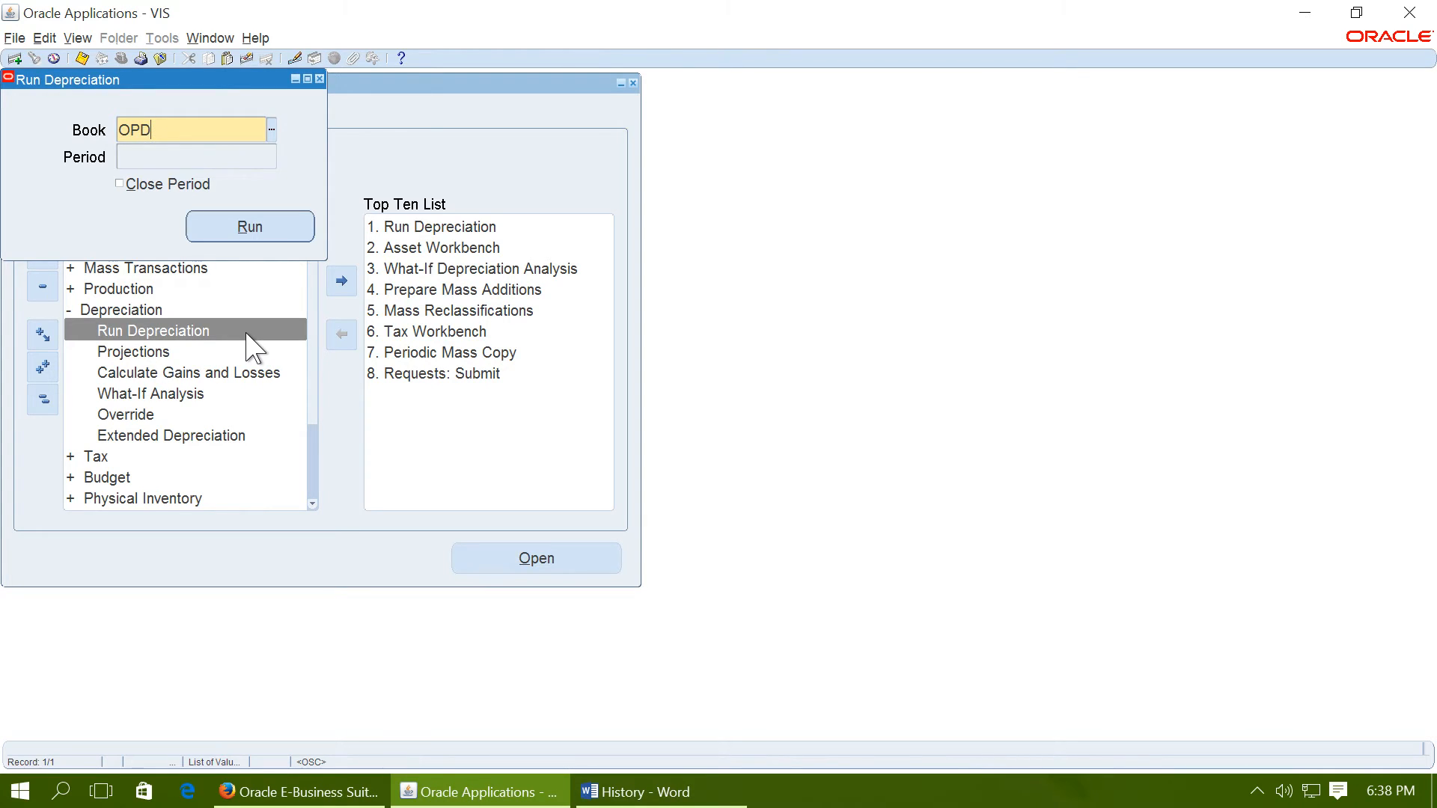
type("OPS CORP")
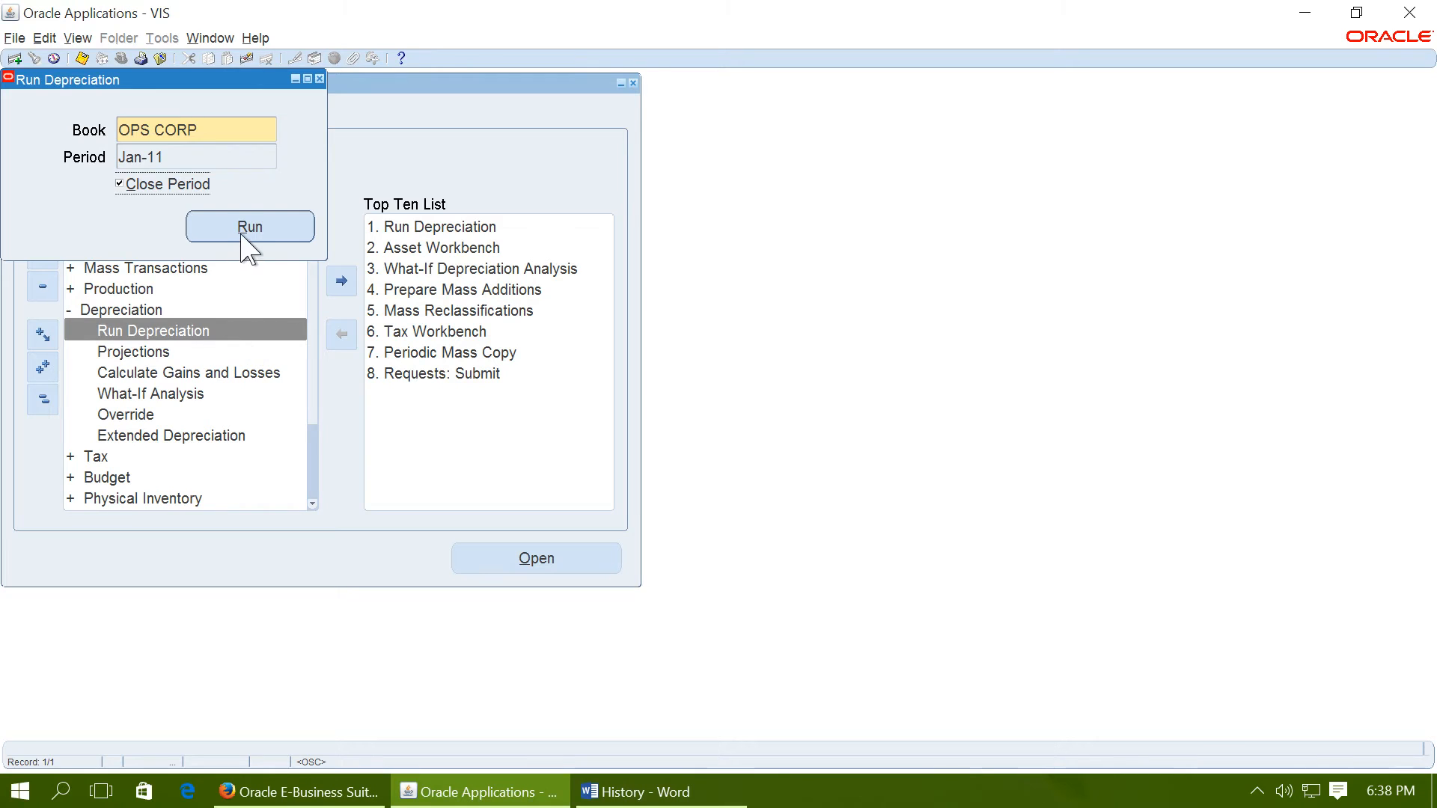
left_click(249, 226)
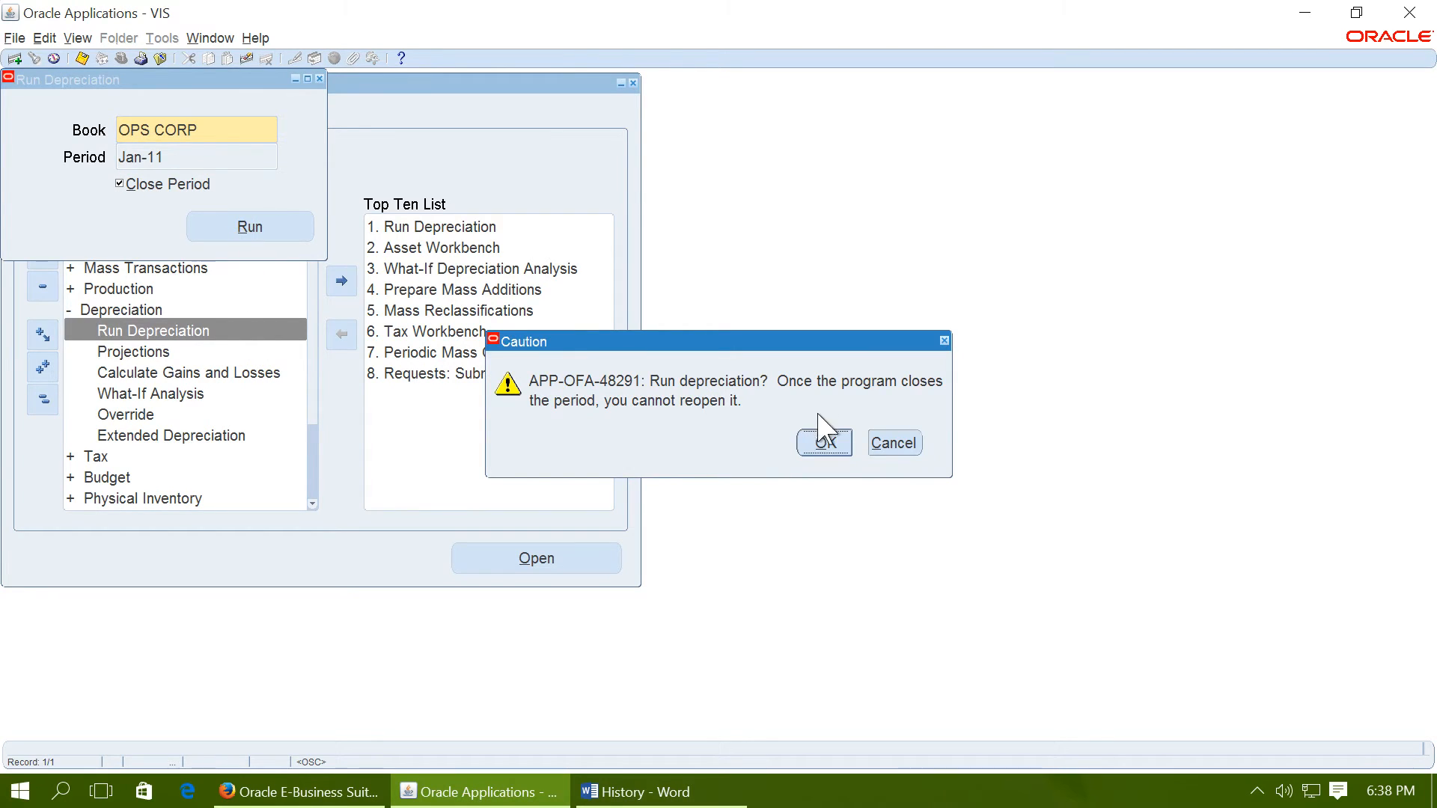
left_click(823, 443)
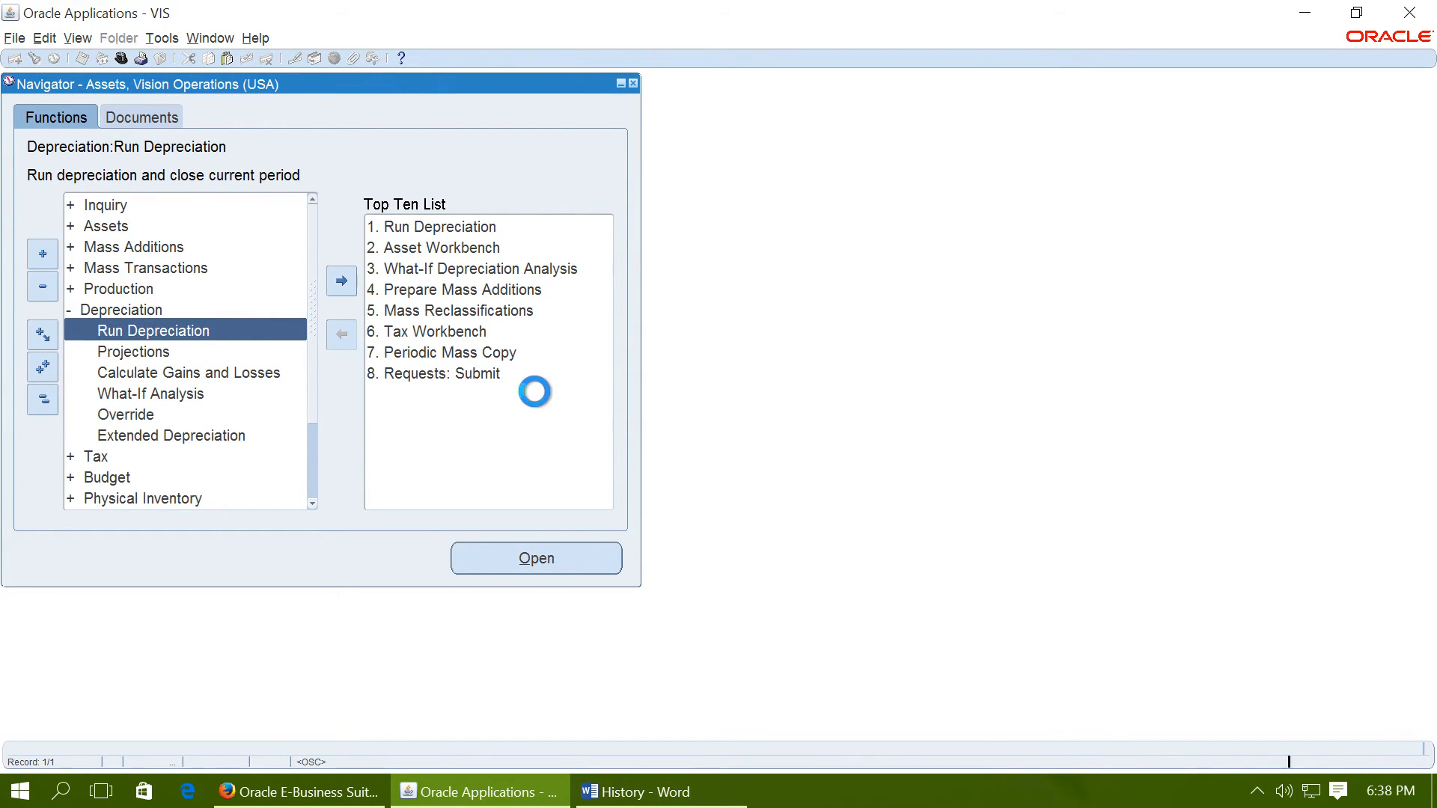
View submitted requests and refresh until the Jan-11 depreciation jobs show Completed
left_click(535, 558)
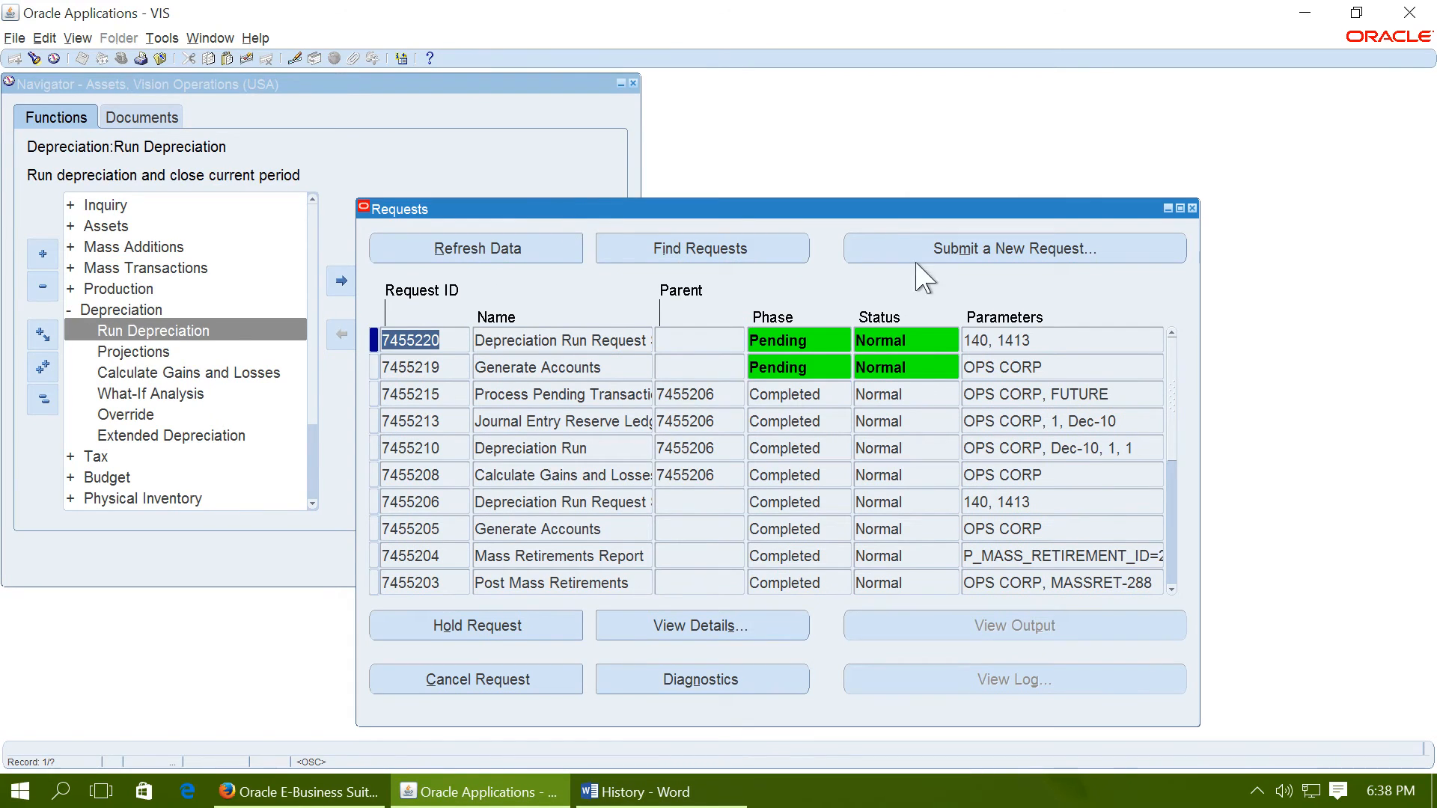
mouse_move(252, 147)
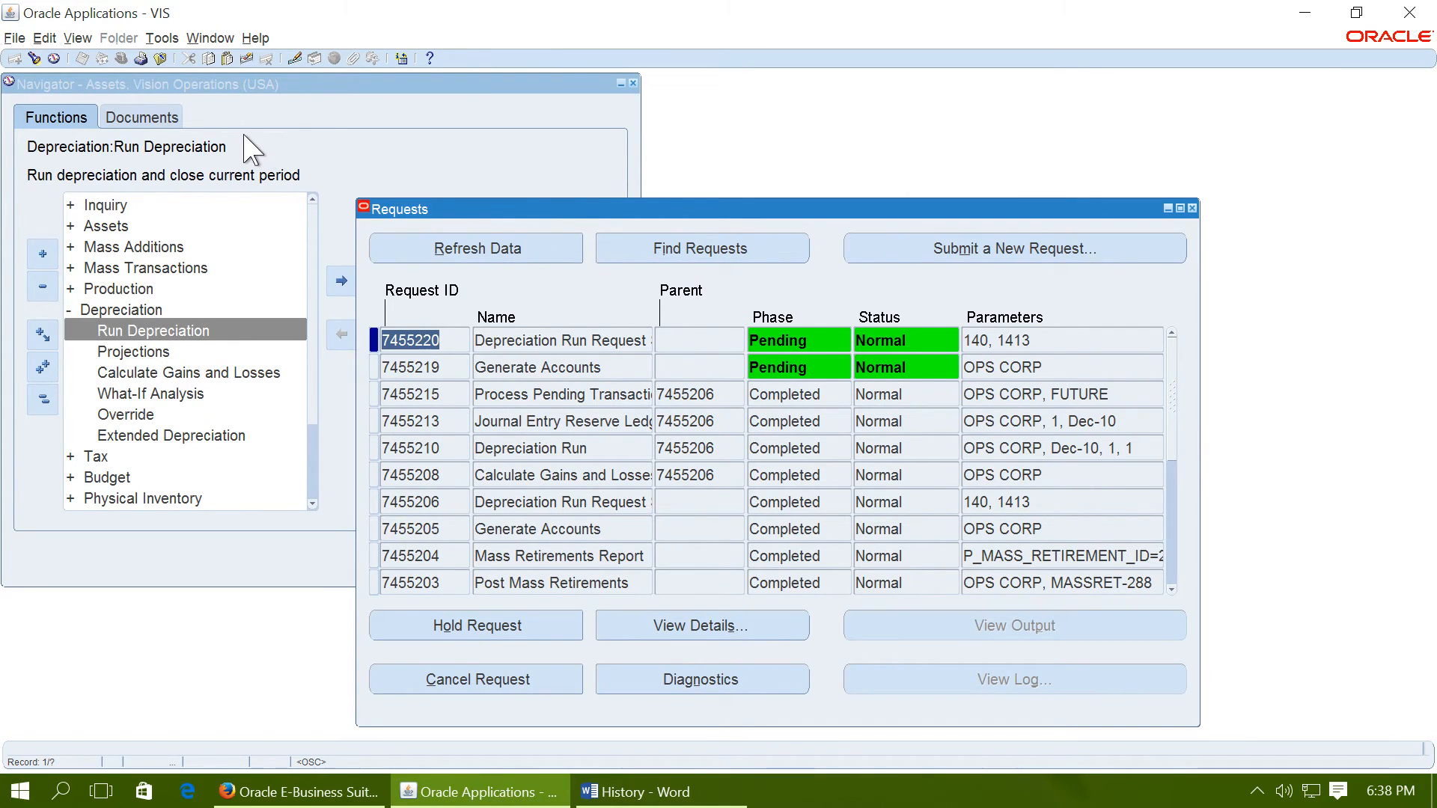
left_click(474, 248)
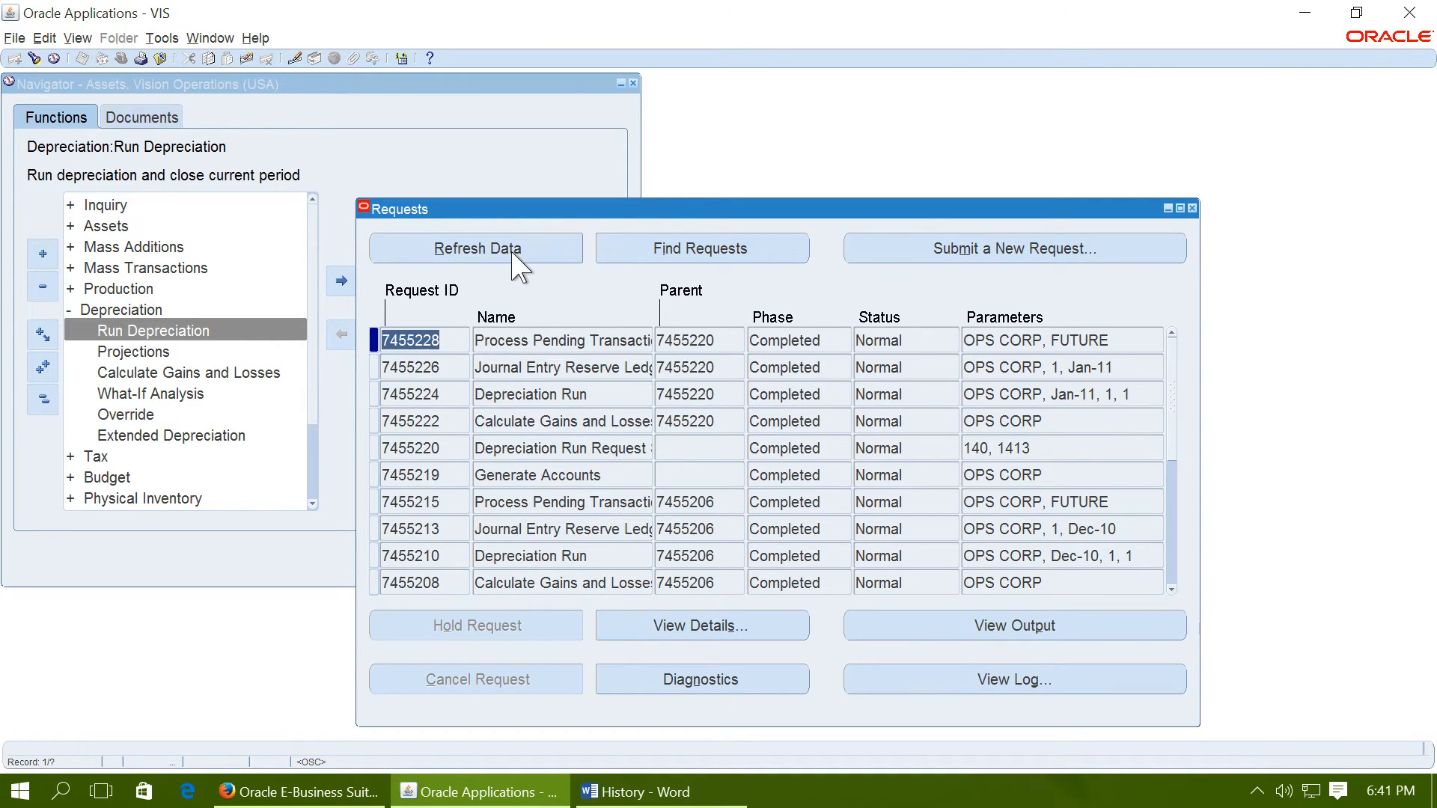
mouse_move(559, 265)
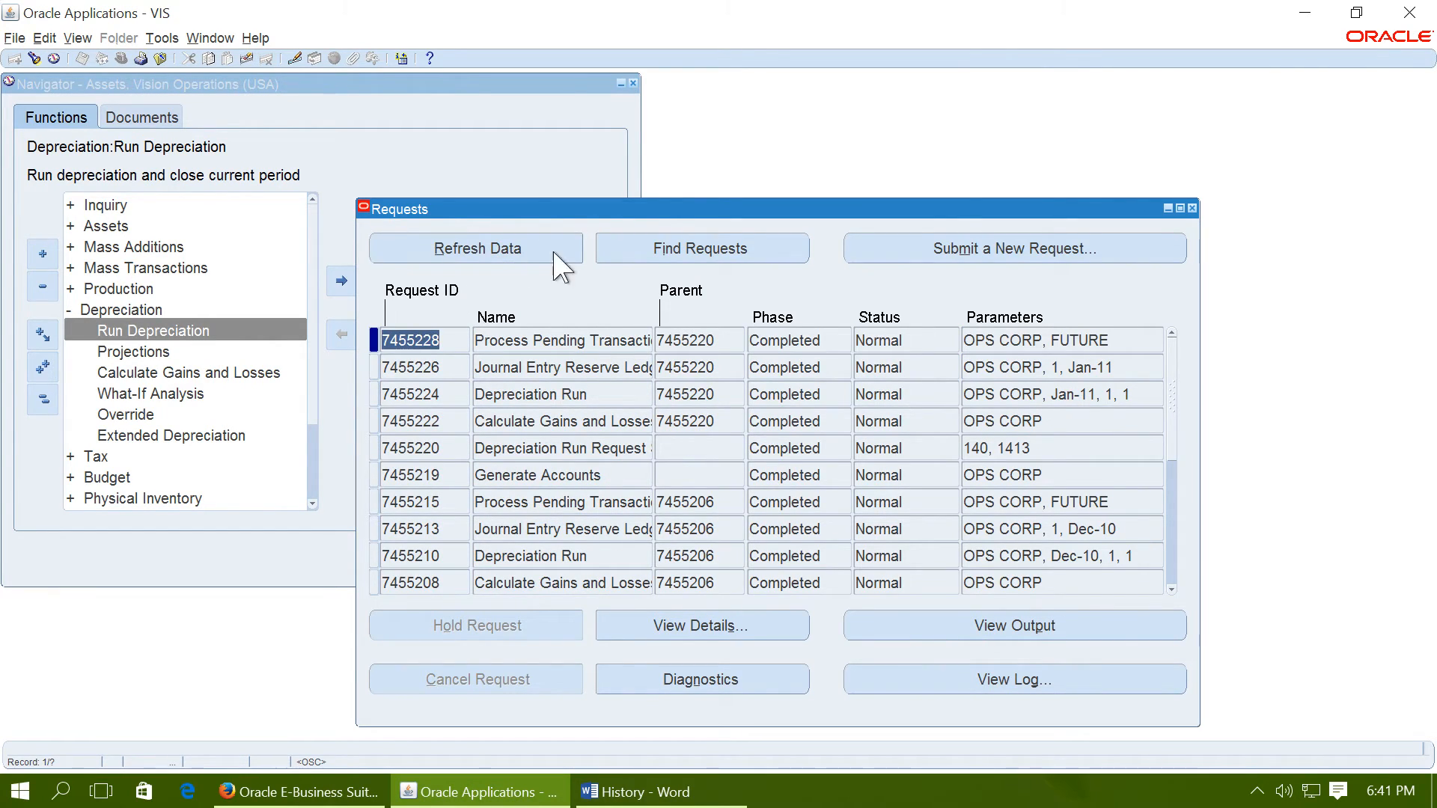
mouse_move(1197, 226)
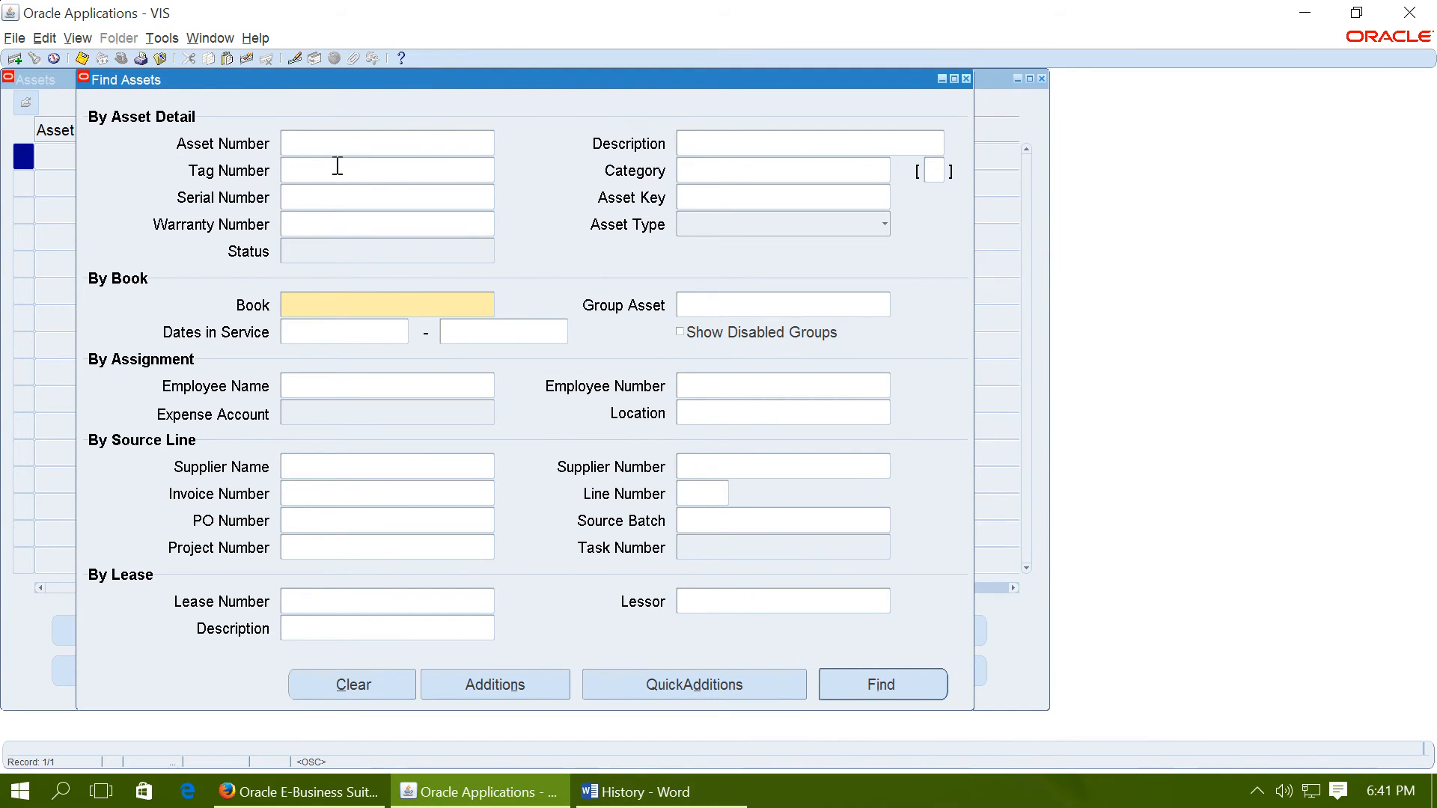
Find GROUP% in OPS CORP and review GROUP-1's 7,500.00 YTD depreciation
type("GROUP%")
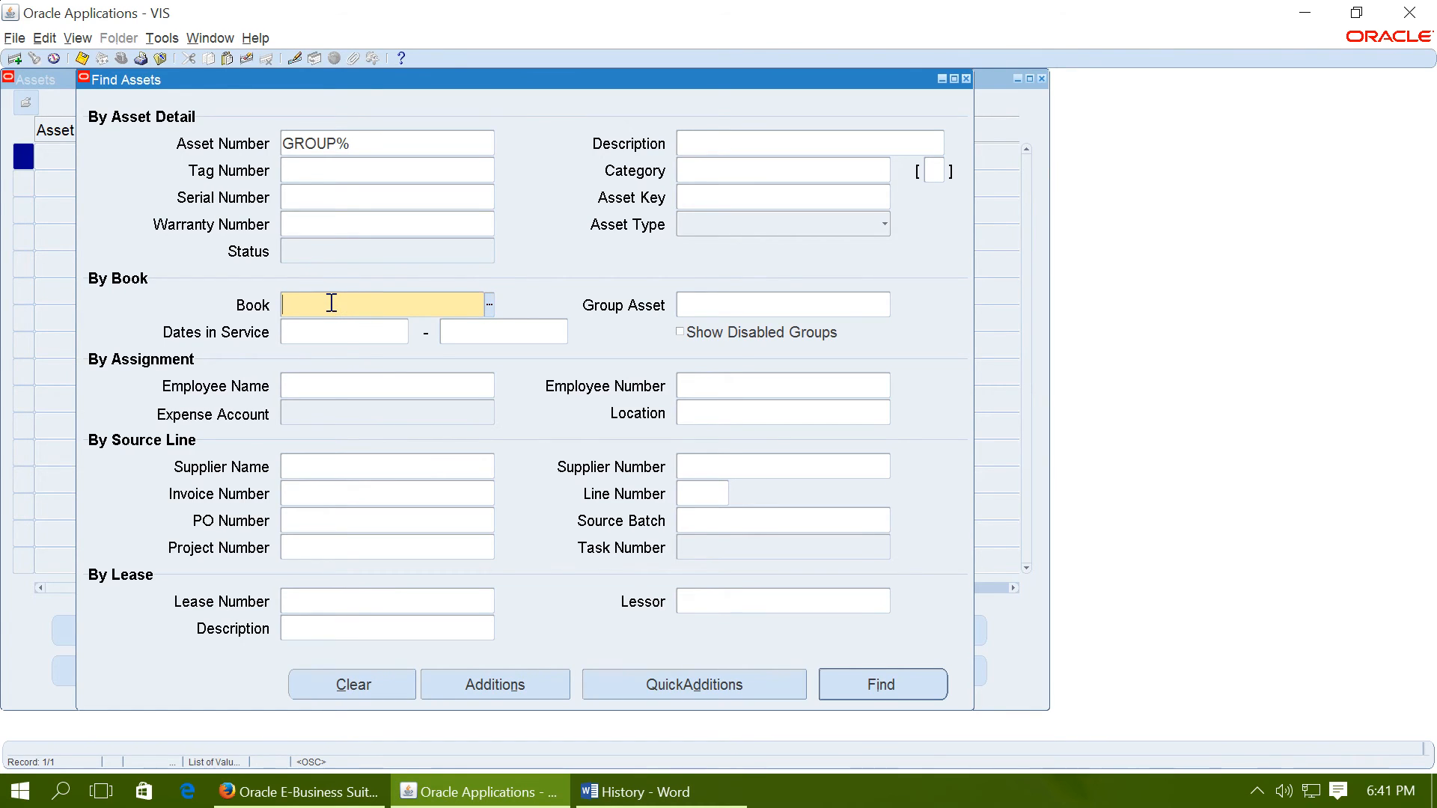
type("OPS C")
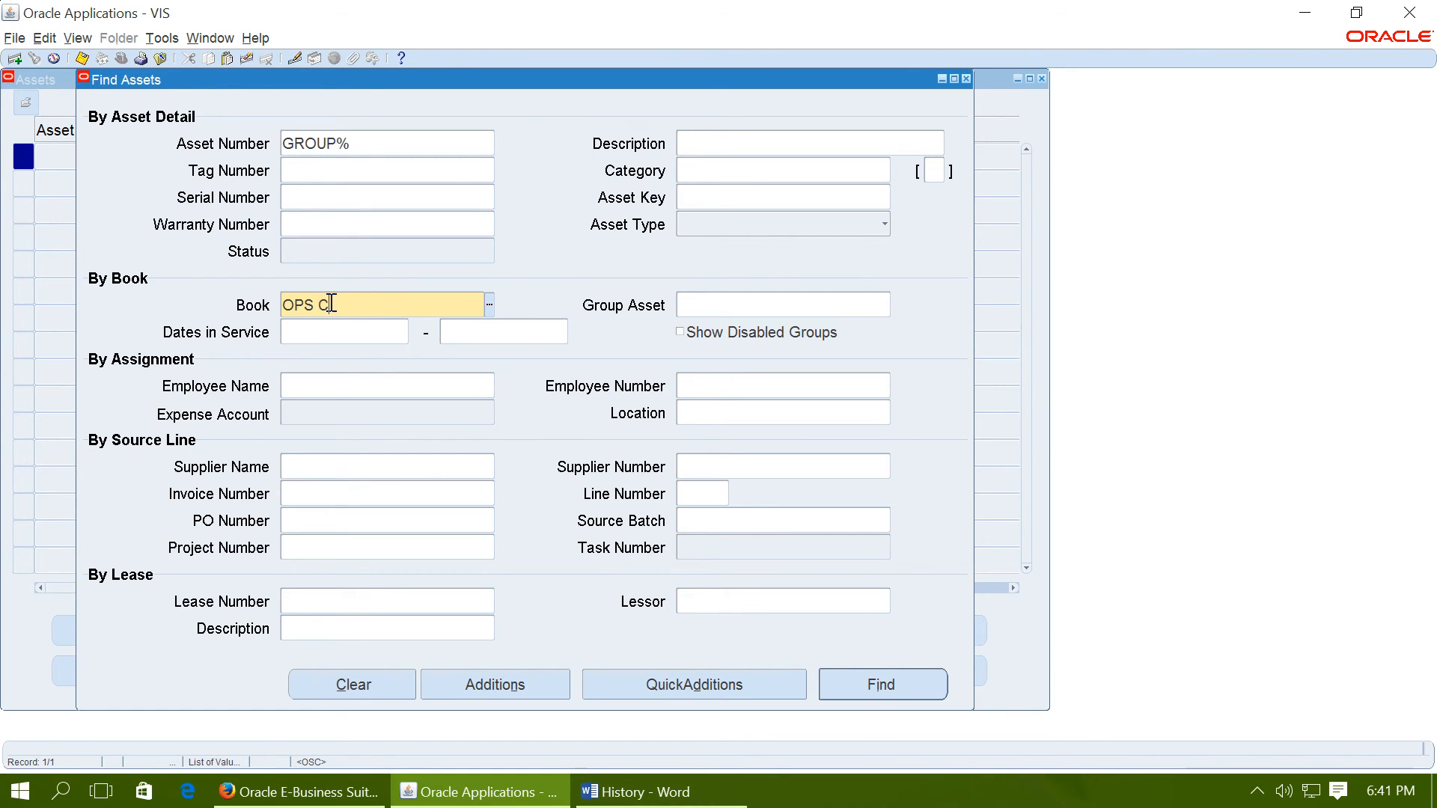
left_click(881, 683)
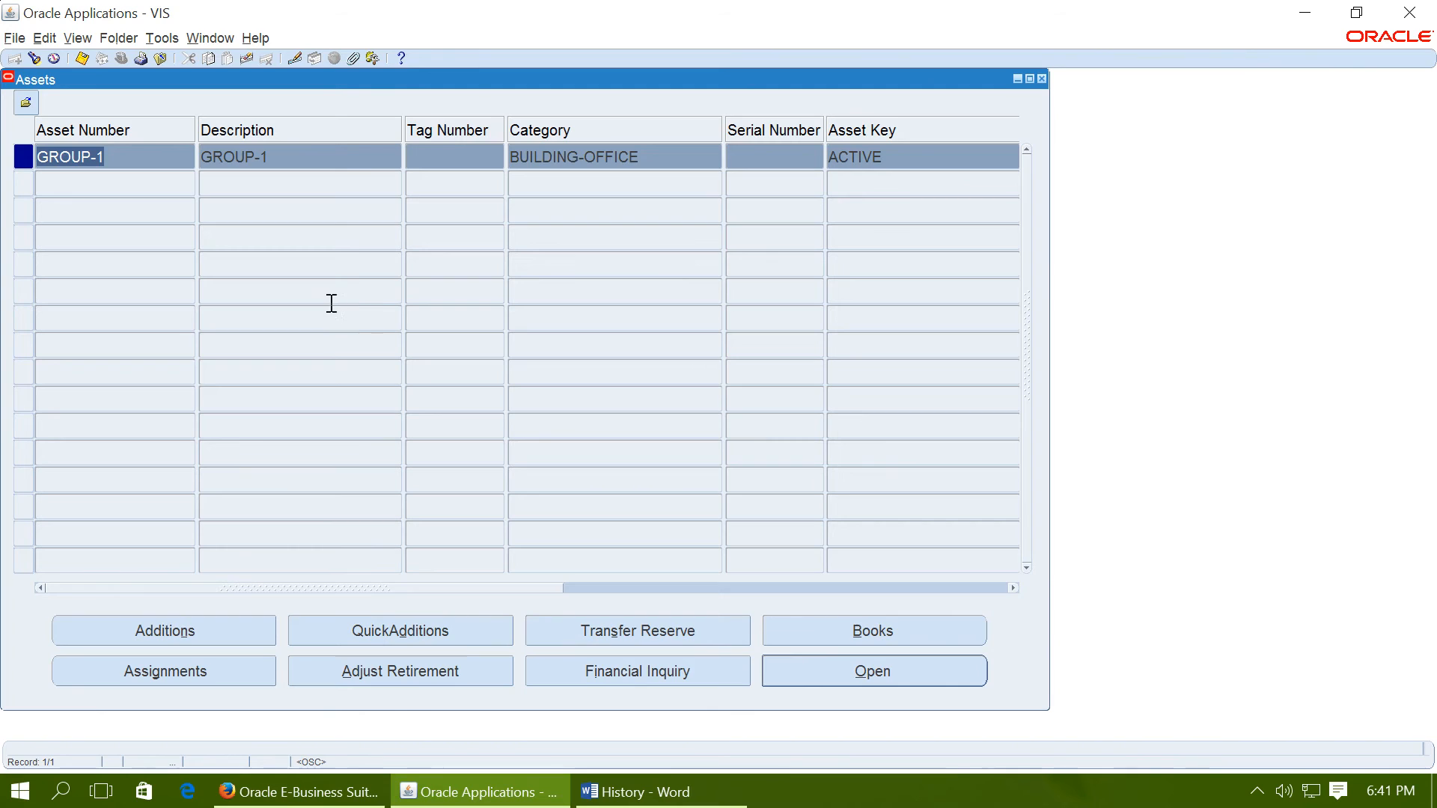
left_click(871, 630)
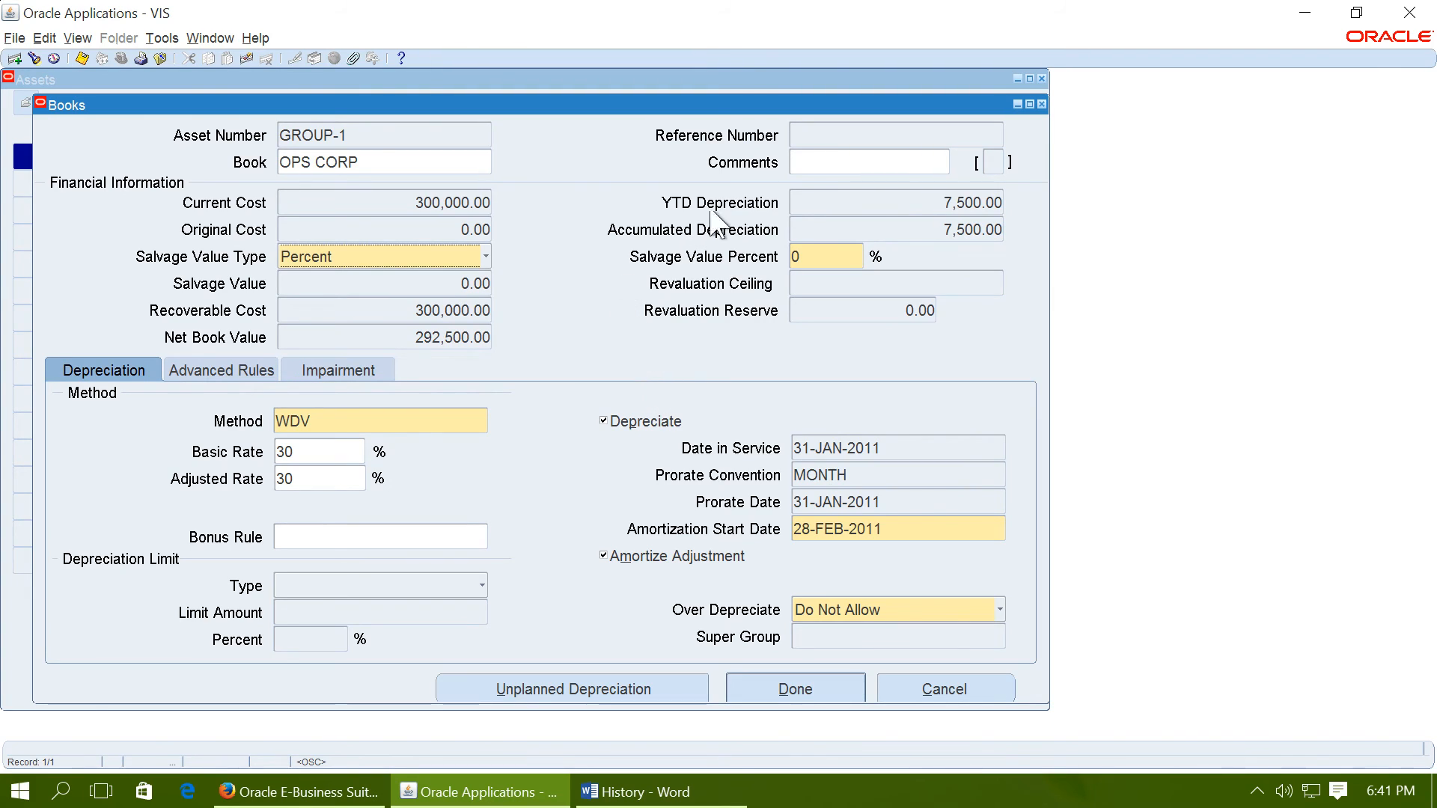
left_click(889, 202)
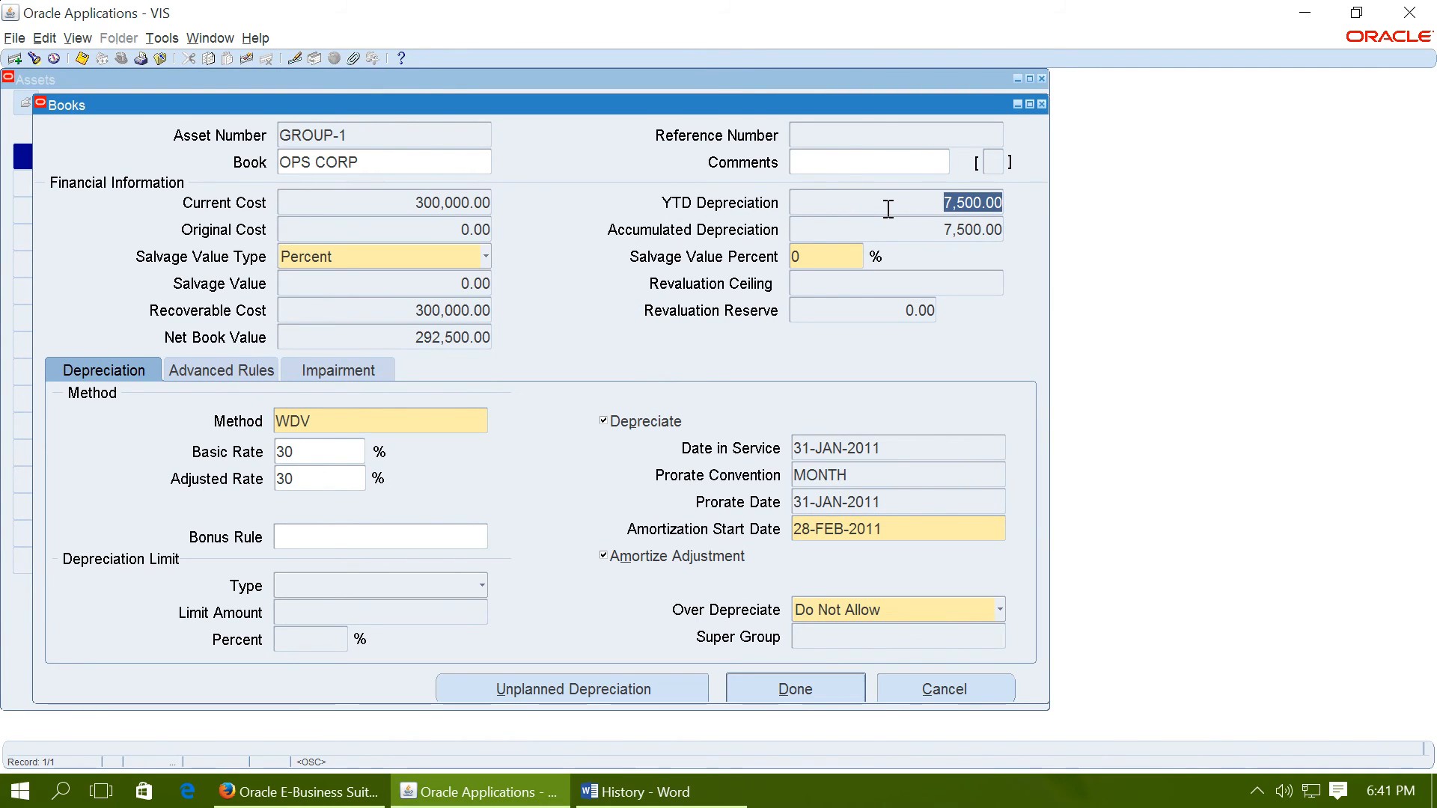
mouse_move(731, 226)
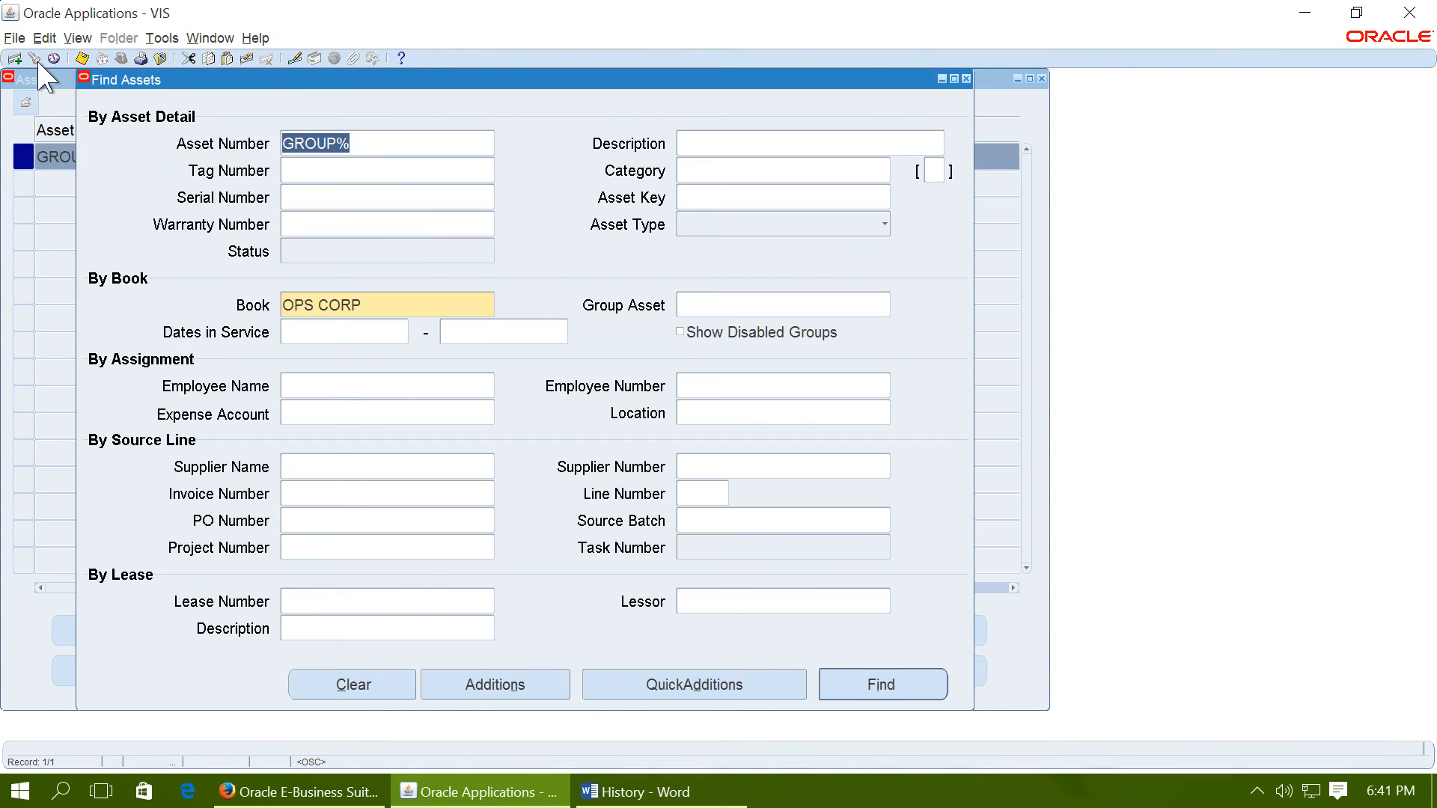
Find TOW% assets and open TOWER-1's OPS CORP book showing 0.00 depreciation
type("TOW%")
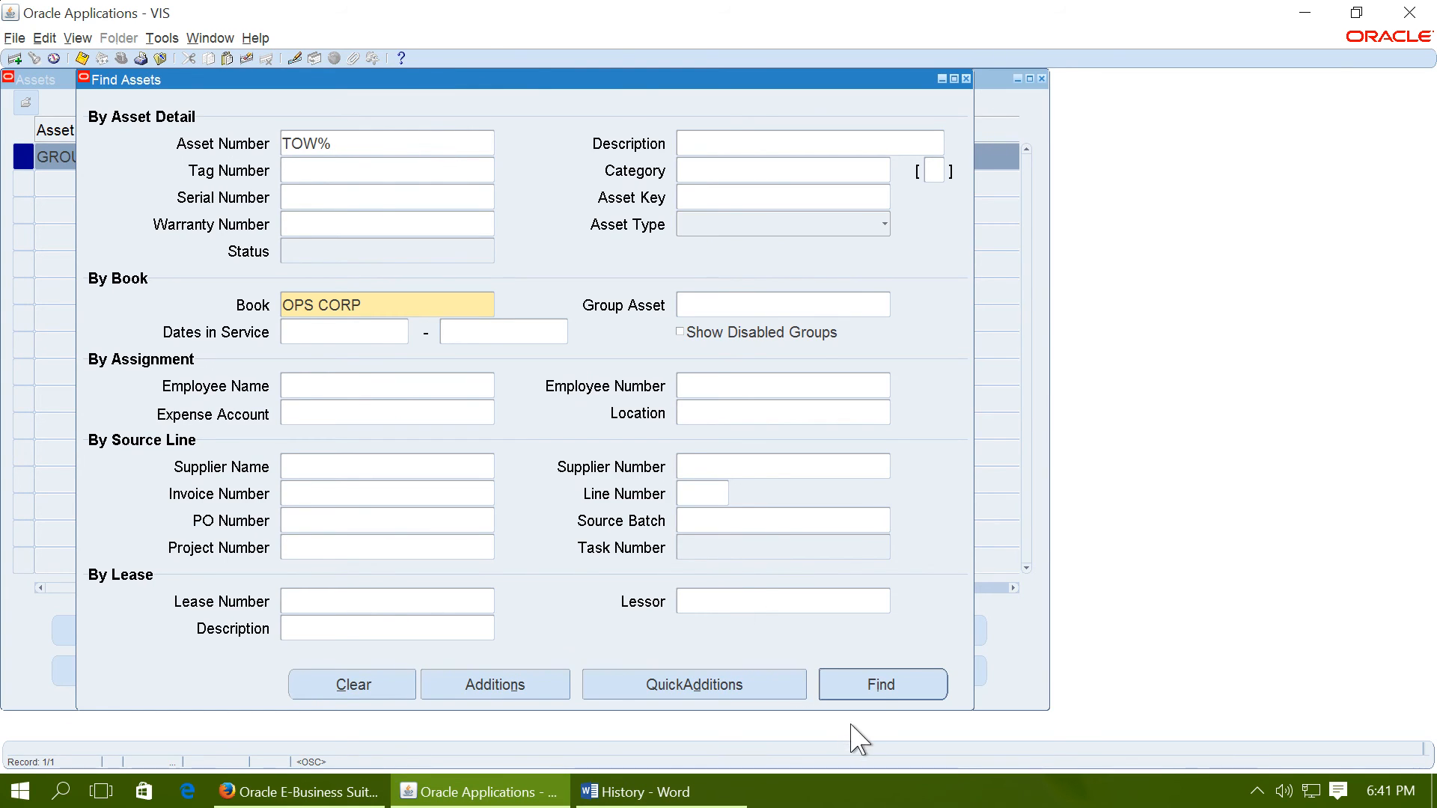
left_click(881, 685)
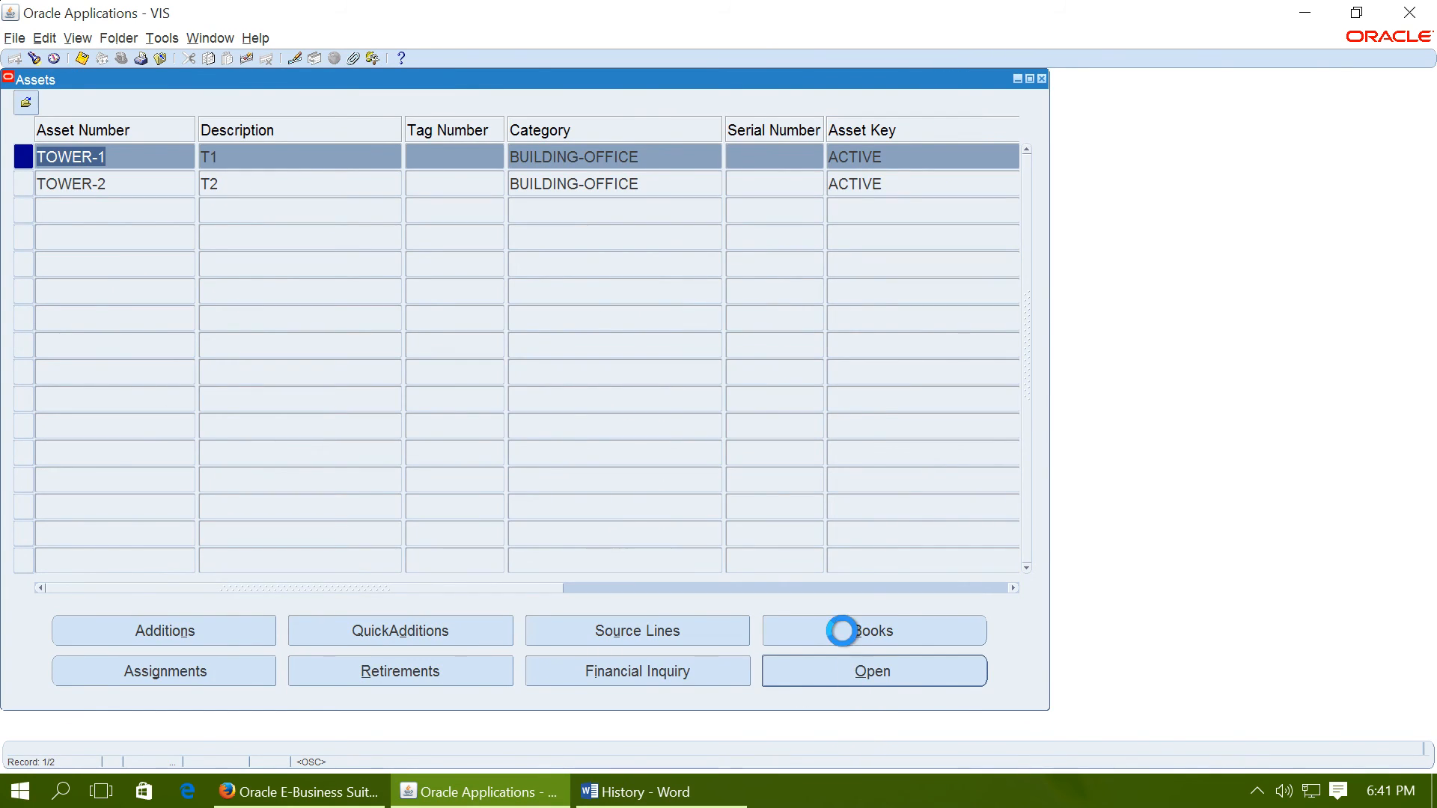
left_click(871, 630)
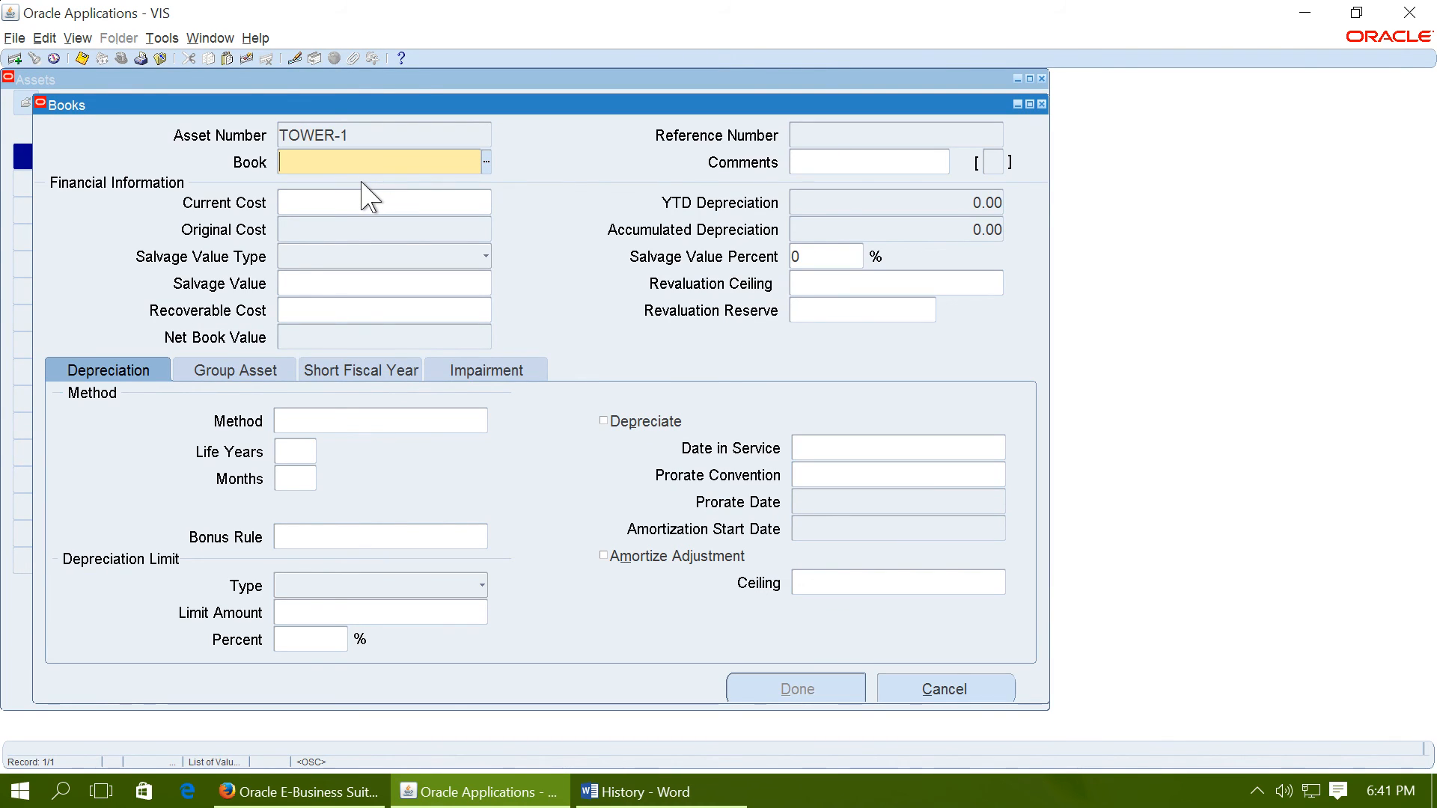
type("OPS CORP")
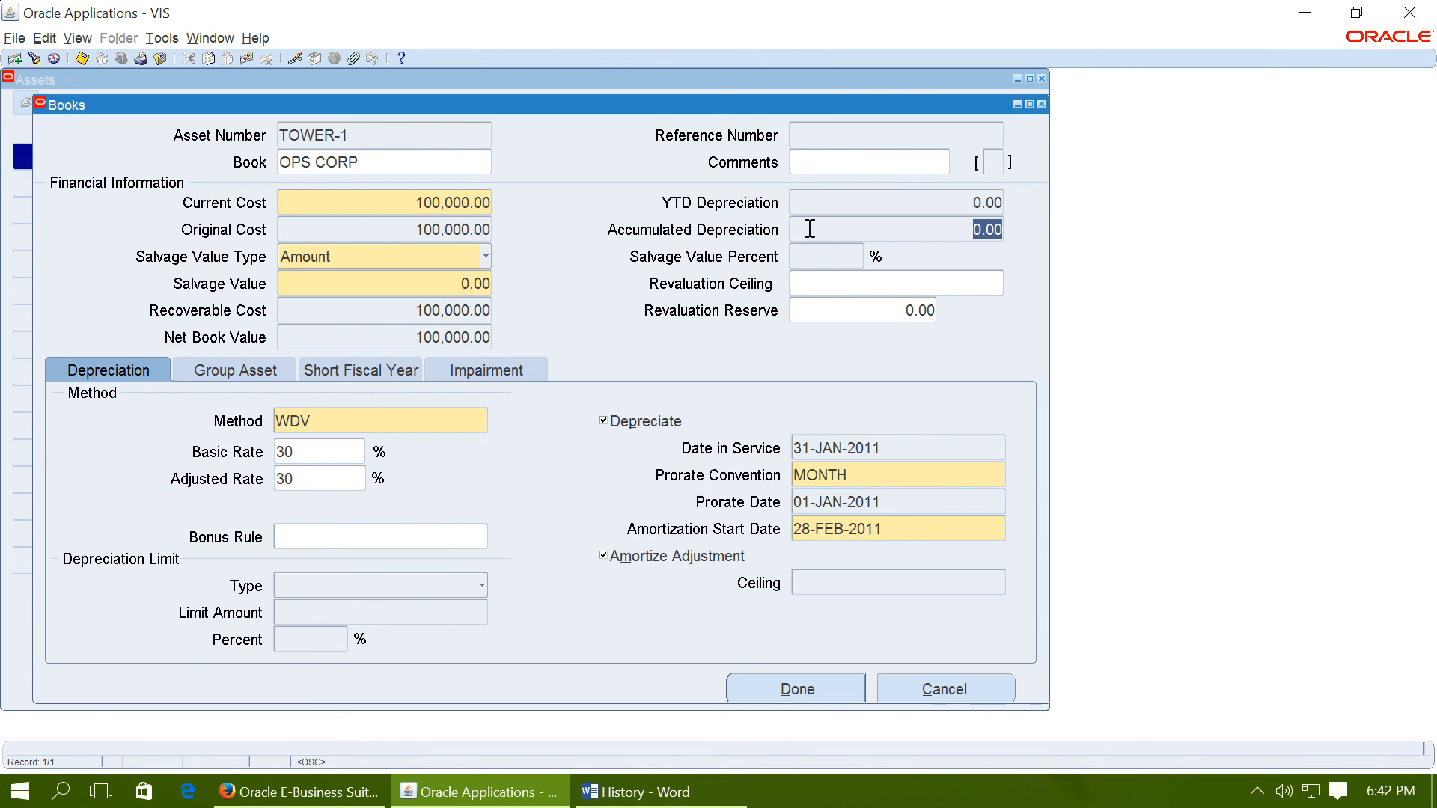
mouse_move(891, 584)
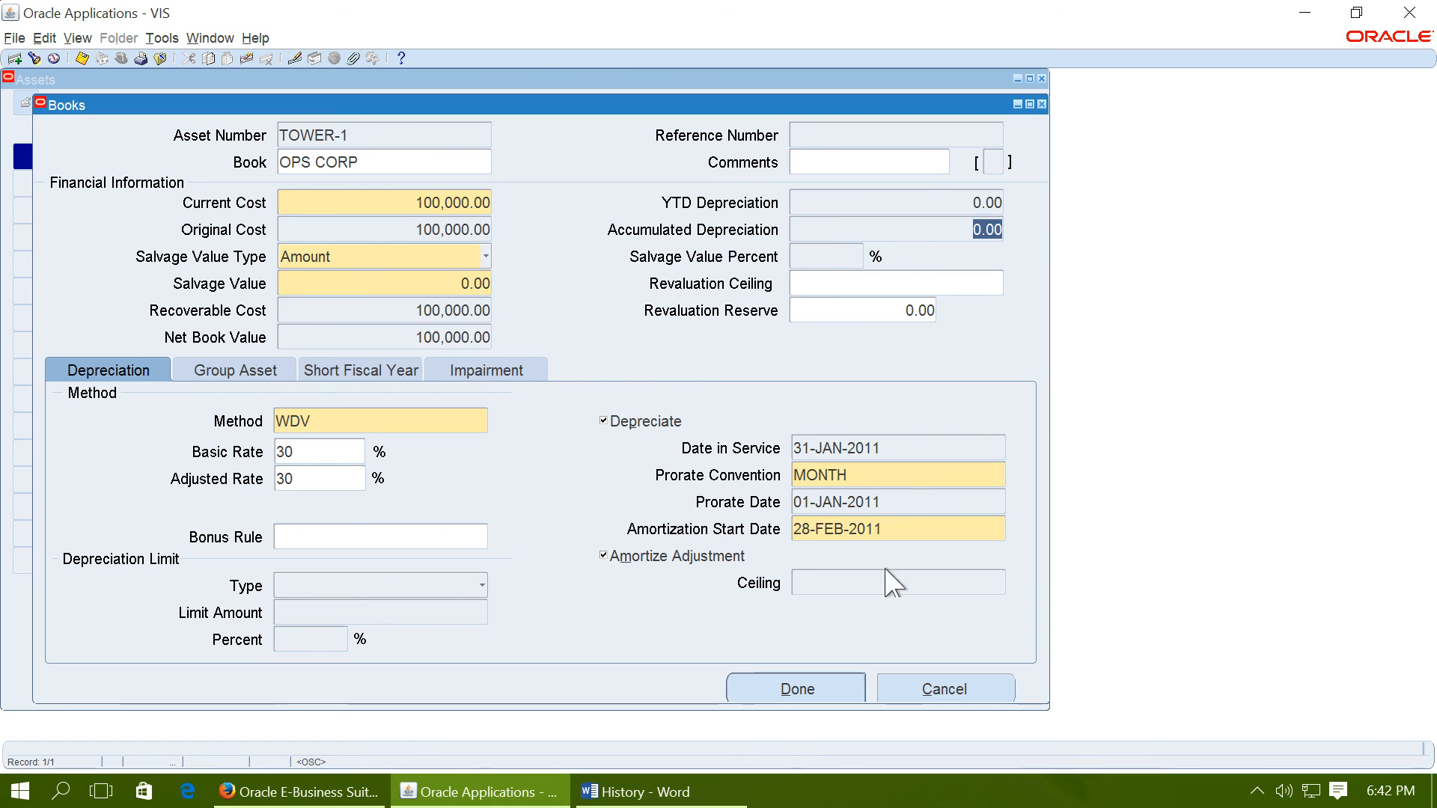